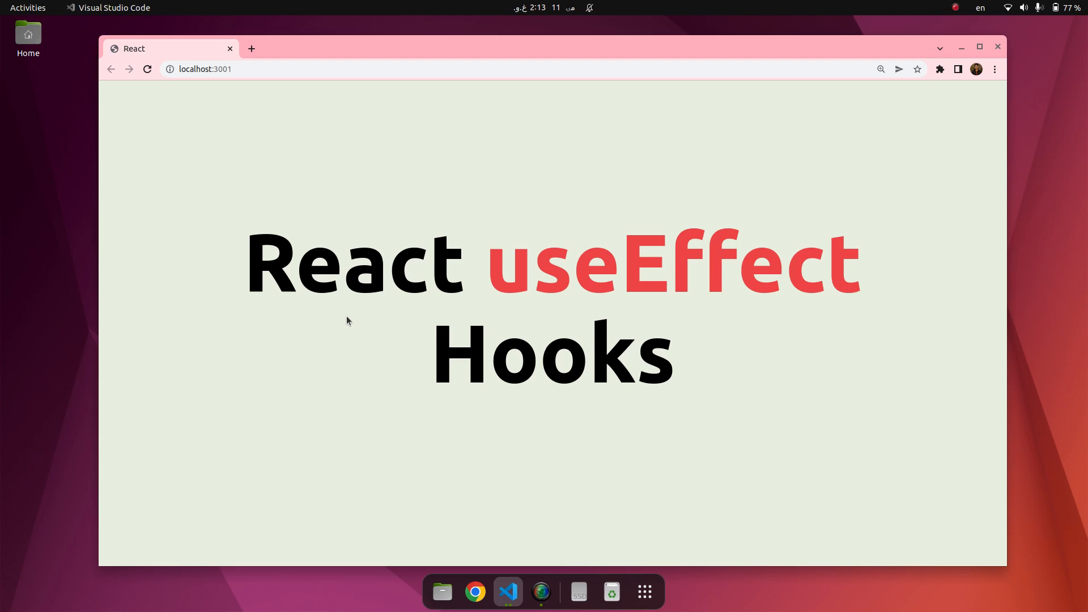
- Switch from Chrome back to App.js in the VS Code editor
{"action": "left_click", "coordinate": [508, 591]}
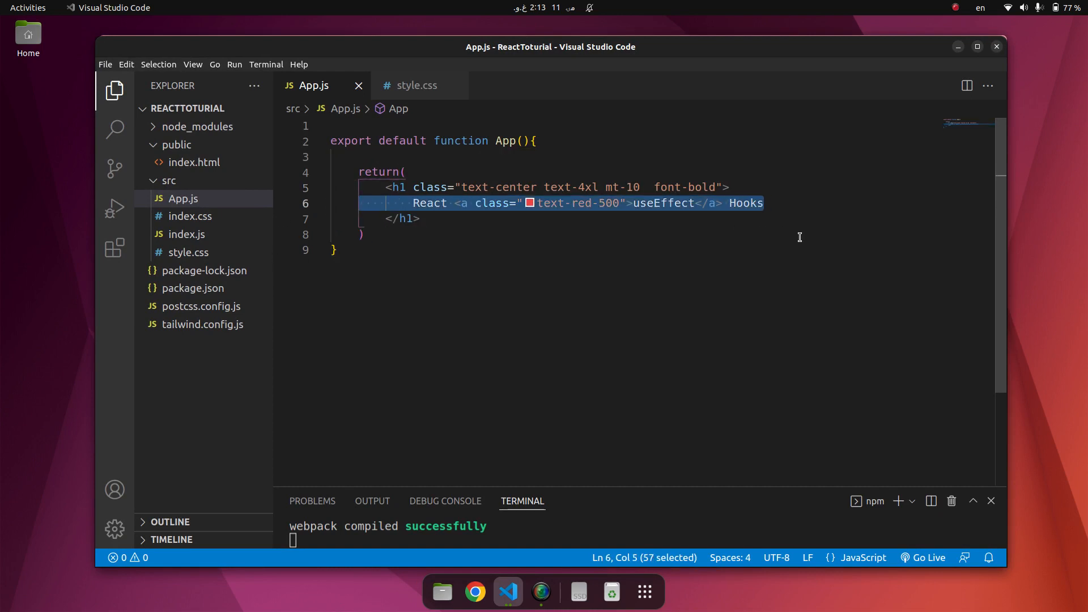
{"action": "mouse_move", "coordinate": [511, 218]}
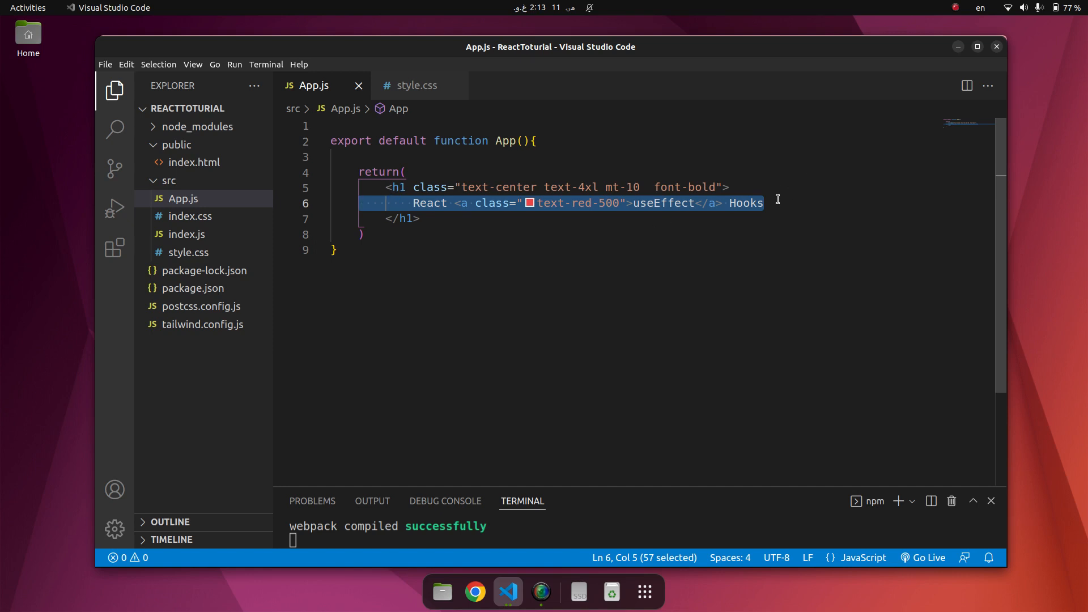
- Replace line 6's heading with the comment useEffect(<Function></Function>, <dependencey></dependencey>)
{"action": "key", "text": "Delete"}
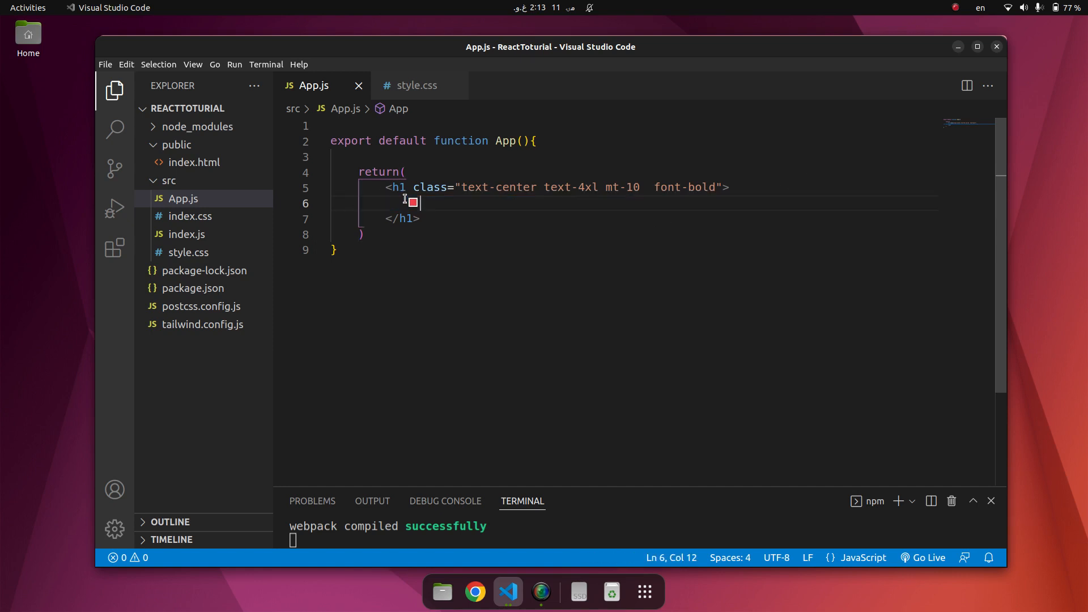
{"action": "type", "text": "//"}
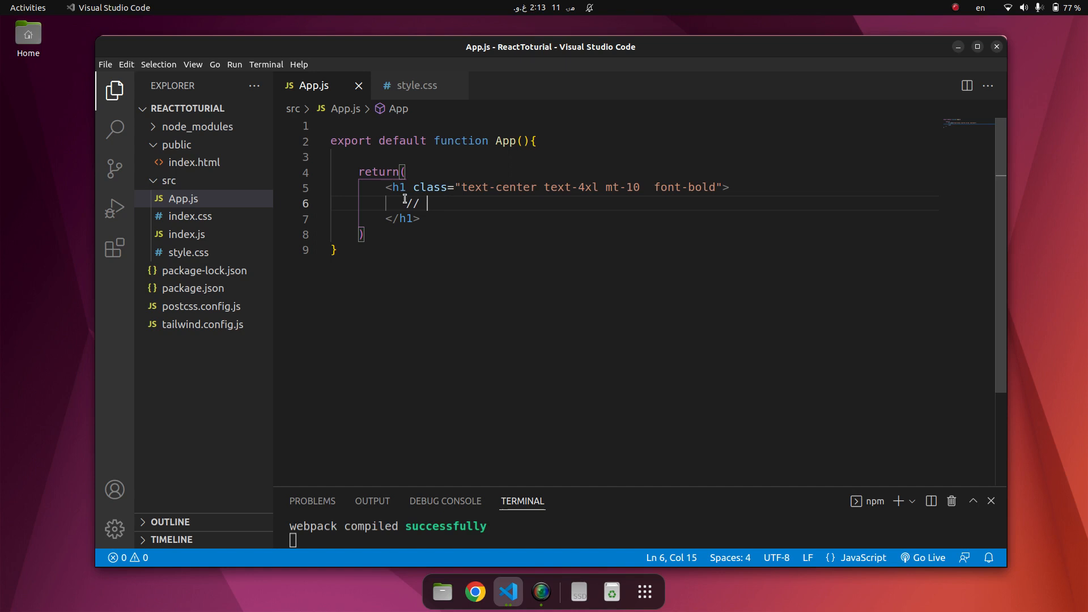
{"action": "type", "text": "uss"}
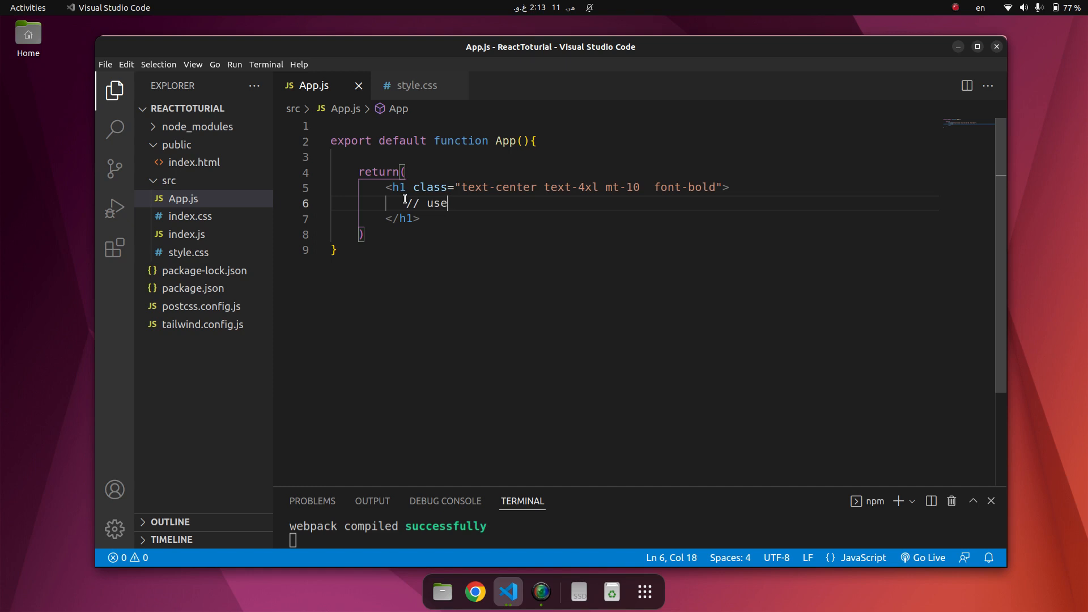
{"action": "type", "text": "Effect"}
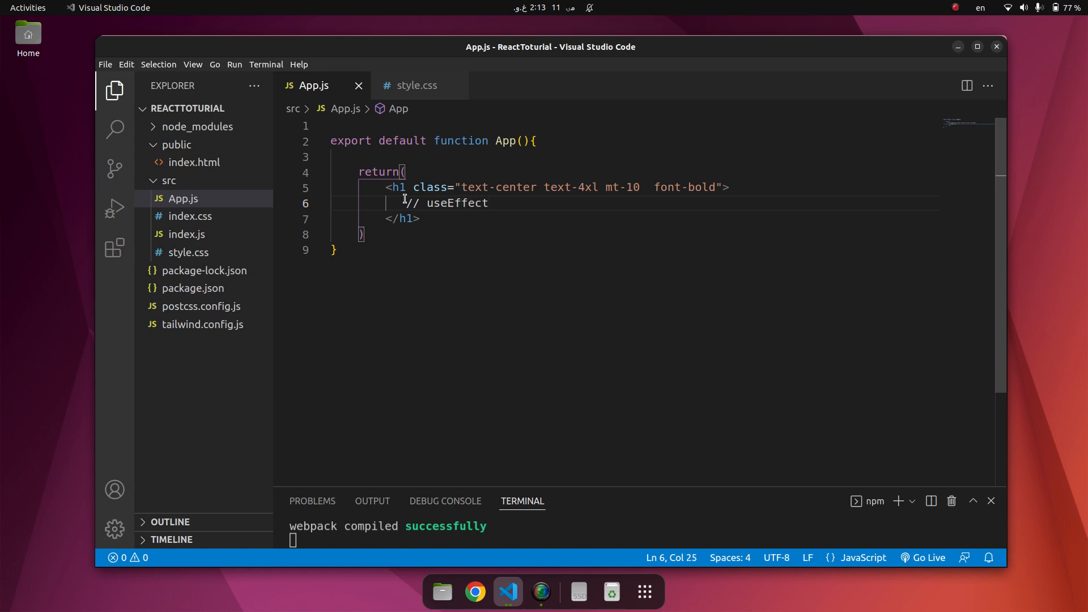
{"action": "type", "text": "()"}
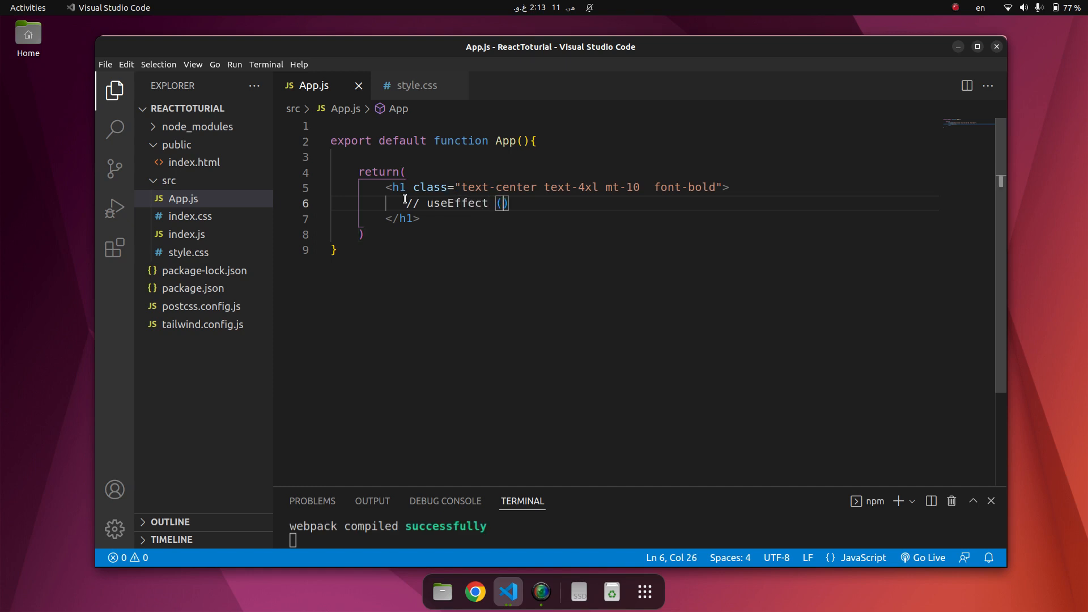
{"action": "type", "text": "<fun"}
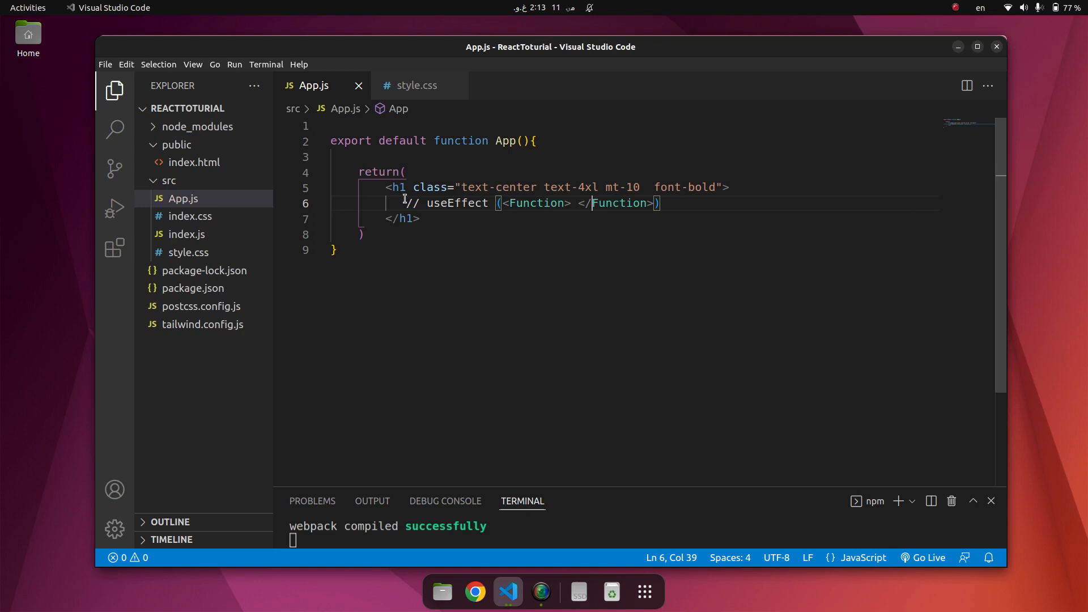
{"action": "type", "text": ","}
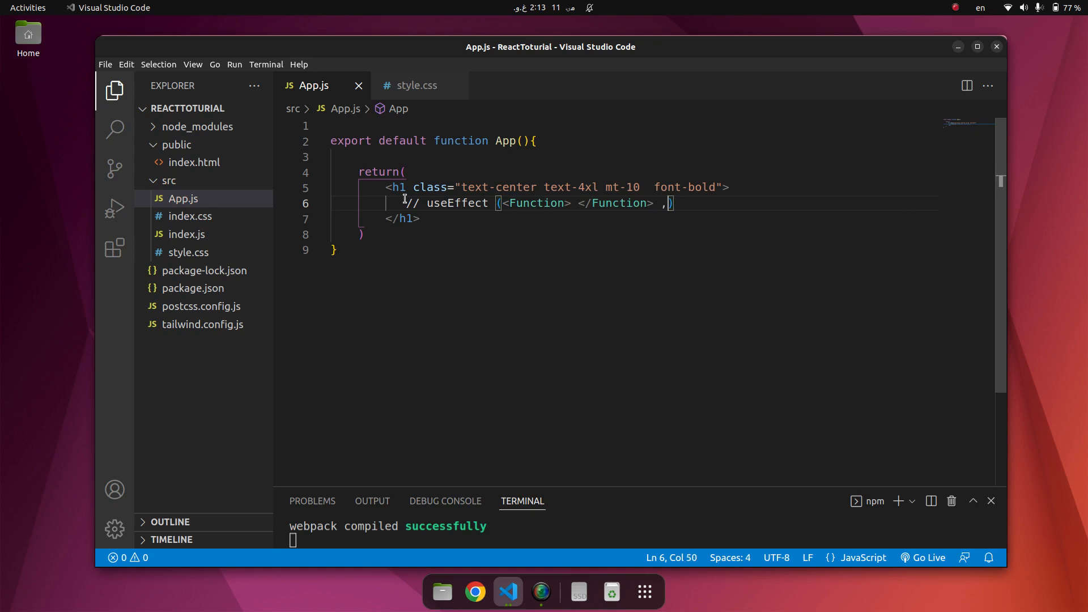
{"action": "type", "text": "<de"}
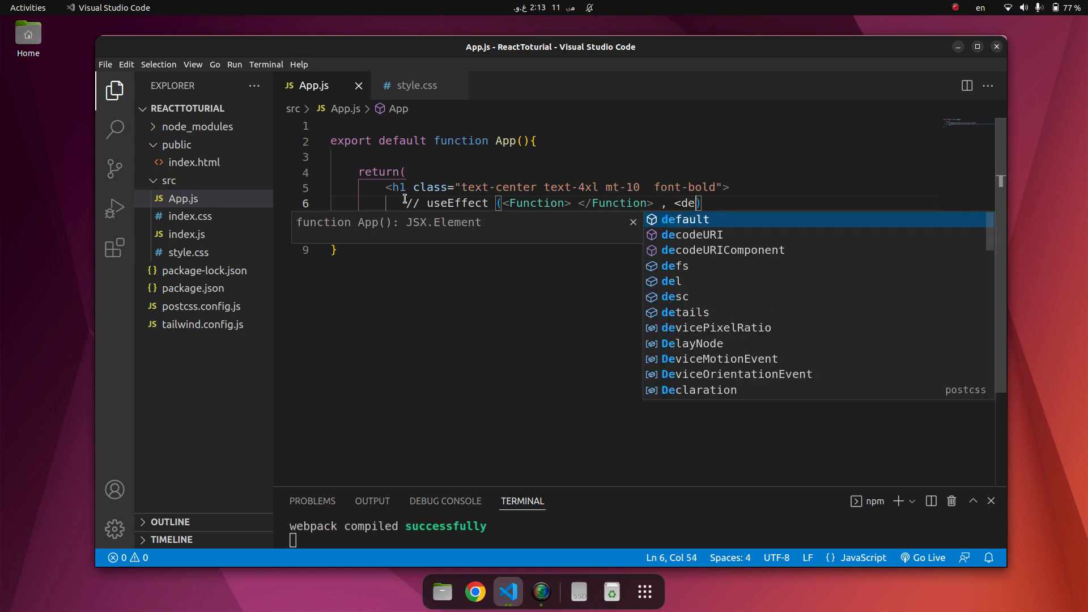
{"action": "type", "text": "pendence"}
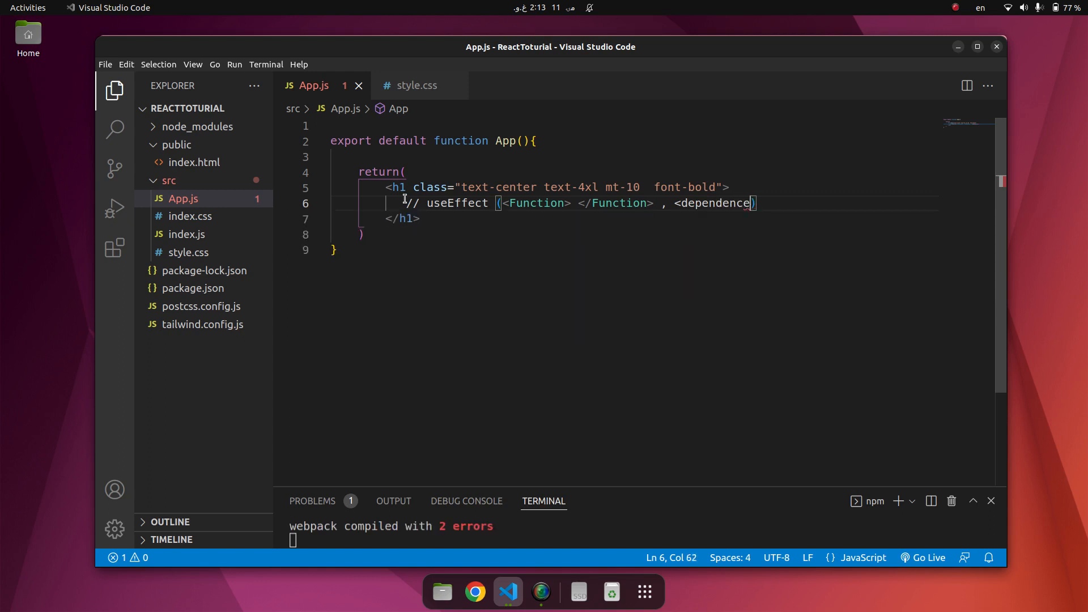
{"action": "type", "text": "y></dependencey>"}
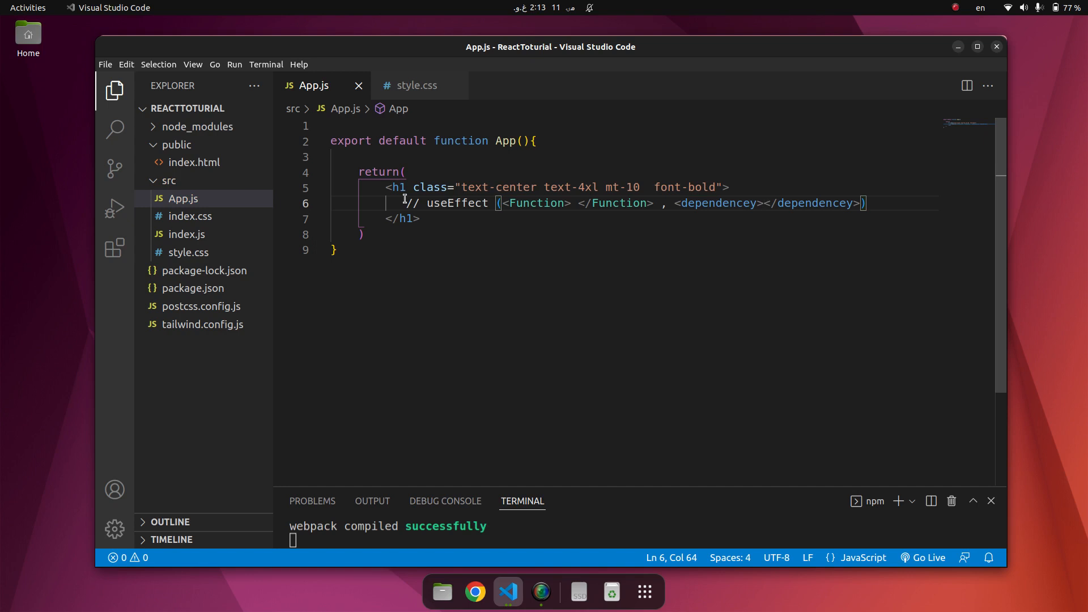
- Select the whole return block (lines 3–8) for removal
{"action": "left_click_drag", "start_coordinate": [342, 162], "coordinate": [364, 234]}
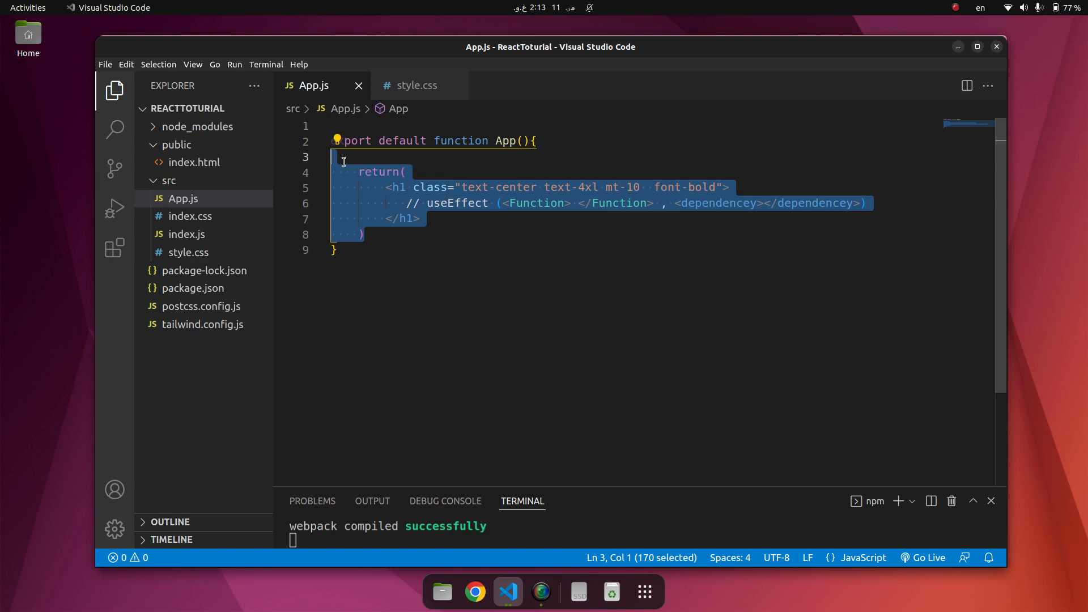
- Delete the return block and add import { useEffect, useState } from "react"; at the top
{"action": "key", "text": "Delete"}
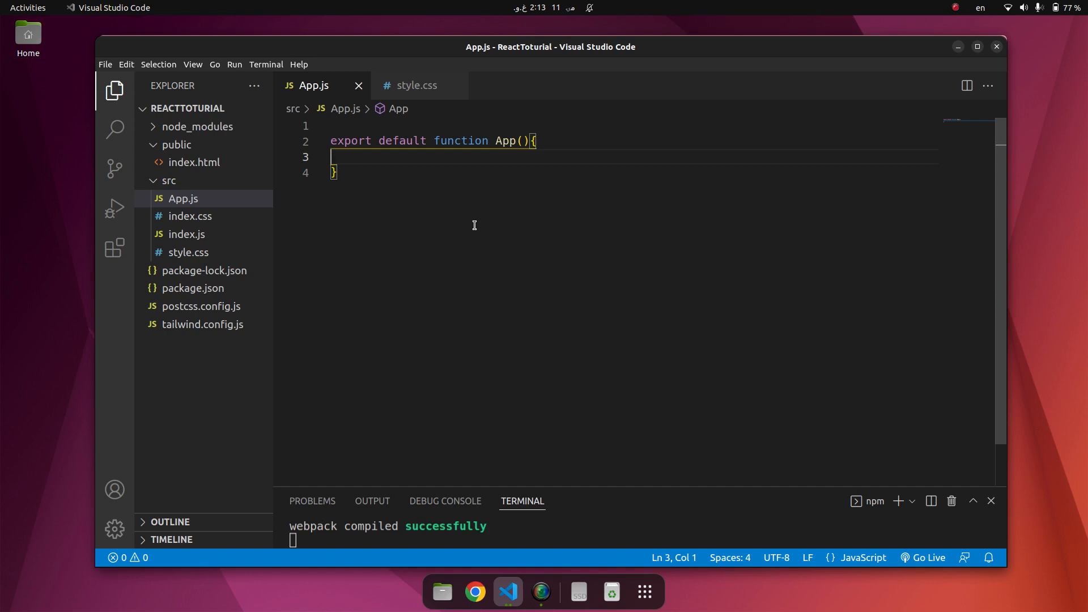
{"action": "key", "text": "Enter"}
{"action": "type", "text": "import"}
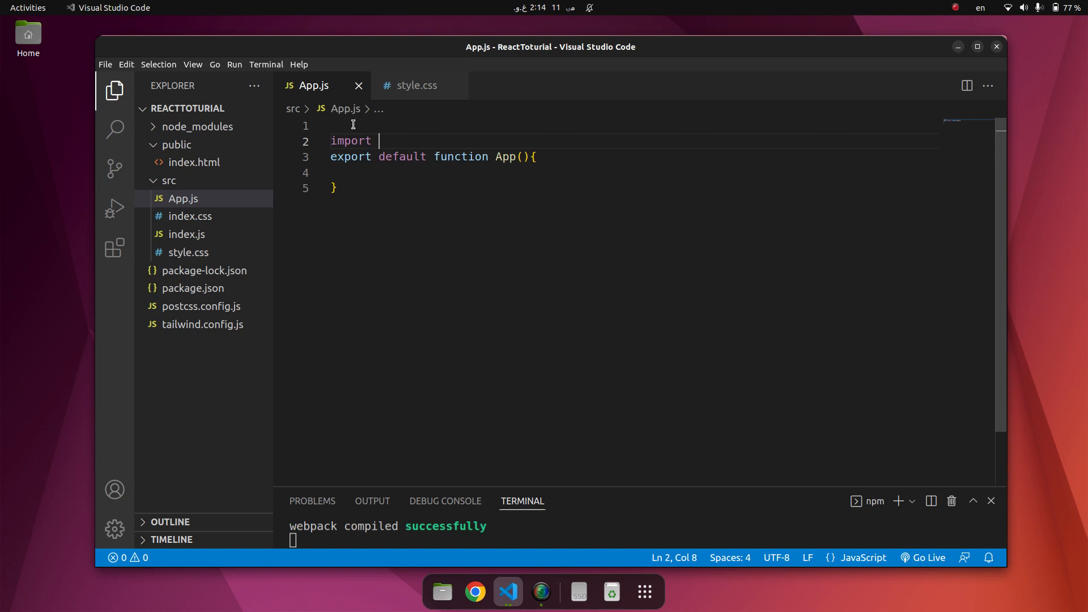
{"action": "type", "text": "{use"}
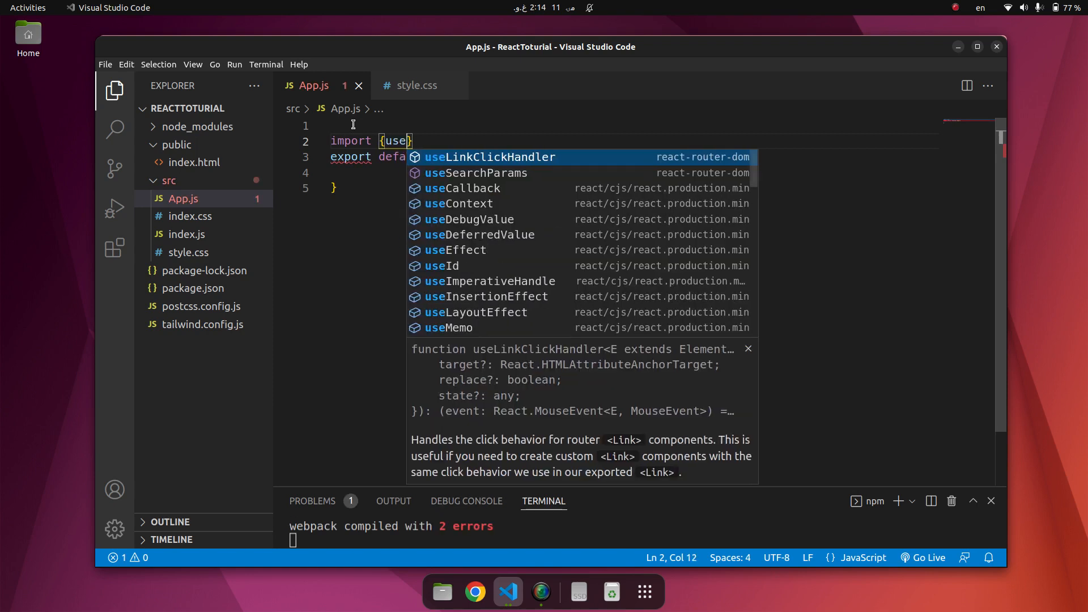
{"action": "type", "text": "Effect , useState"}
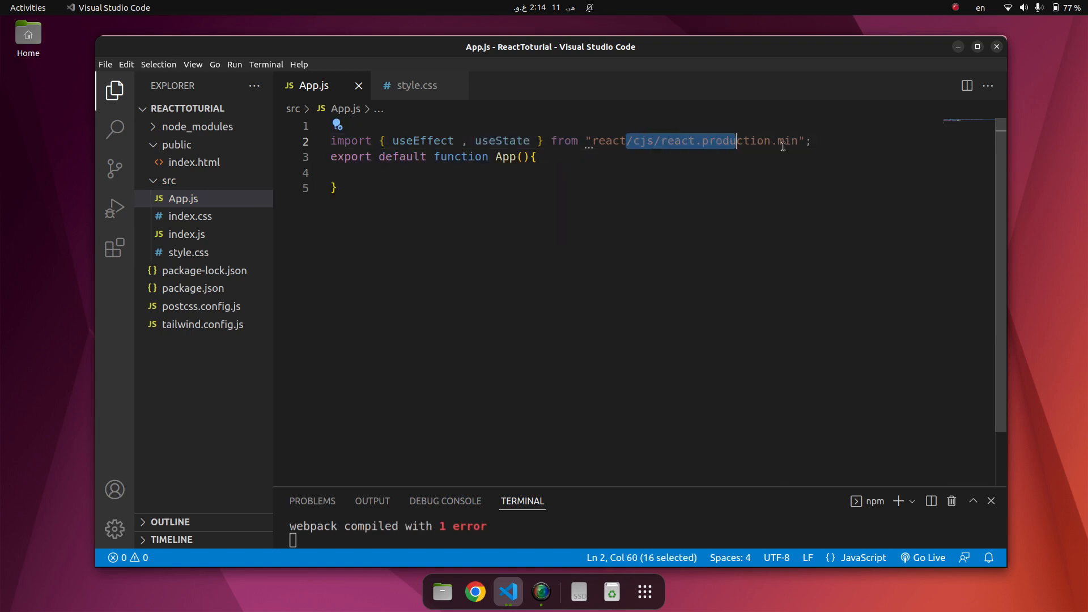
{"action": "key", "text": "Delete"}
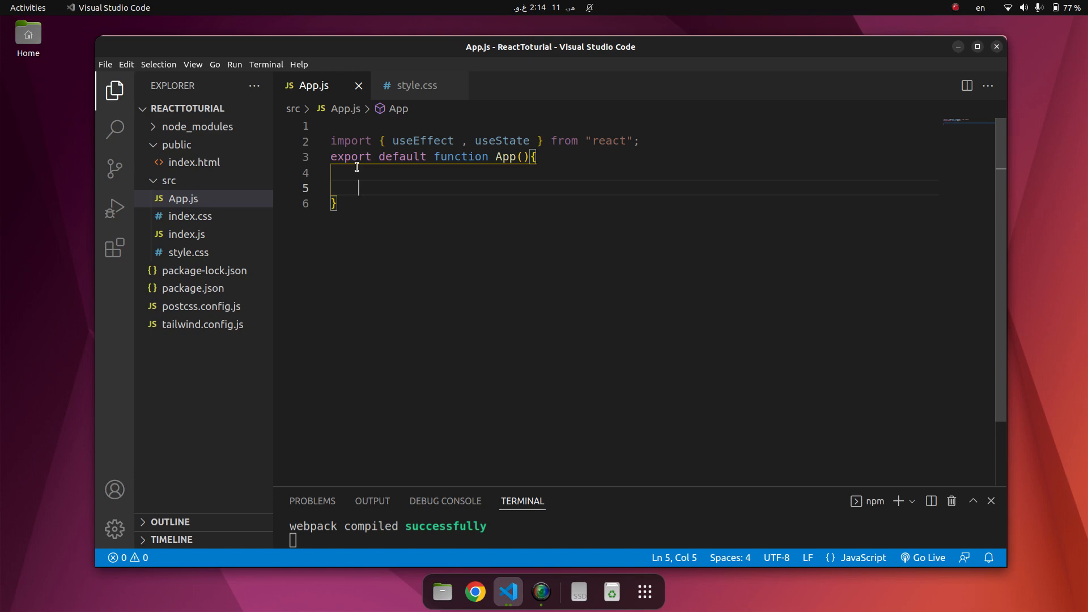
- Declare const [count , setCount] = useState(0) and begin a useEffect() call below it
{"action": "type", "text": "const"}
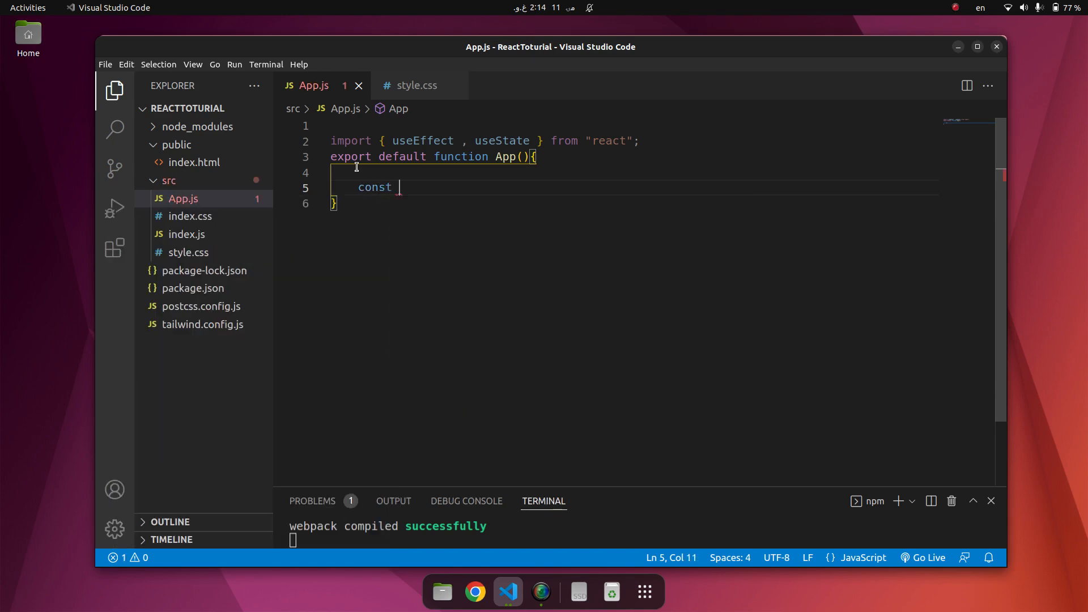
{"action": "type", "text": "[count , ]"}
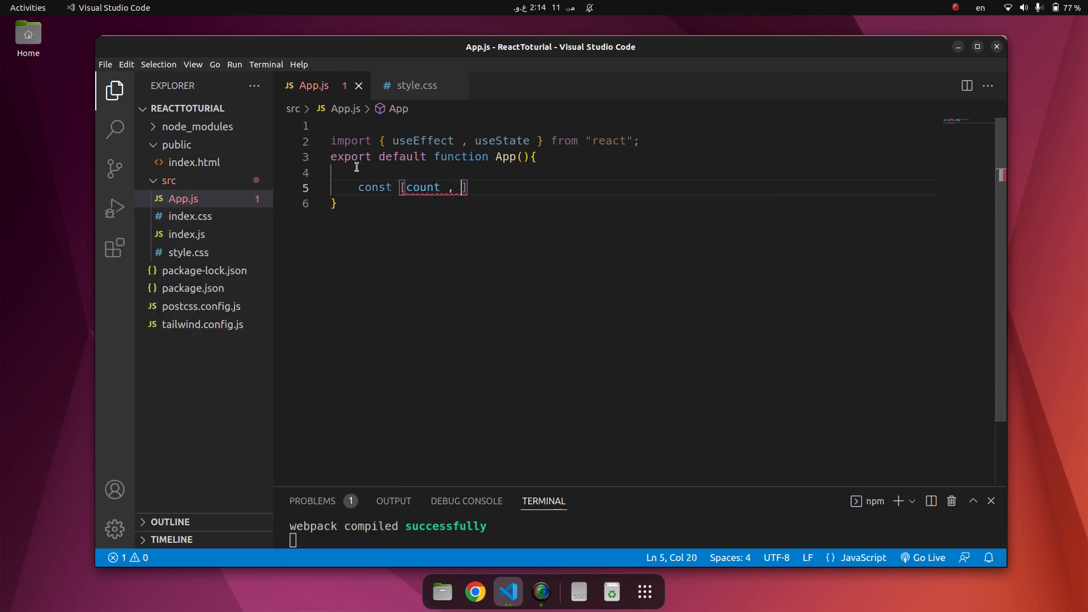
{"action": "type", "text": "setCount"}
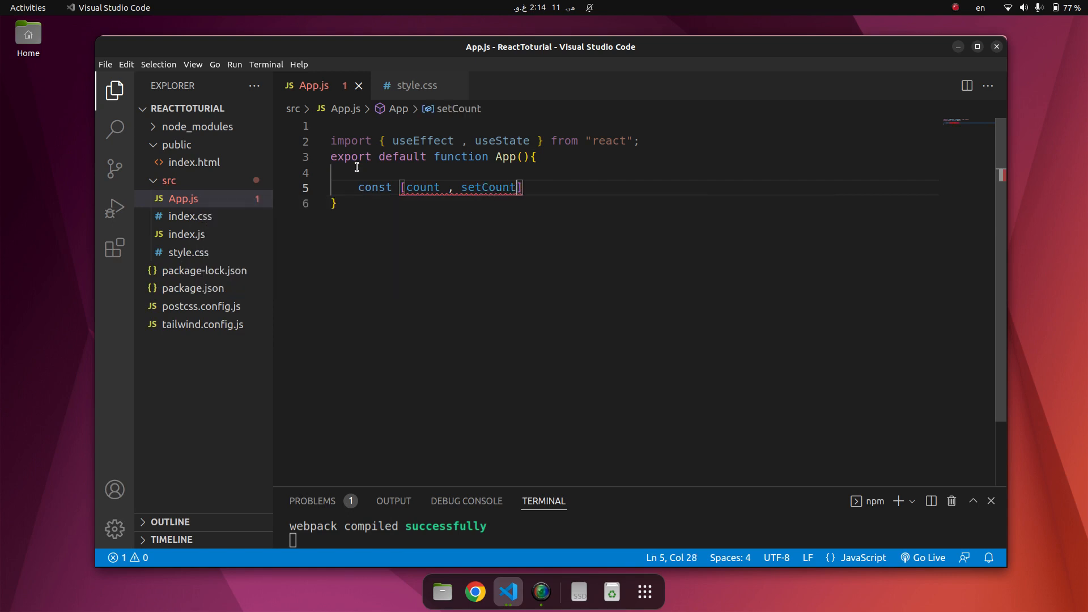
{"action": "type", "text": "= useState("}
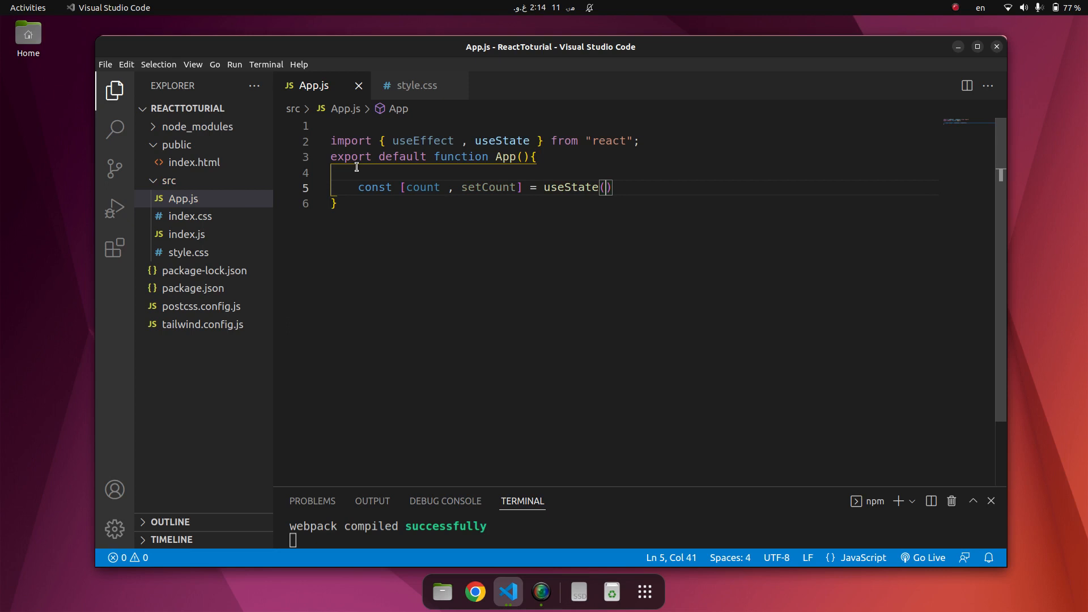
{"action": "type", "text": "0"}
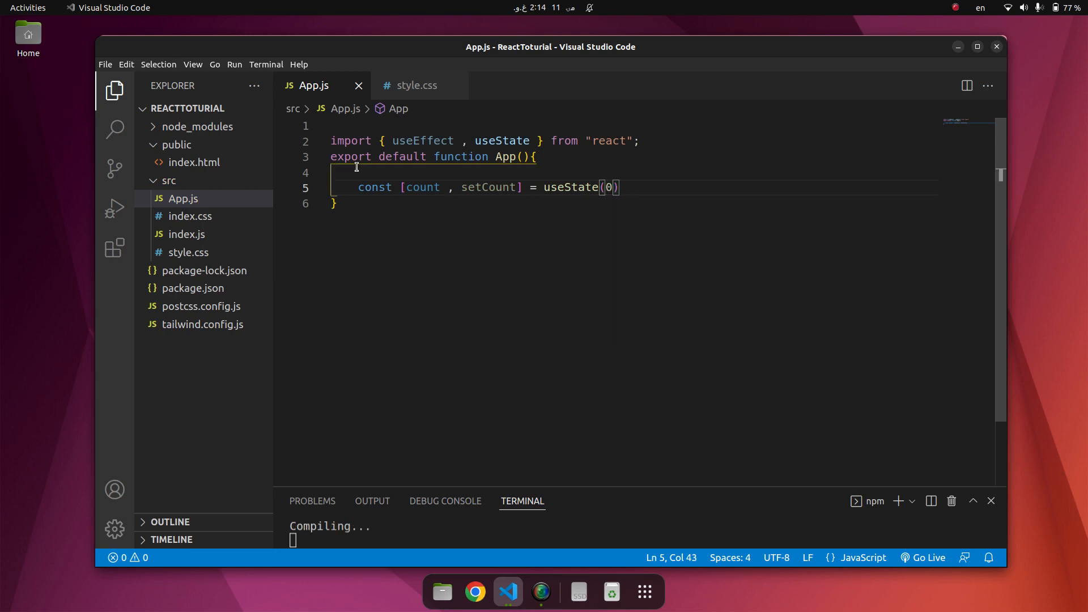
{"action": "key", "text": "Enter"}
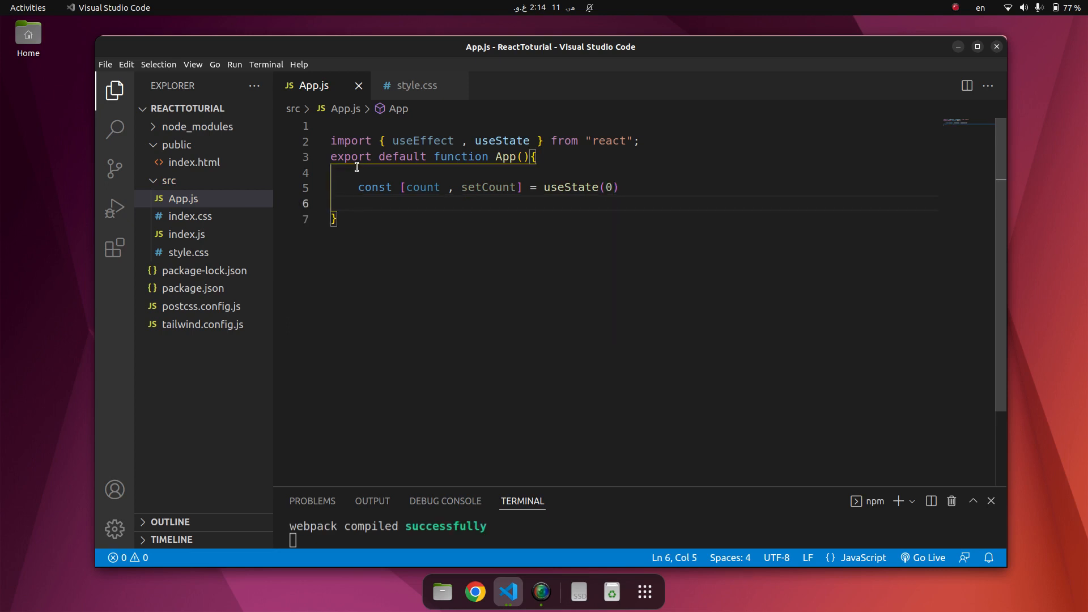
{"action": "type", "text": "useEffect("}
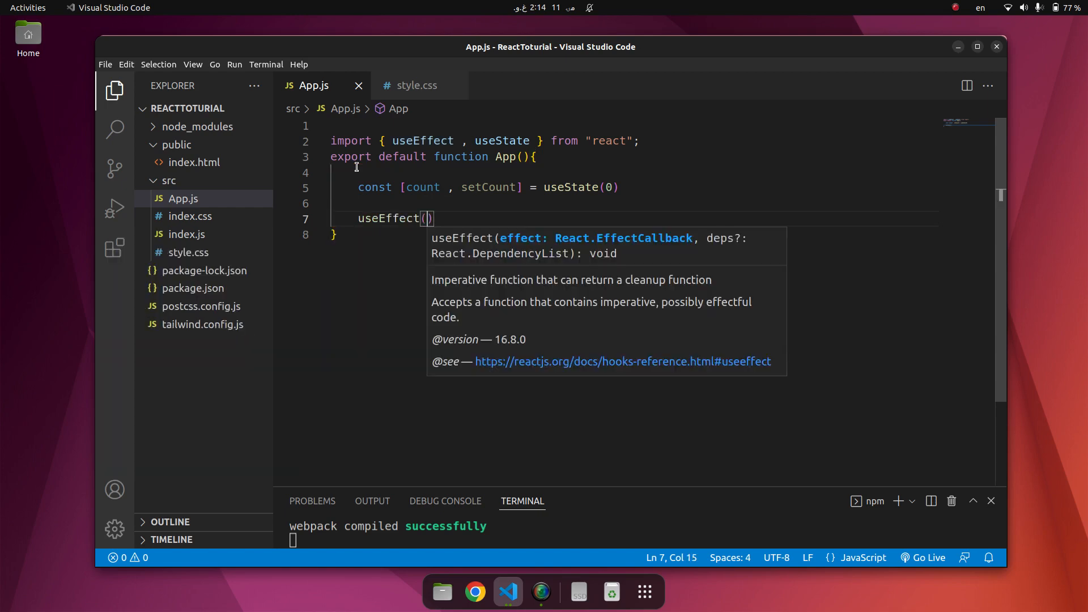
- Fill useEffect with setTimeout(() => { setCount((count) => count + 1) }, 1000)
{"action": "left_click", "coordinate": [432, 218]}
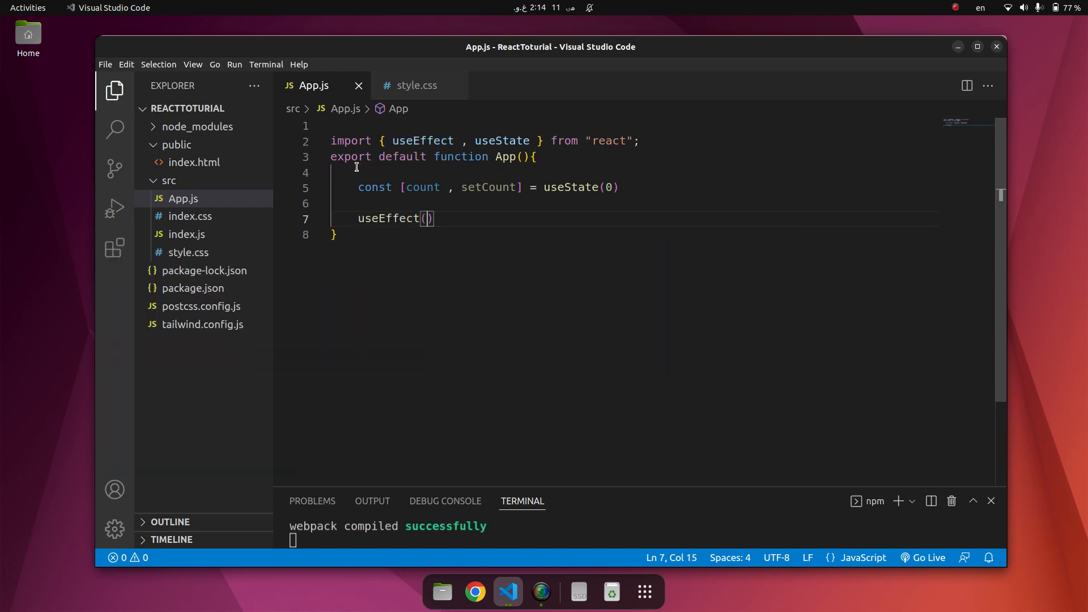
{"action": "type", "text": "()"}
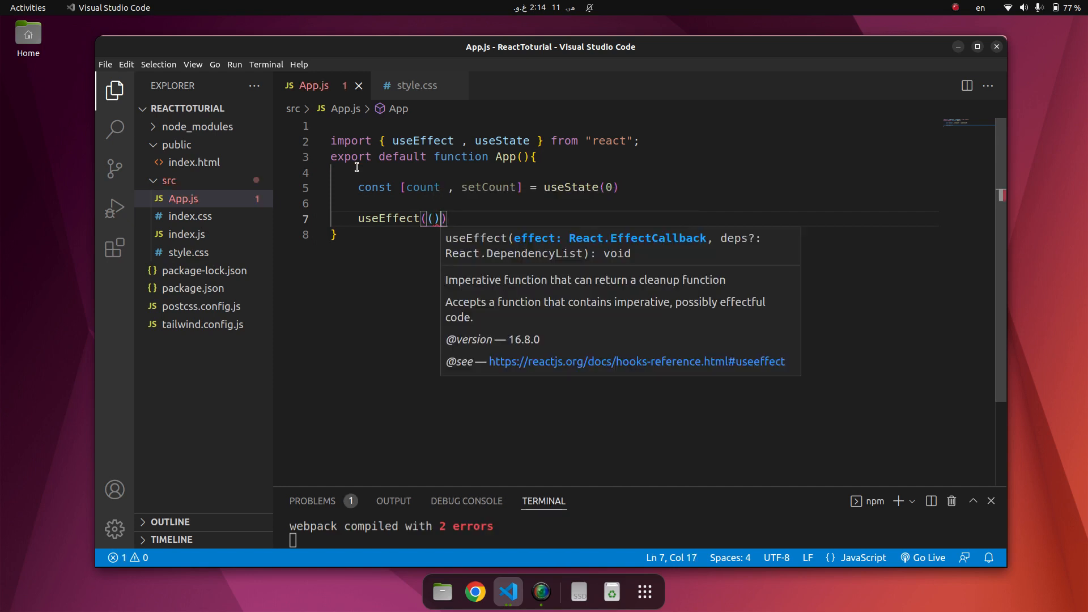
{"action": "type", "text": "=> {"}
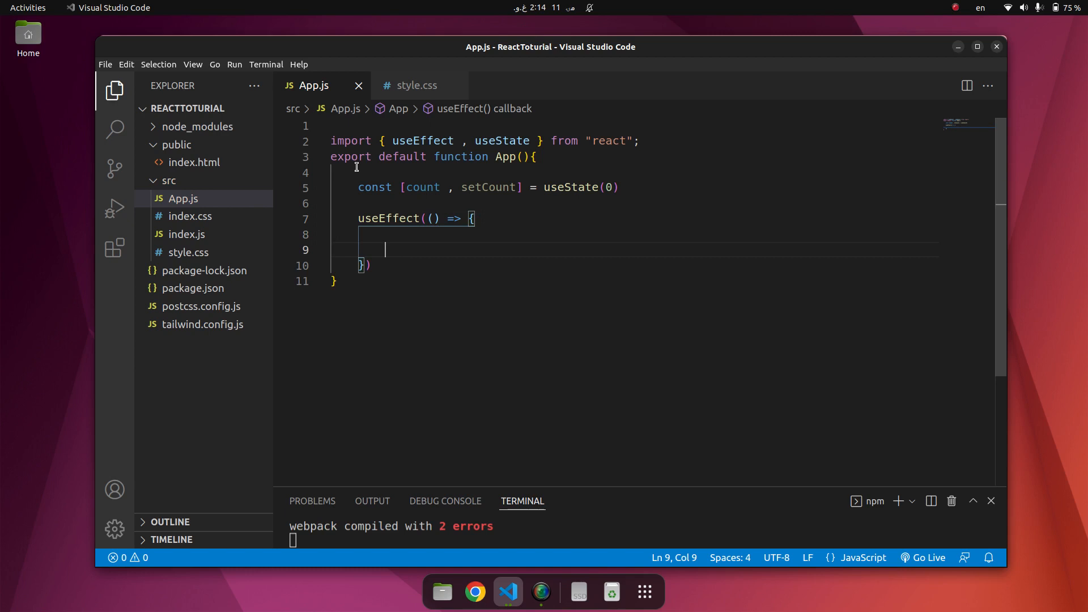
{"action": "type", "text": "setTimeout(()"}
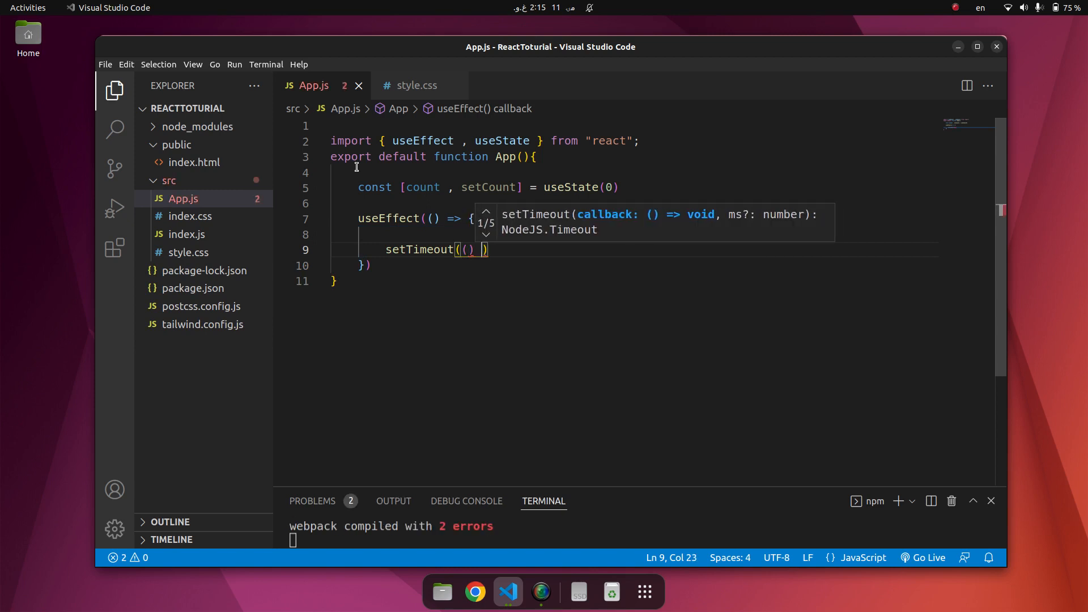
{"action": "type", "text": "=> {"}
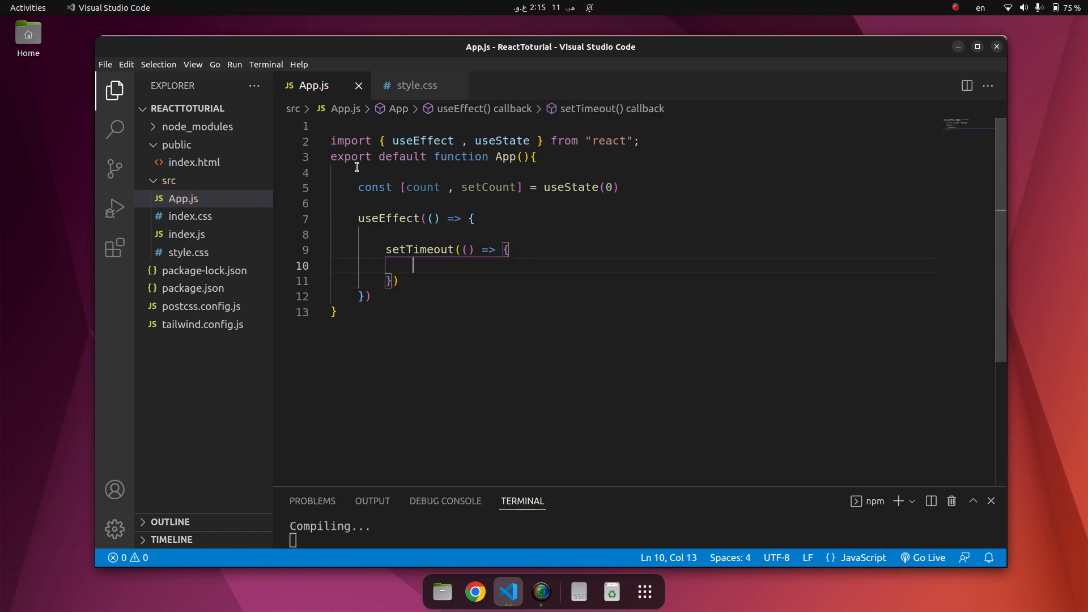
{"action": "type", "text": "setCount("}
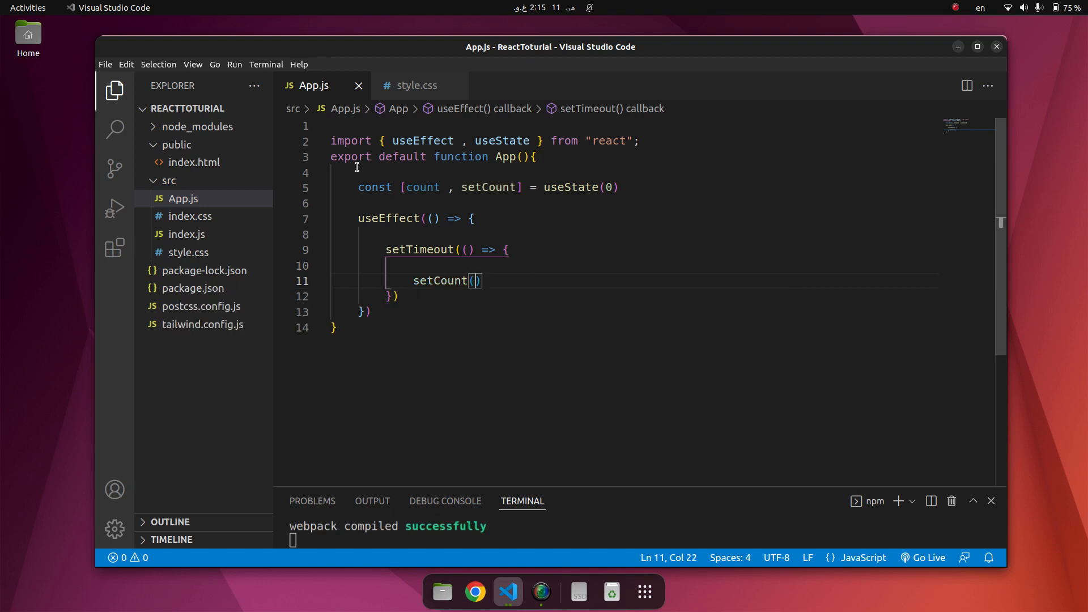
{"action": "type", "text": "count"}
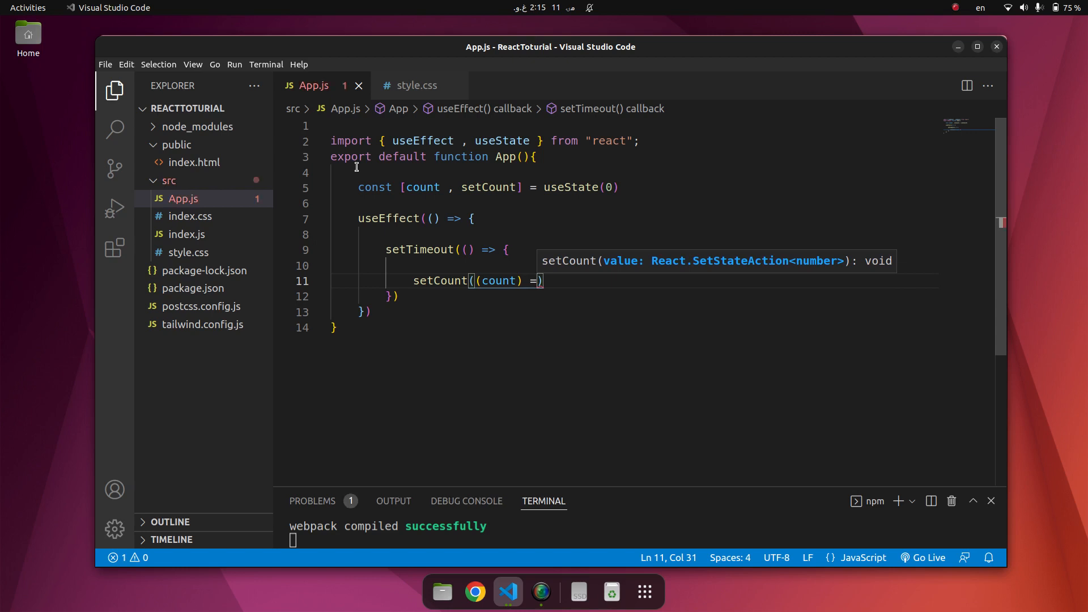
{"action": "type", "text": "count +"}
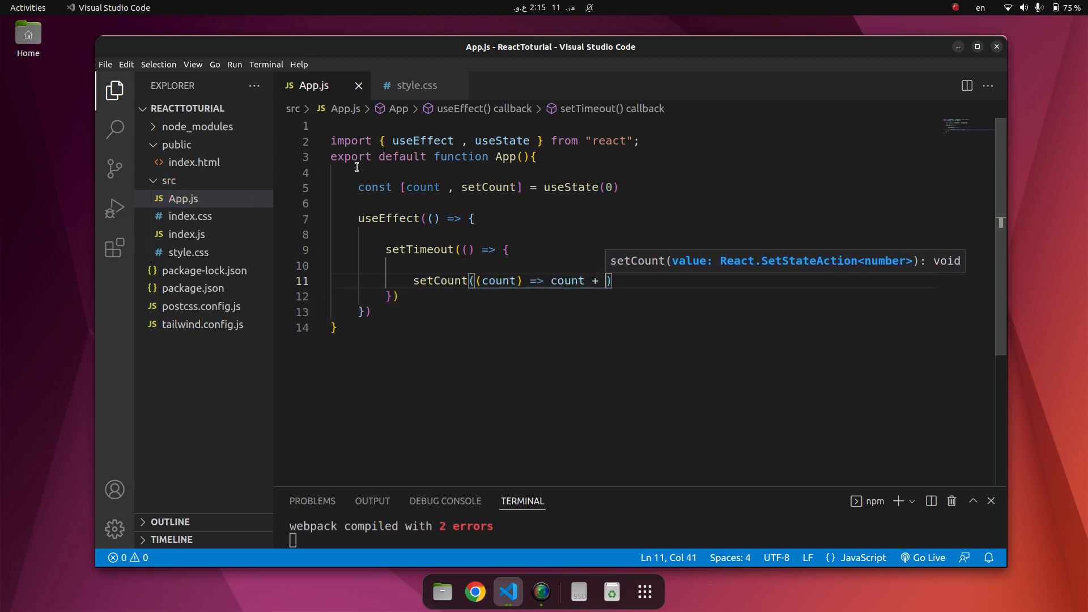
{"action": "type", "text": "1"}
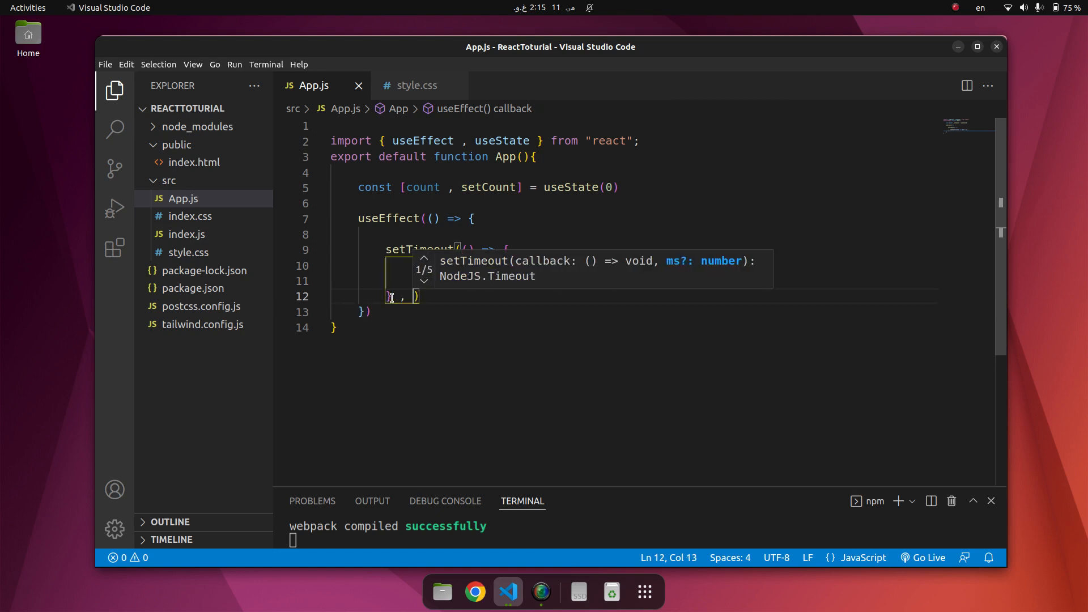
{"action": "type", "text": "1000"}
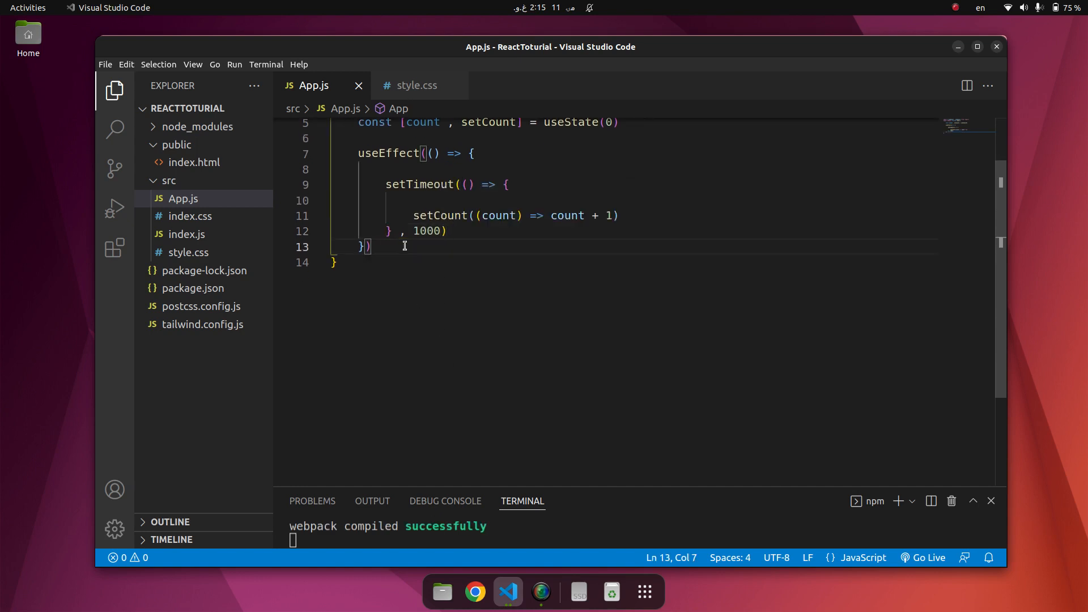
- Add return <h1>I've rendered {count} times!</h1> below the effect
{"action": "key", "text": "Return"}
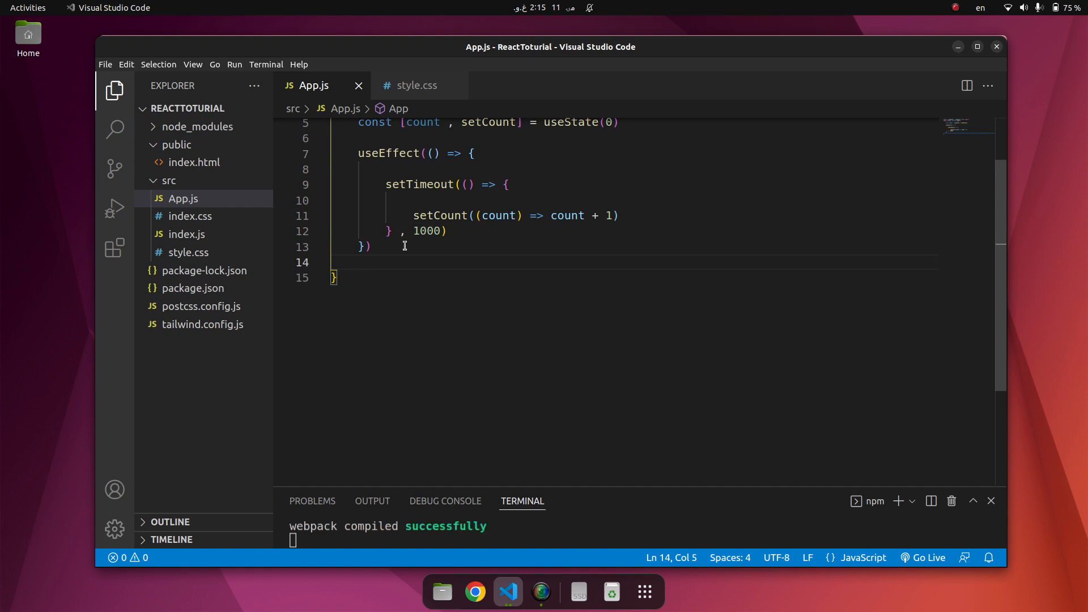
{"action": "type", "text": "r"}
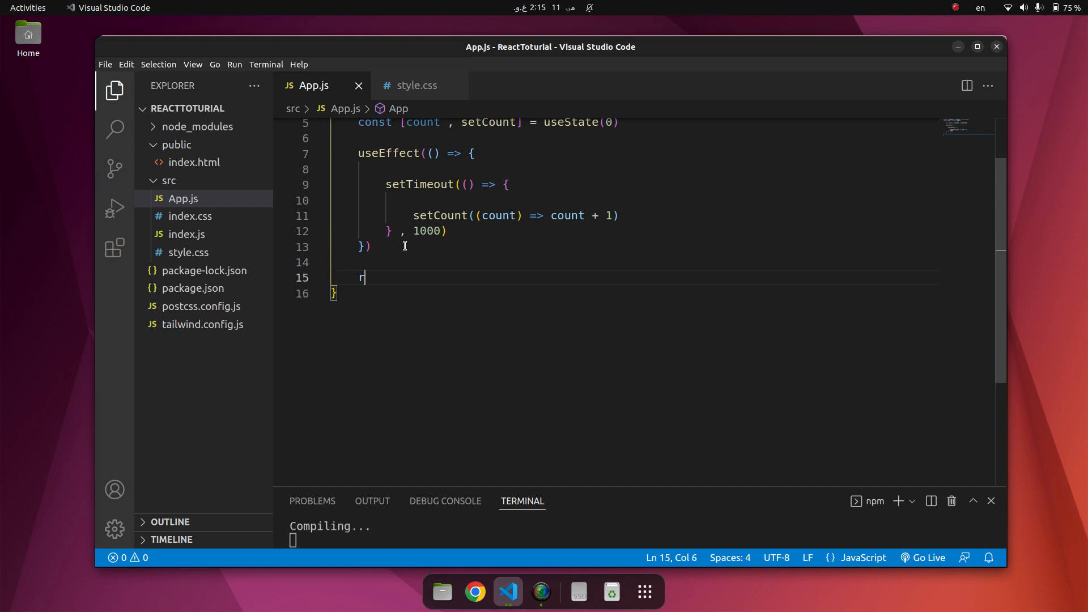
{"action": "type", "text": "eturn <h1></h1>"}
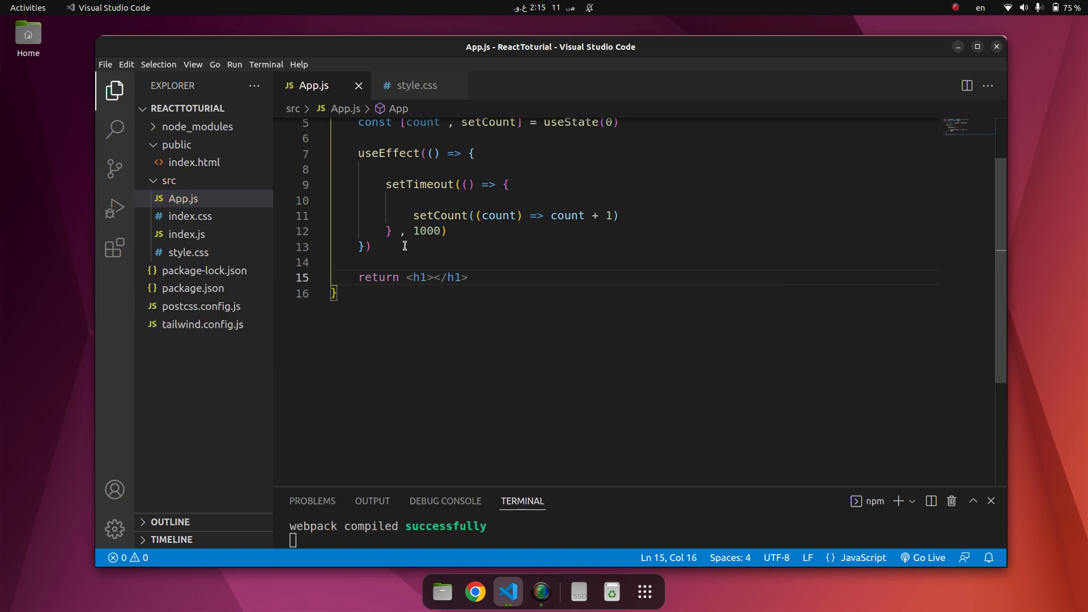
{"action": "type", "text": "I've"}
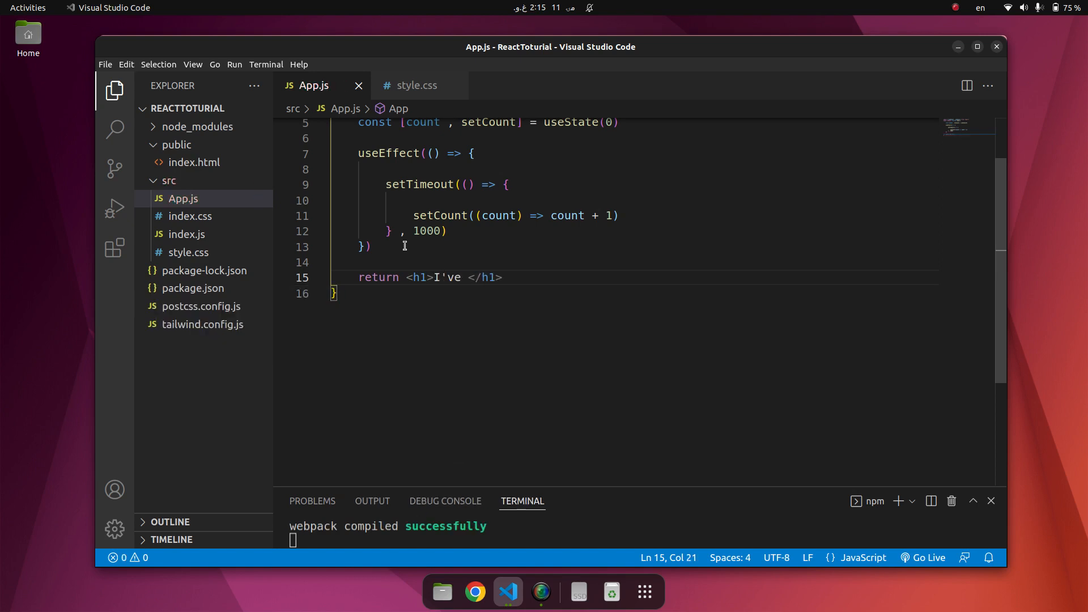
{"action": "type", "text": "rendered"}
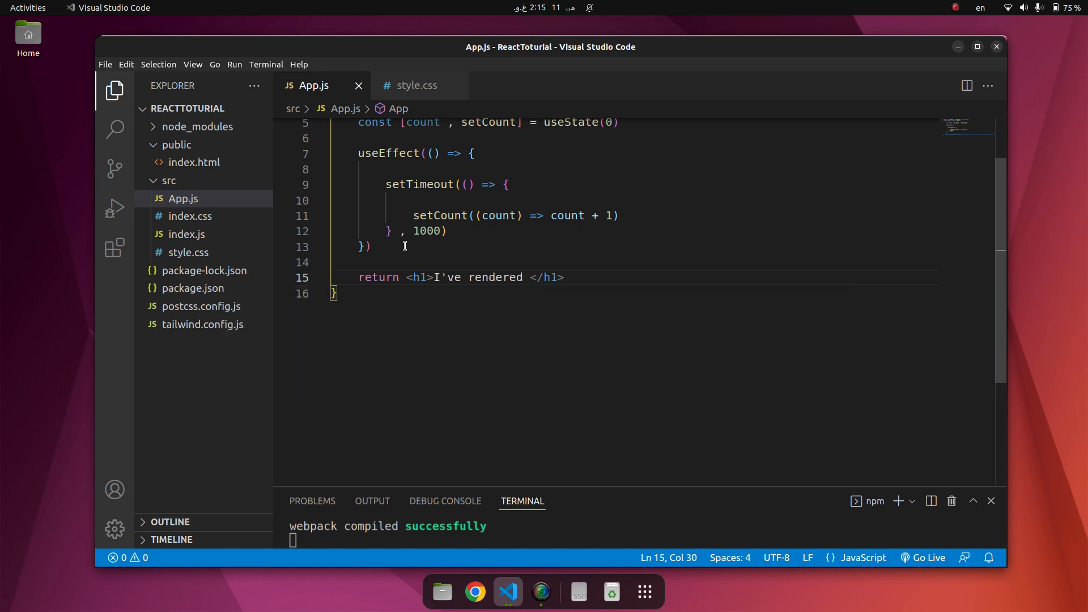
{"action": "type", "text": "{count>"}
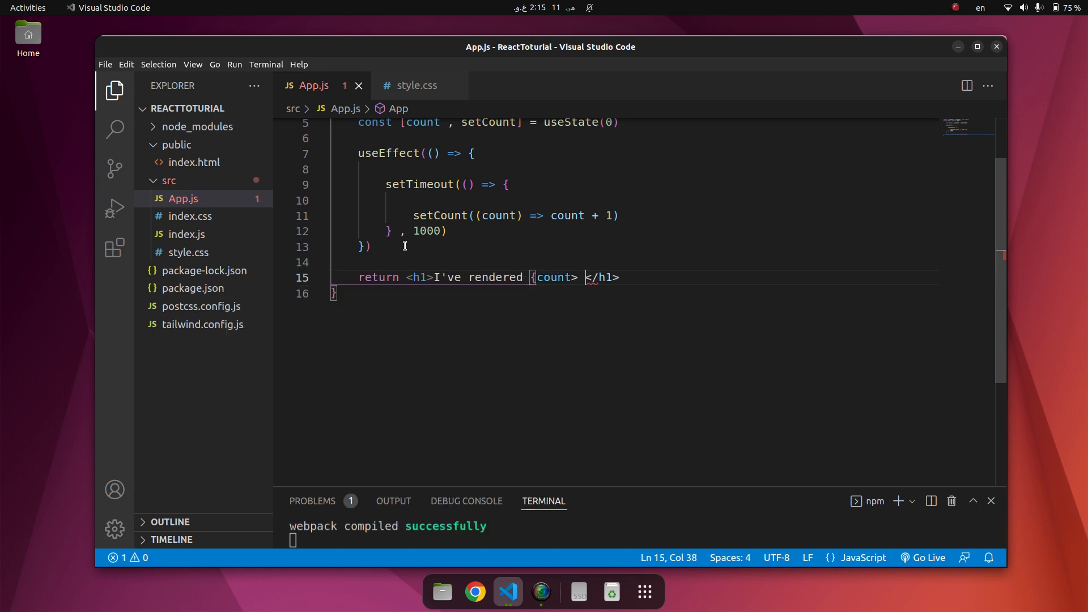
{"action": "key", "text": "BackSpace"}
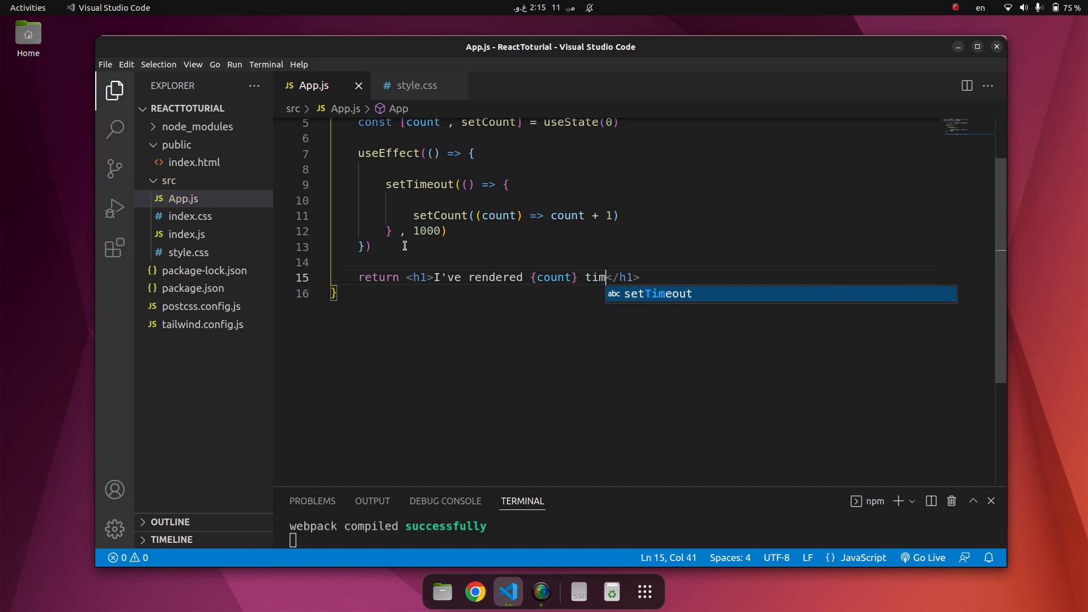
{"action": "type", "text": "es"}
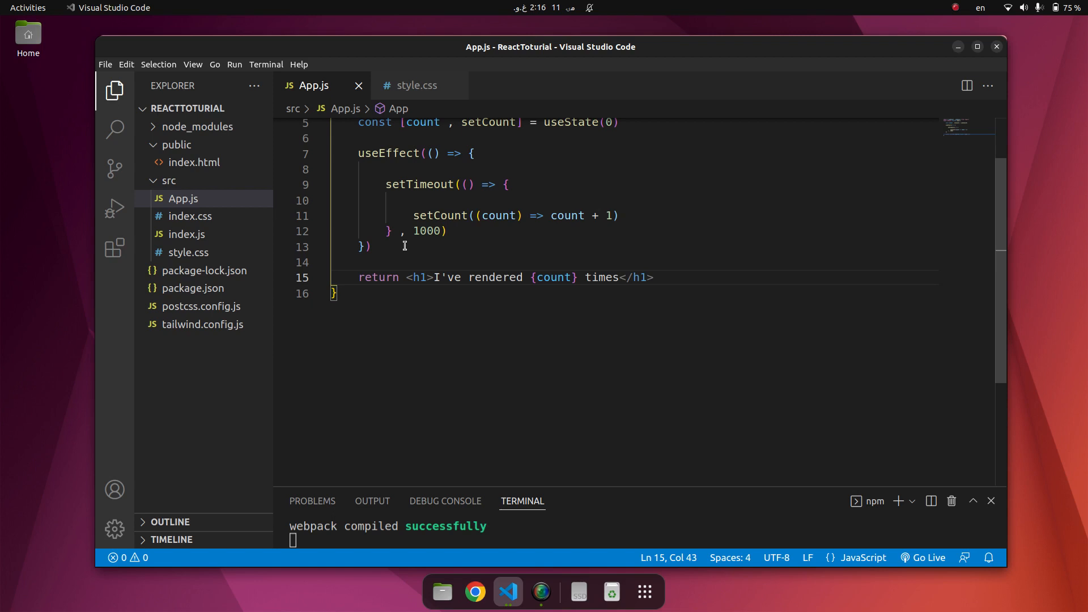
{"action": "type", "text": "!"}
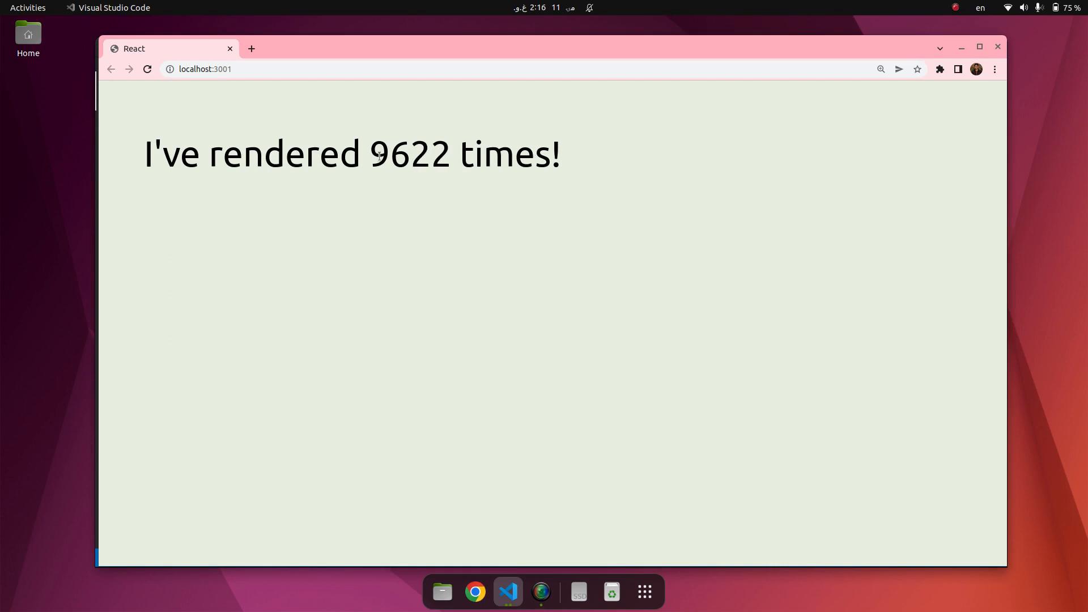
- Reload localhost:3001 in Chrome to watch the count restart at 0, then return to VS Code
{"action": "left_click", "coordinate": [508, 592]}
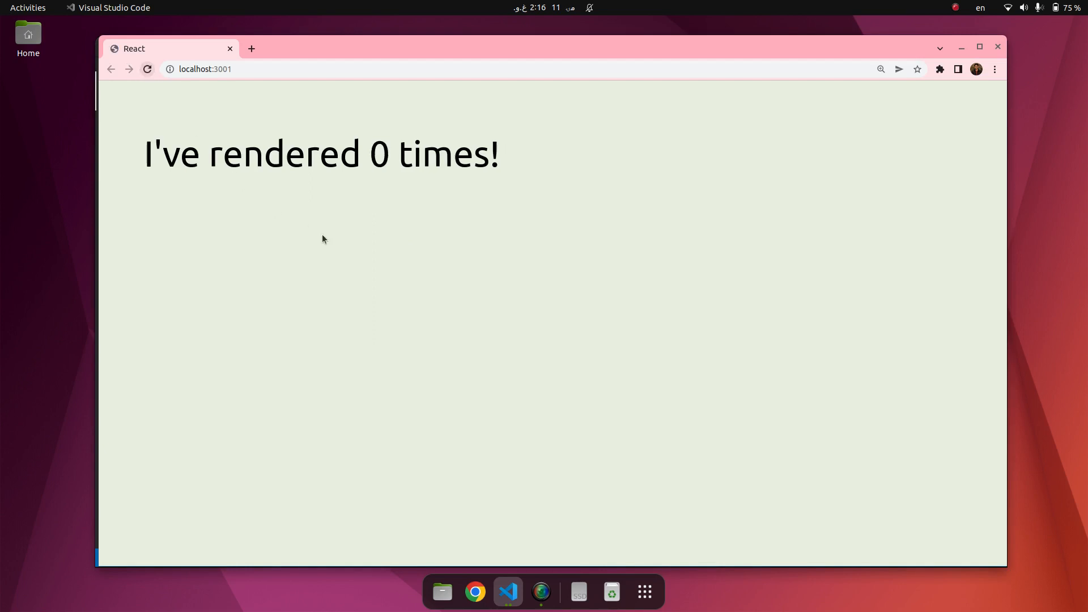
{"action": "mouse_move", "coordinate": [389, 167]}
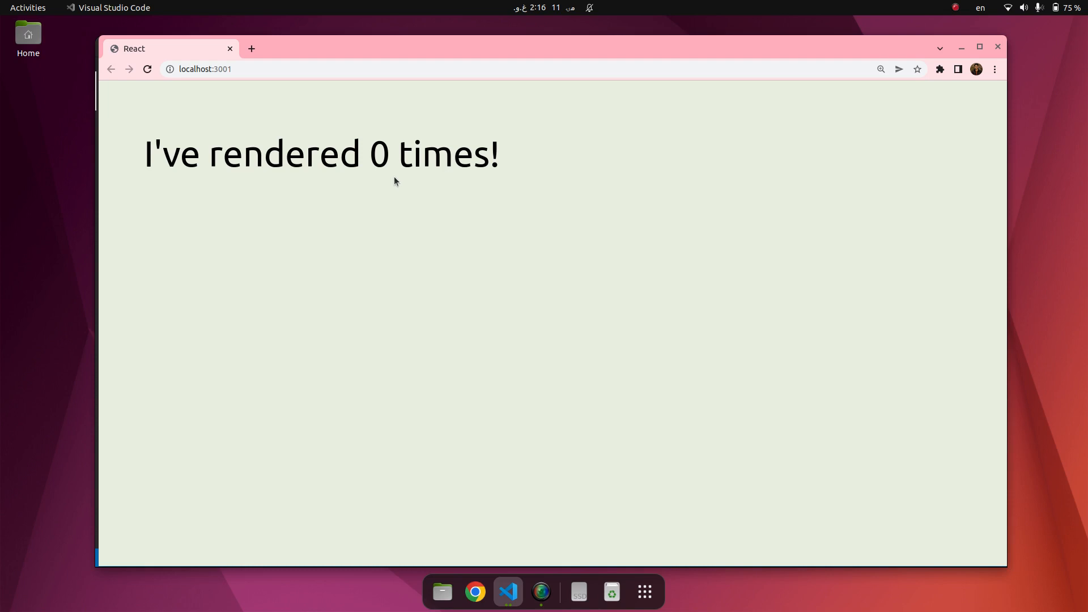
{"action": "mouse_move", "coordinate": [394, 178]}
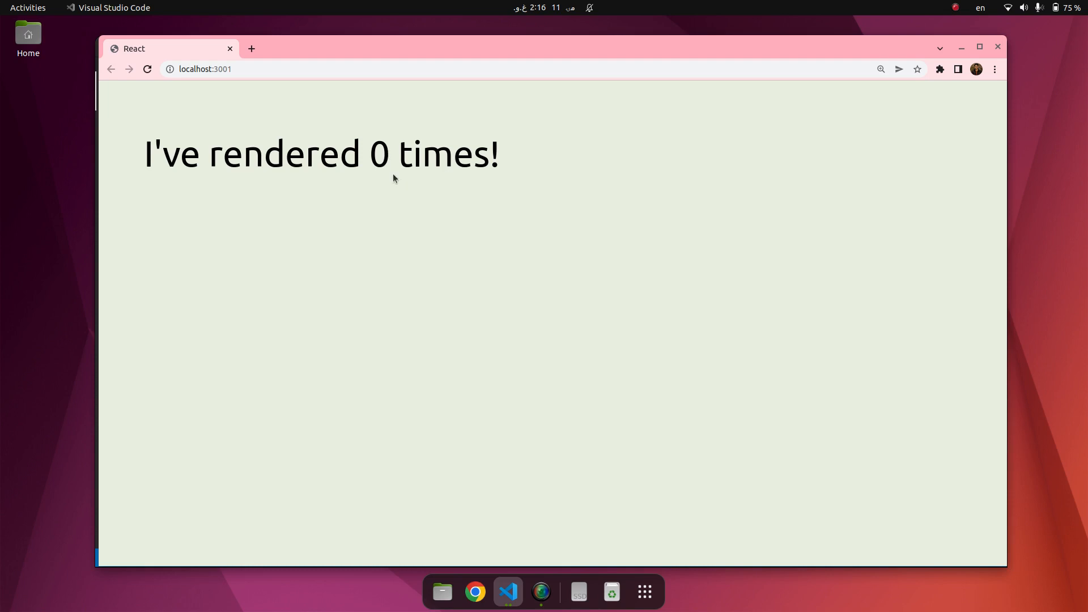
{"action": "left_click", "coordinate": [507, 592]}
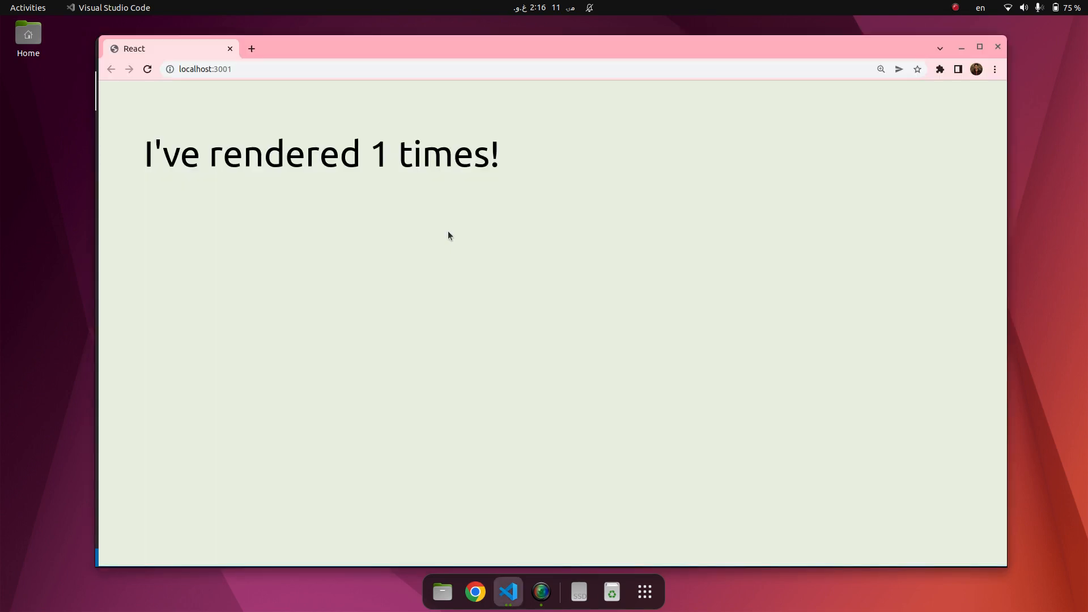
{"action": "left_click", "coordinate": [508, 592]}
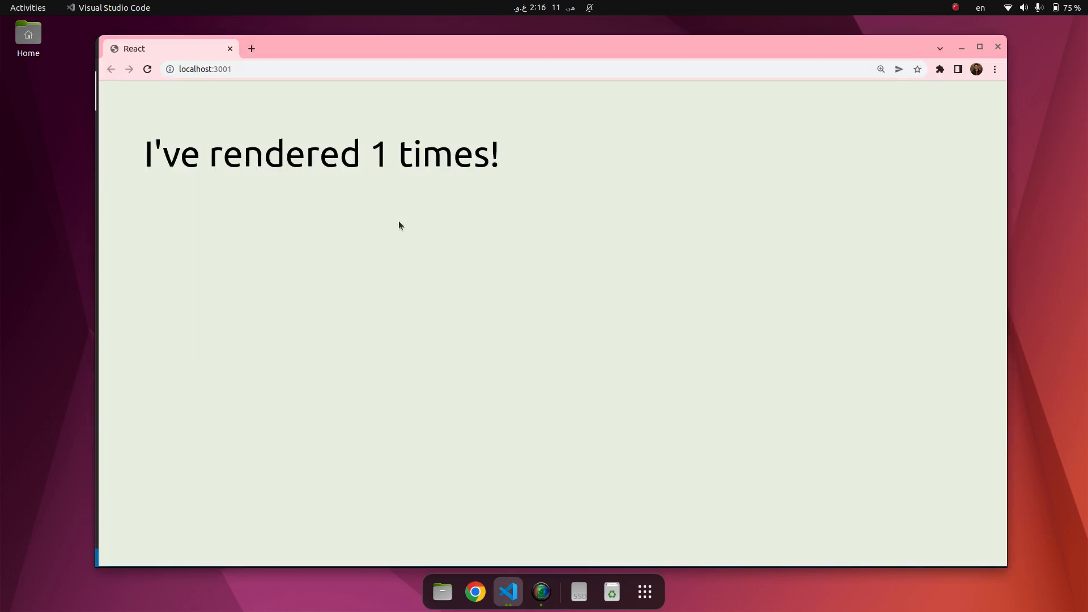
{"action": "left_click", "coordinate": [146, 69]}
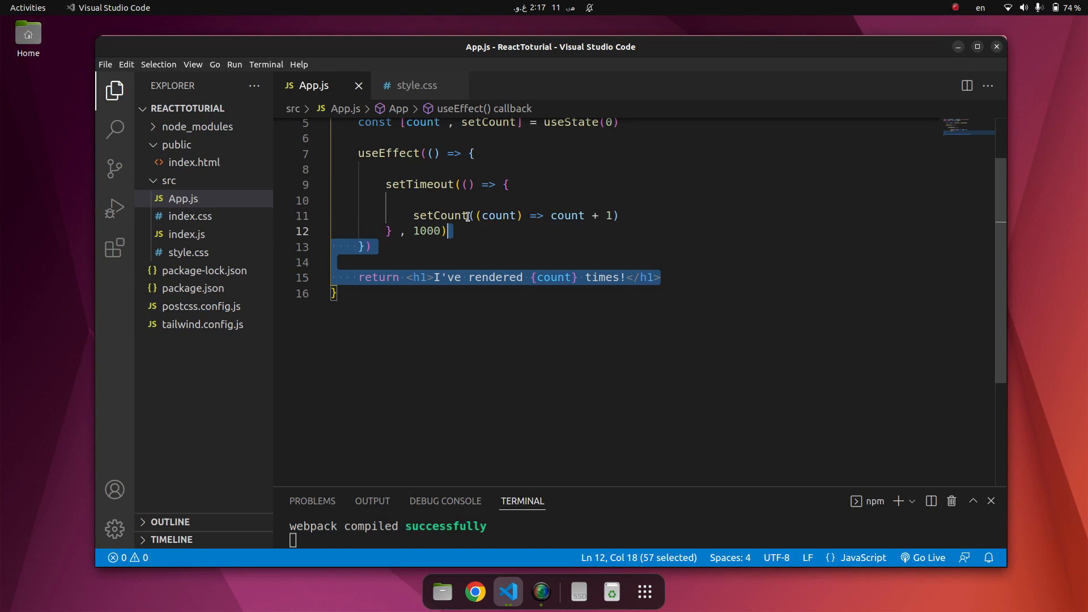
- Replace the timer code with useEffect(() => { }, []) commented 'No dependency passed' and 'runs an every render'
{"action": "key", "text": "Delete"}
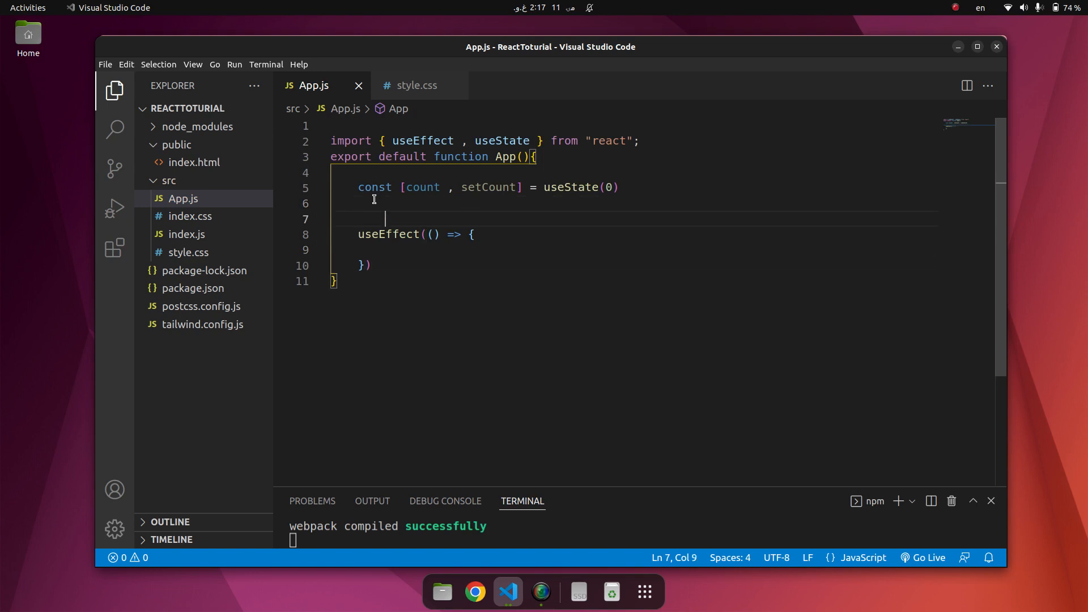
{"action": "type", "text": "// no"}
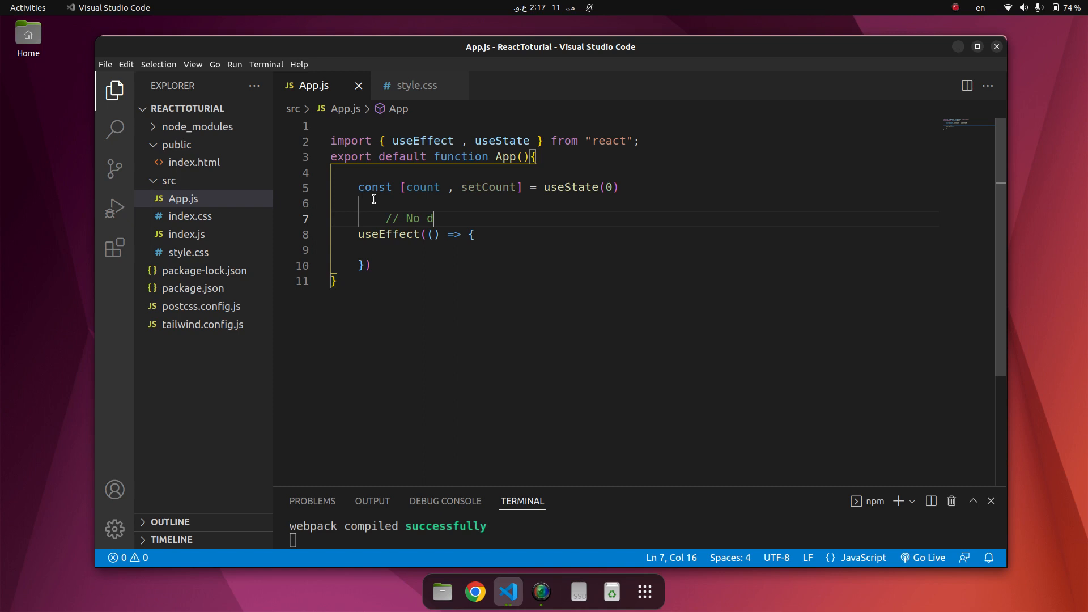
{"action": "type", "text": "pe"}
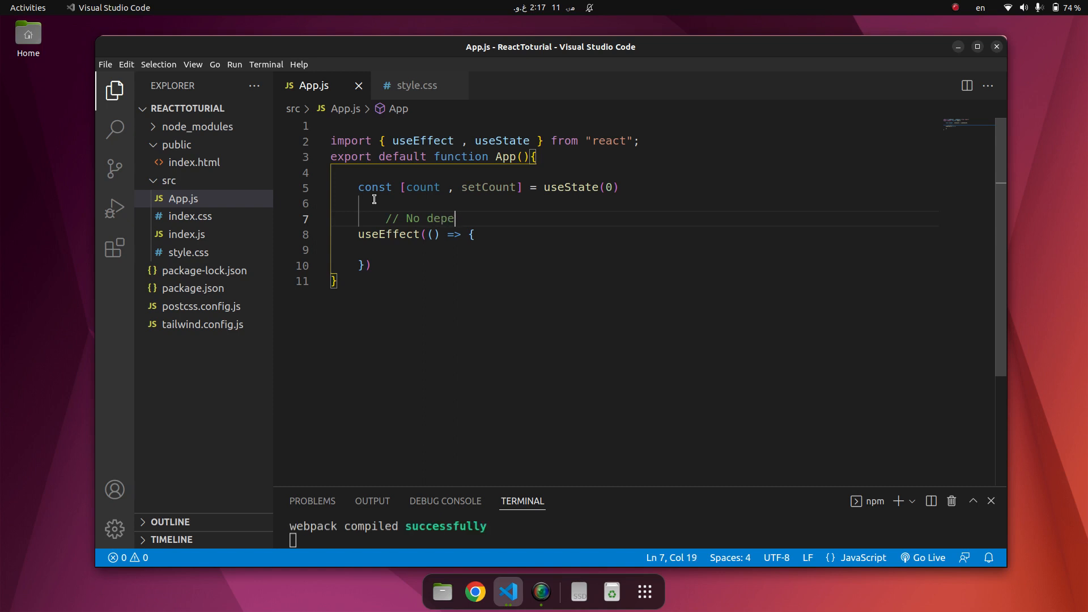
{"action": "type", "text": "ndec"}
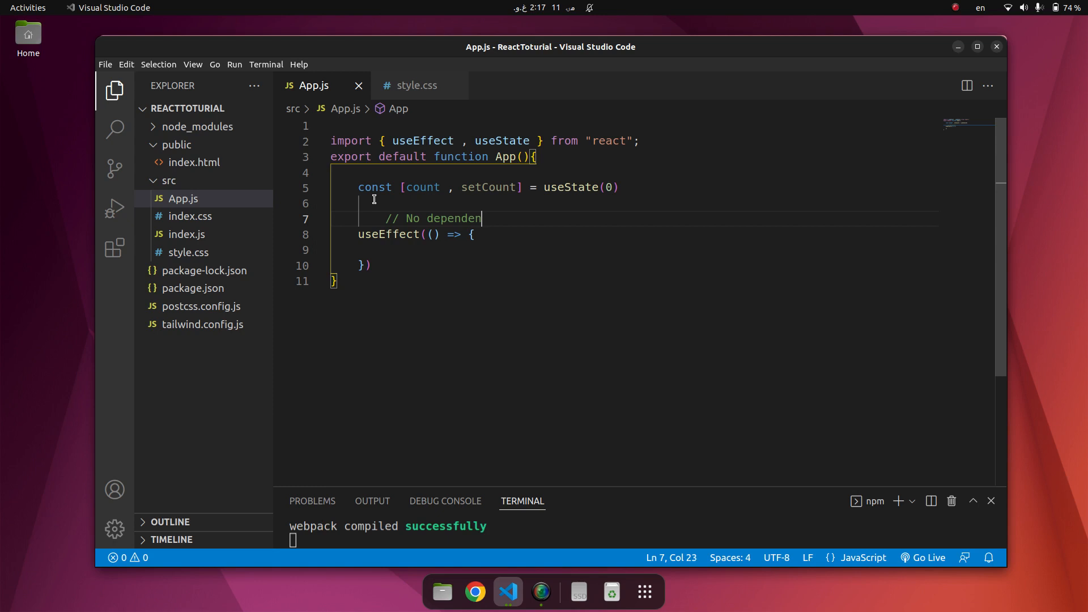
{"action": "type", "text": "cy pas"}
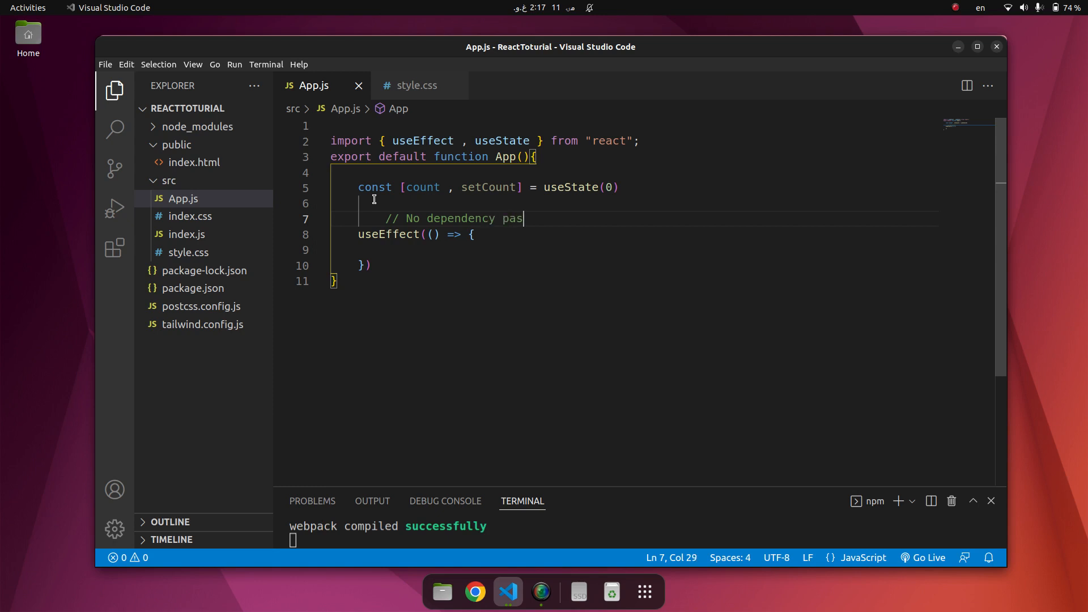
{"action": "type", "text": "sed"}
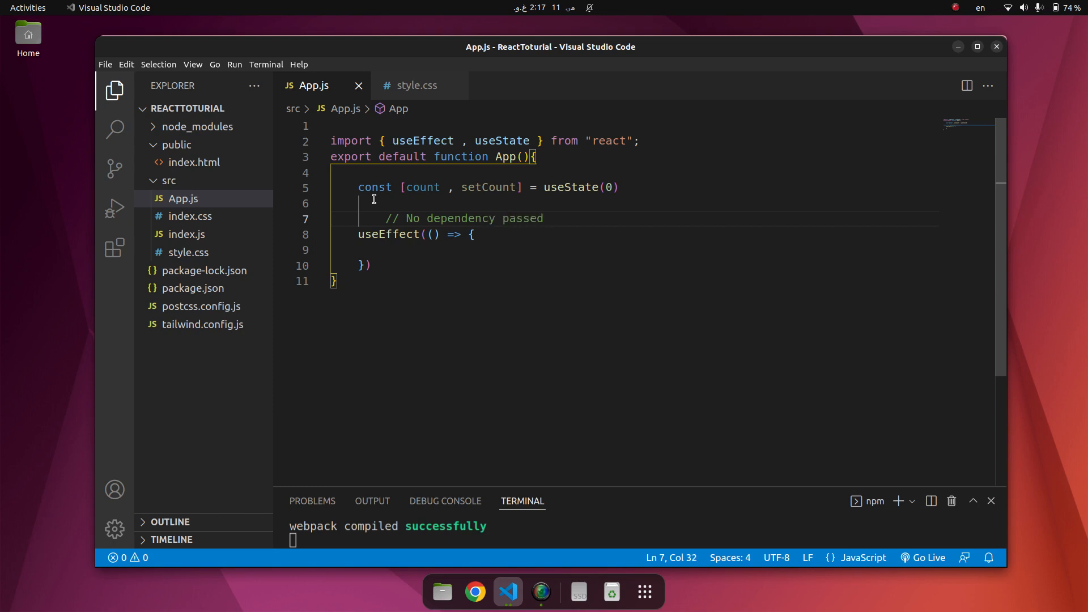
{"action": "type", "text": ":"}
{"action": "left_click", "coordinate": [635, 249]}
{"action": "type", "text": "//"}
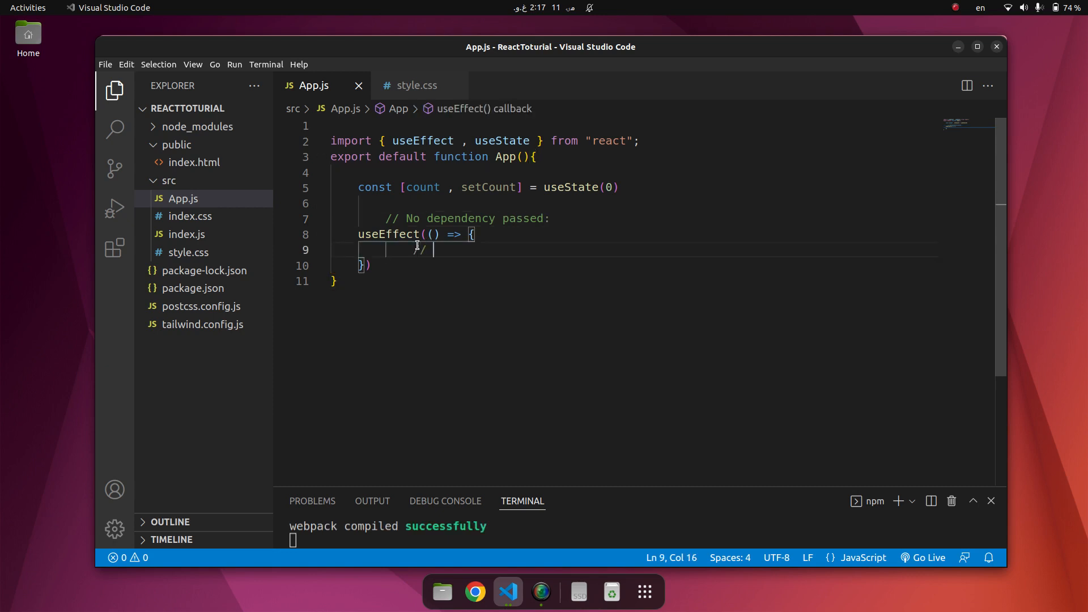
{"action": "type", "text": "runs an every"}
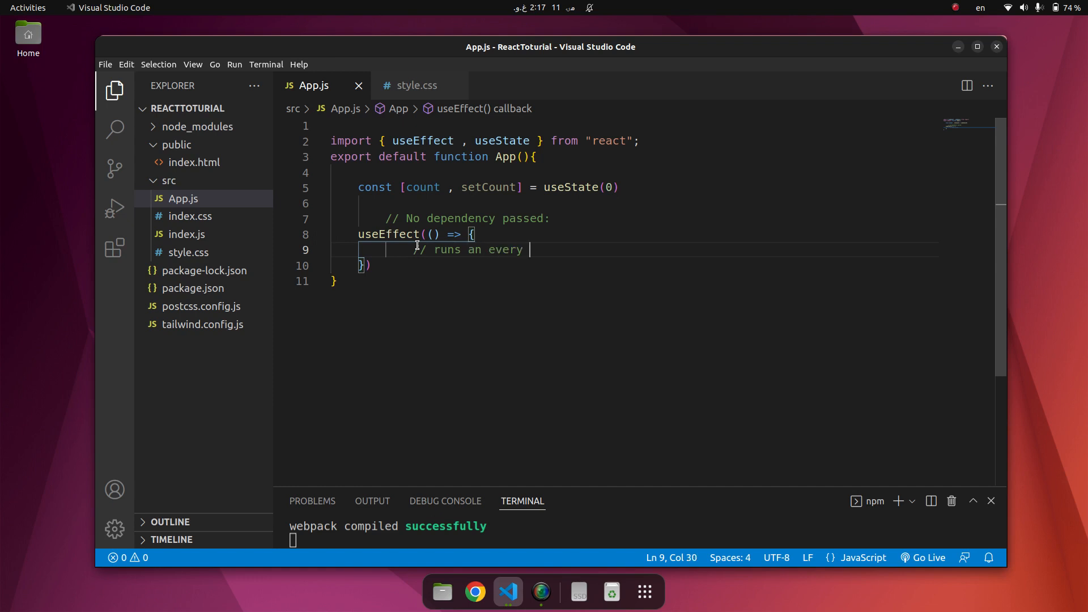
{"action": "type", "text": "render"}
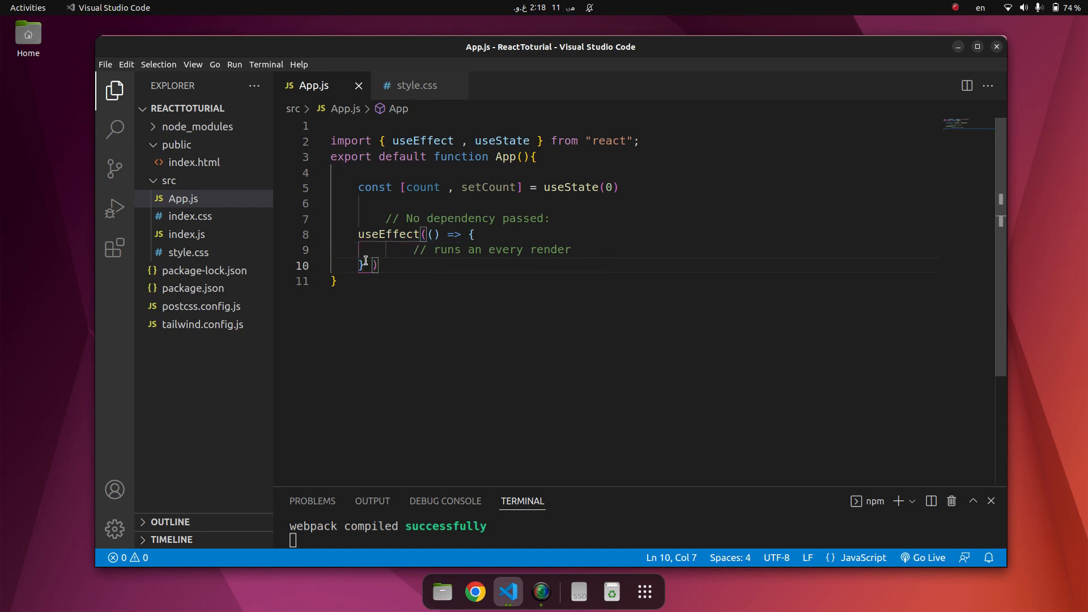
{"action": "type", "text": ", []"}
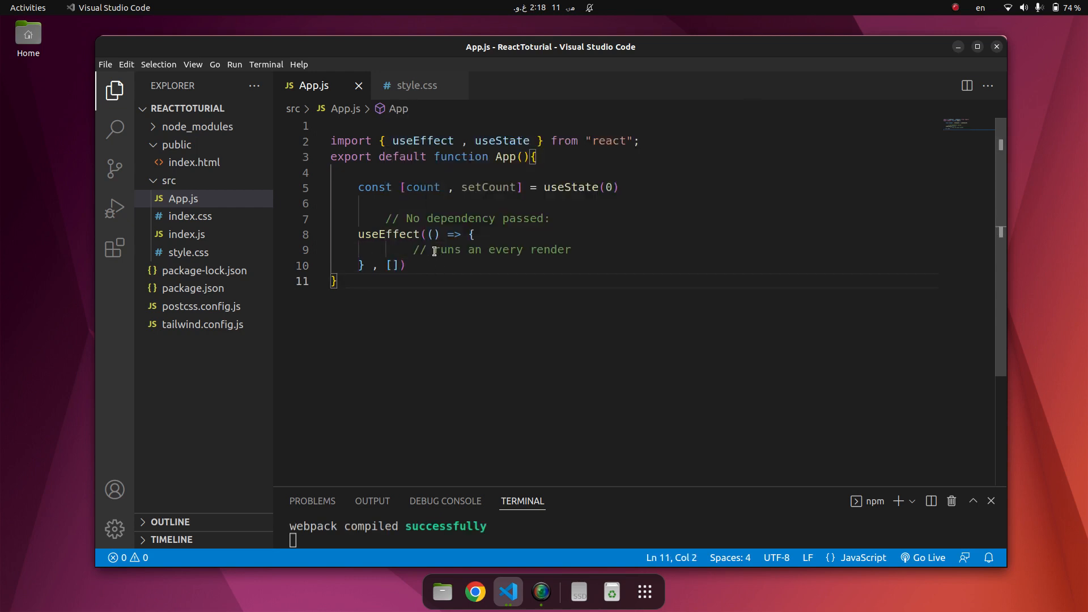
- Reword the comments to 'An empty array' and 'Runs only on the first render'
{"action": "left_click_drag", "start_coordinate": [407, 217], "coordinate": [549, 217]}
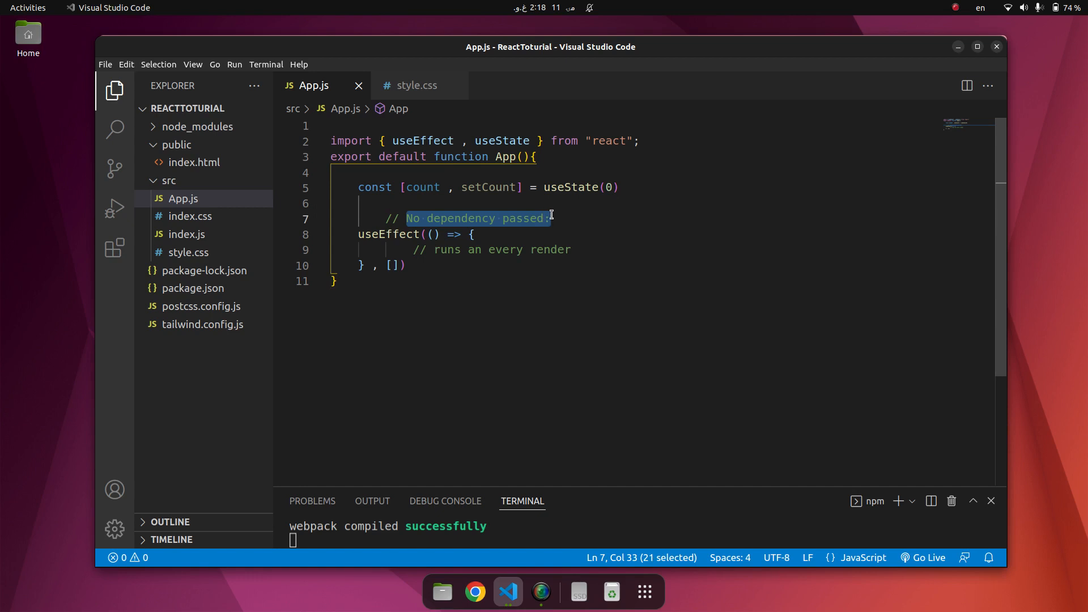
{"action": "type", "text": "An empty"}
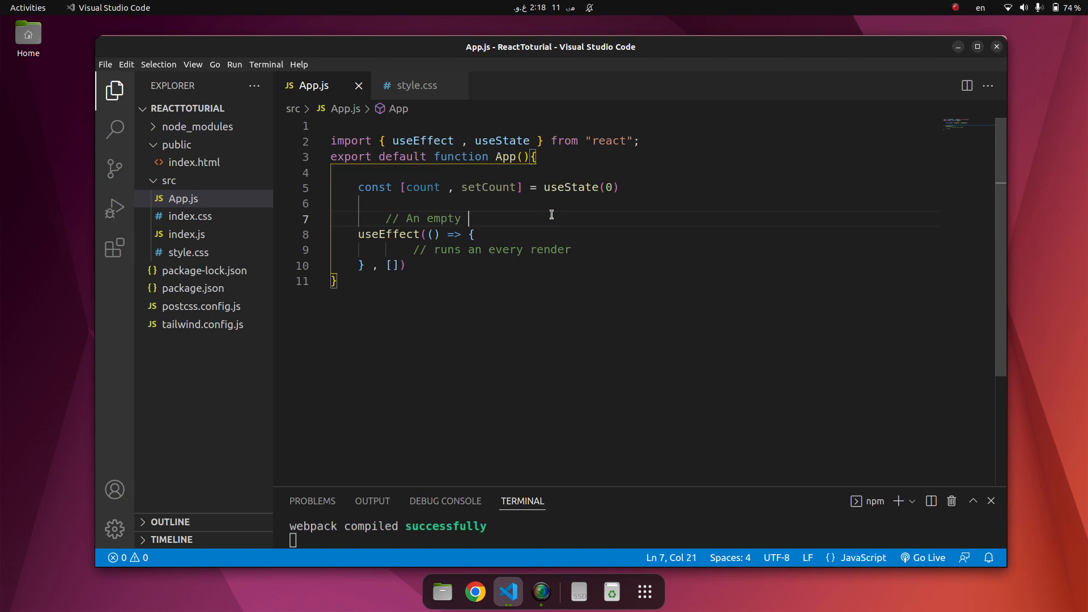
{"action": "type", "text": "array"}
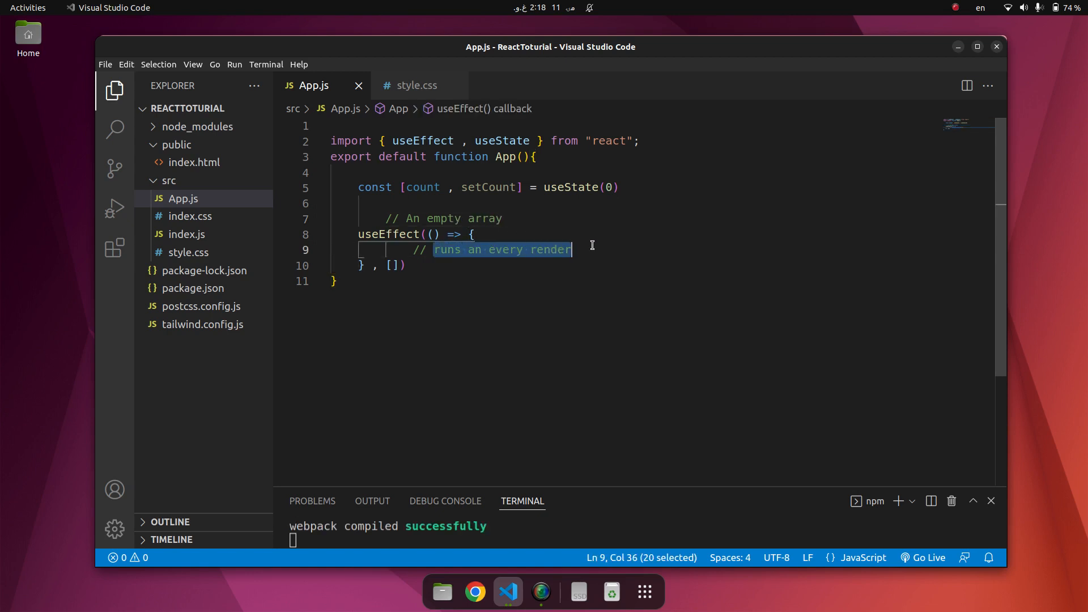
{"action": "type", "text": "Ru"}
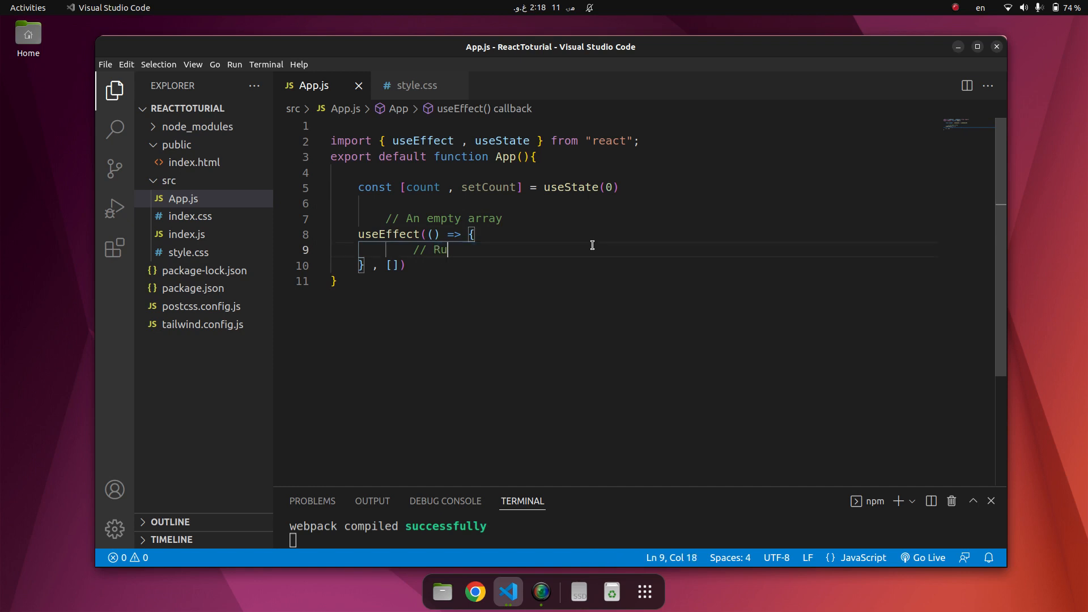
{"action": "type", "text": "ns only on the"}
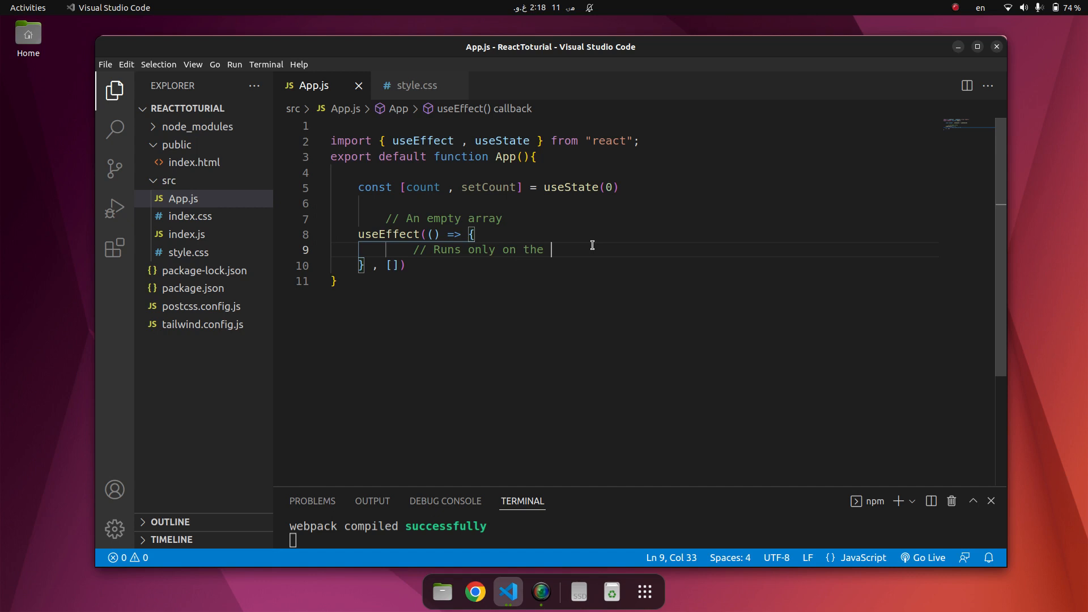
{"action": "type", "text": "first render"}
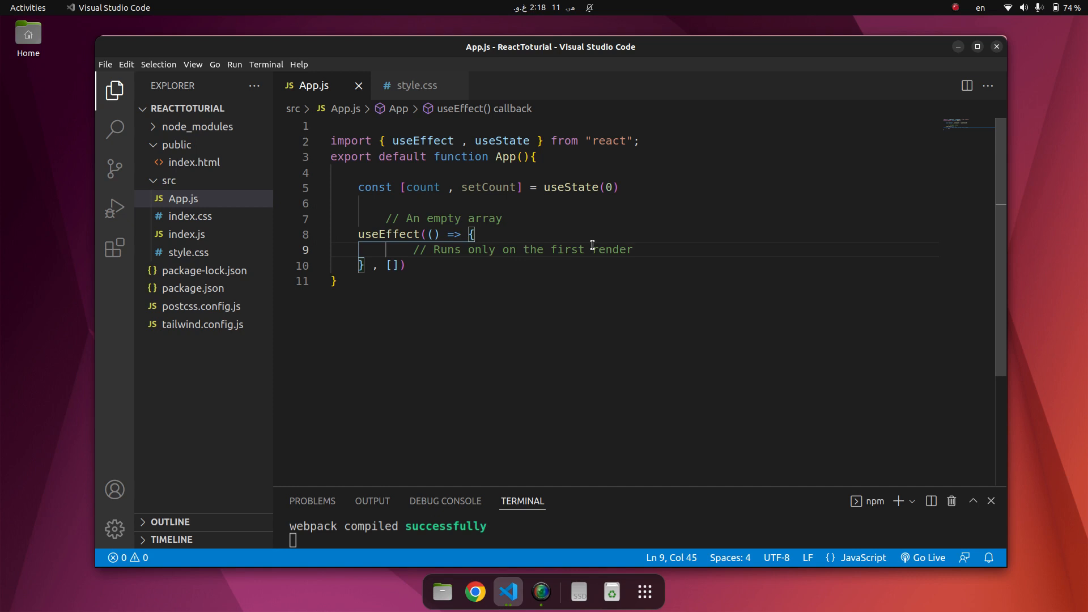
{"action": "left_click", "coordinate": [392, 265]}
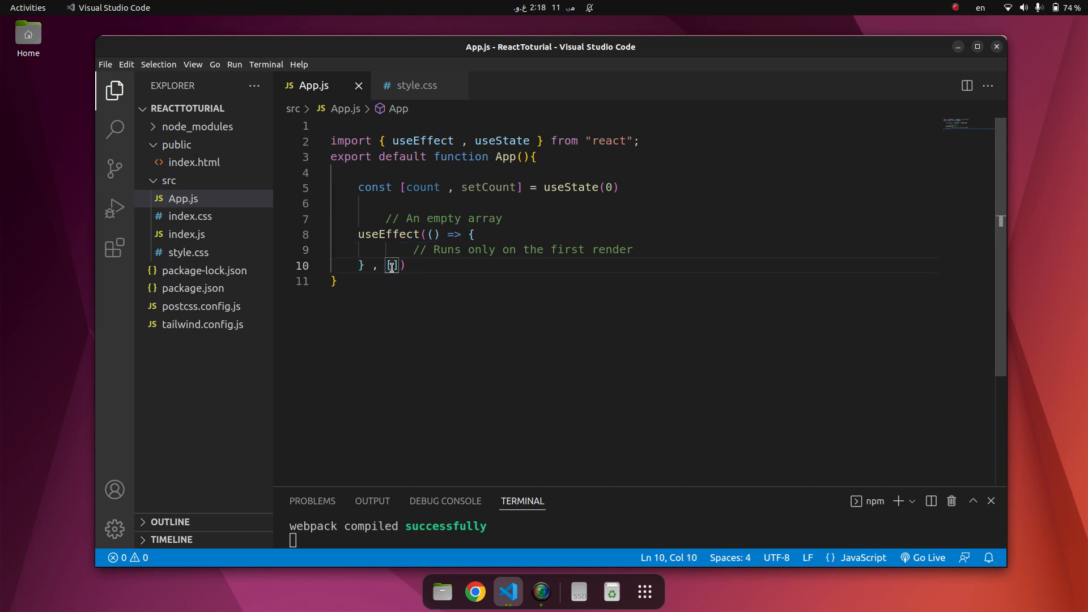
- Write comment text describing a prop or dependency value whose changes trigger the effect
{"action": "type", "text": "props , state"}
{"action": "type", "text": "// and any time"}
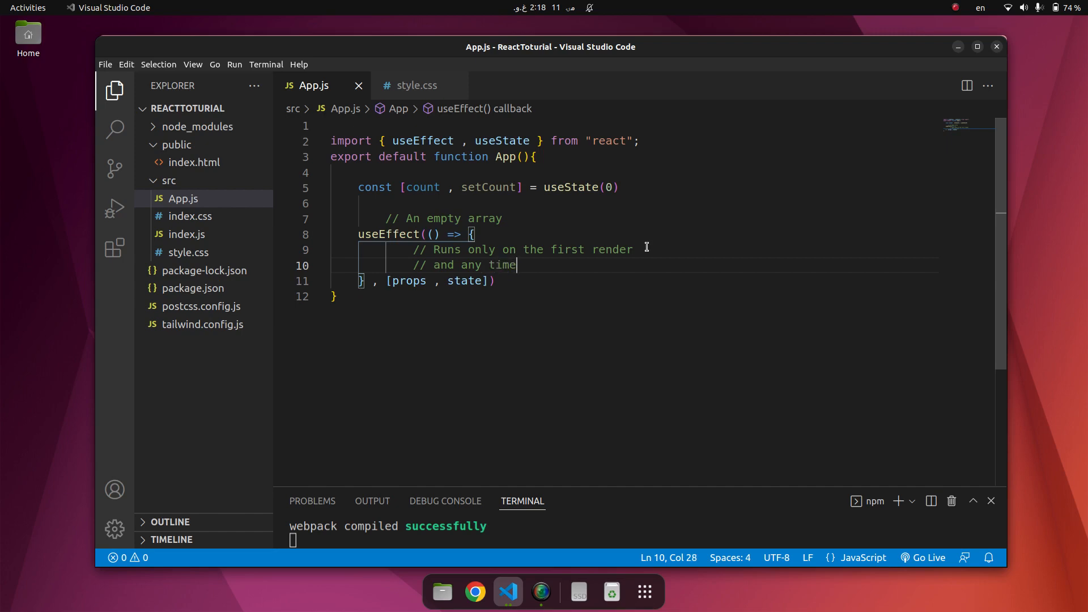
{"action": "type", "text": "ary"}
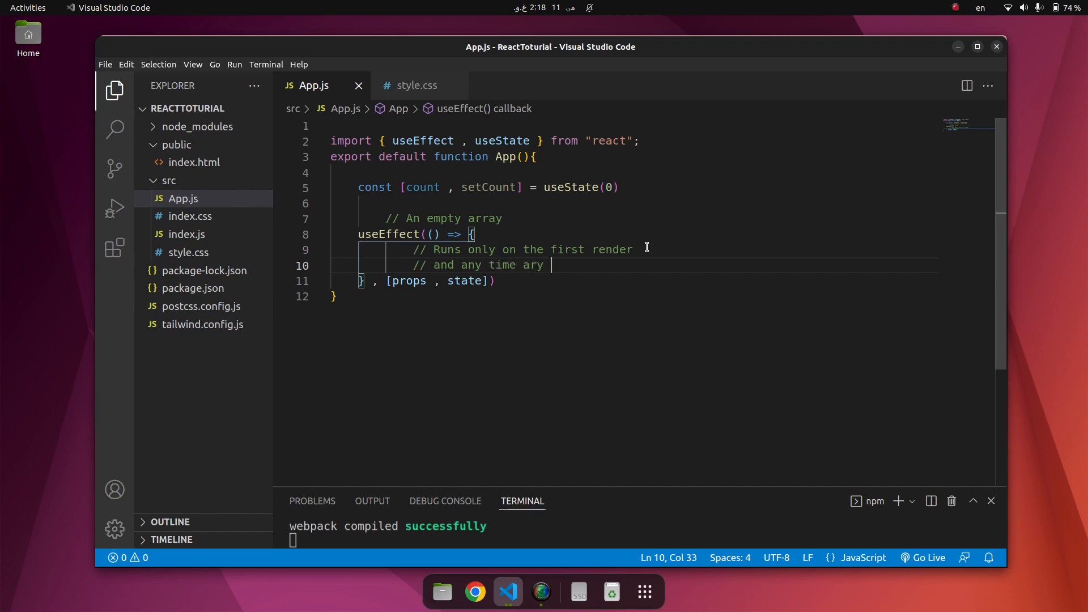
{"action": "type", "text": "dependenc"}
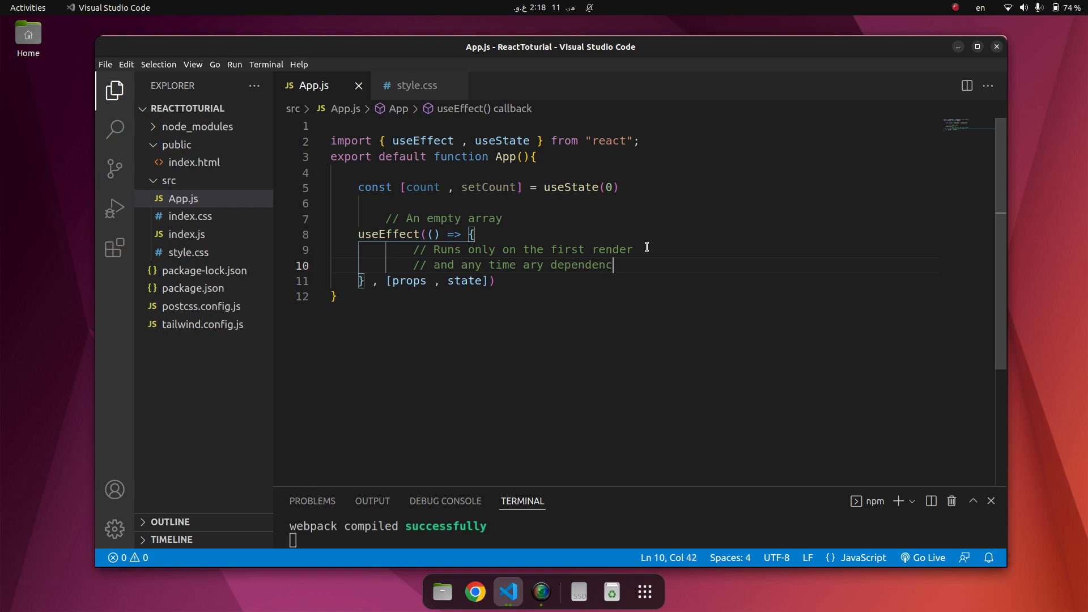
{"action": "type", "text": "value"}
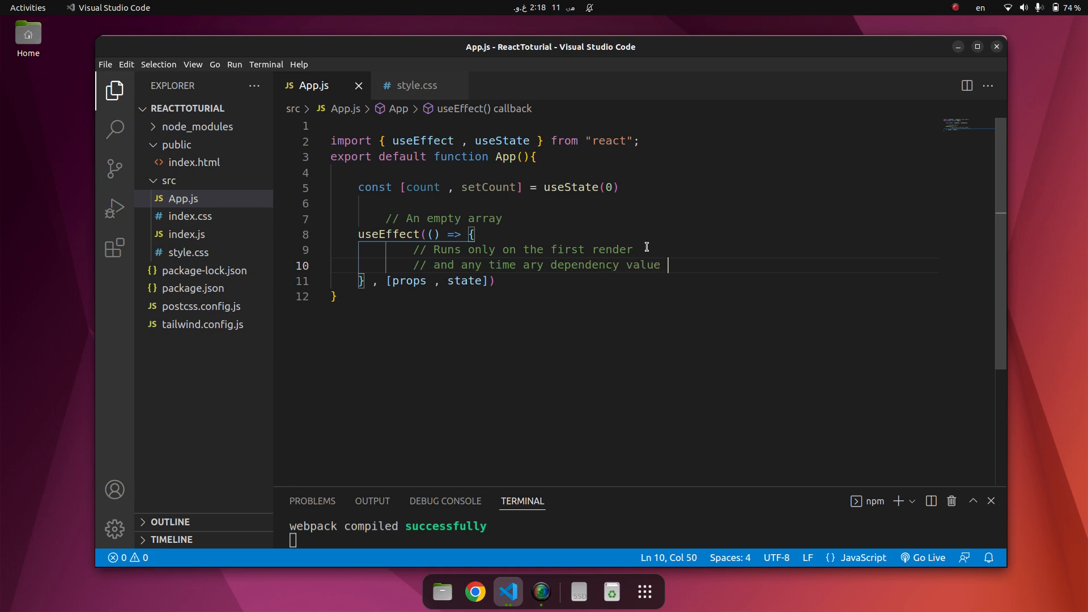
{"action": "type", "text": "changes"}
{"action": "type", "text": "return <h1></h1>"}
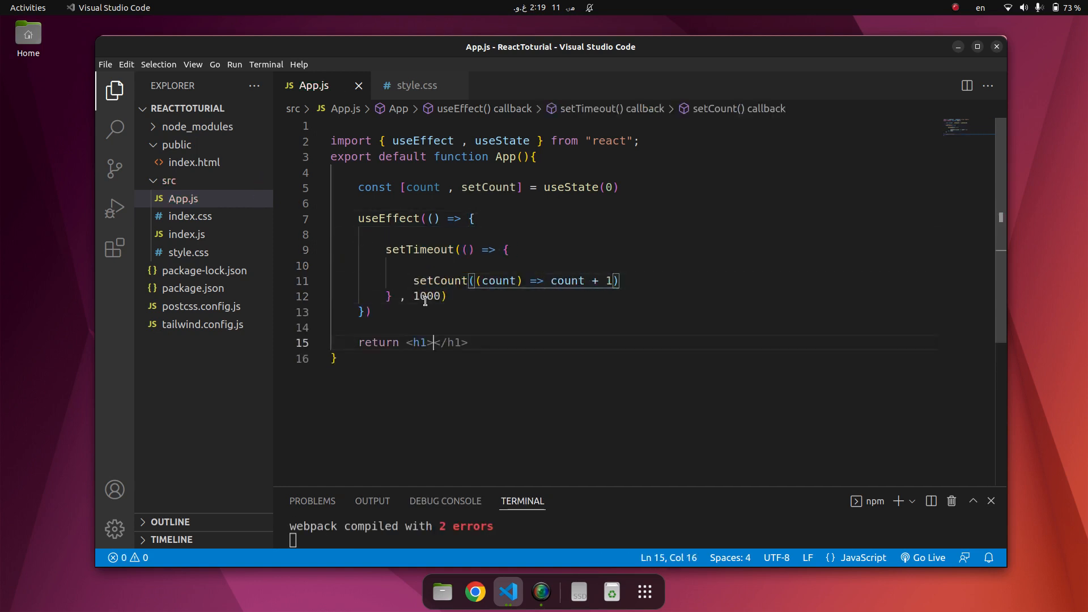
- Make the heading read "I've rendered {count} times" and replace the 1000 delay with an empty dependency array []
{"action": "type", "text": "I've rendered {count} times"}
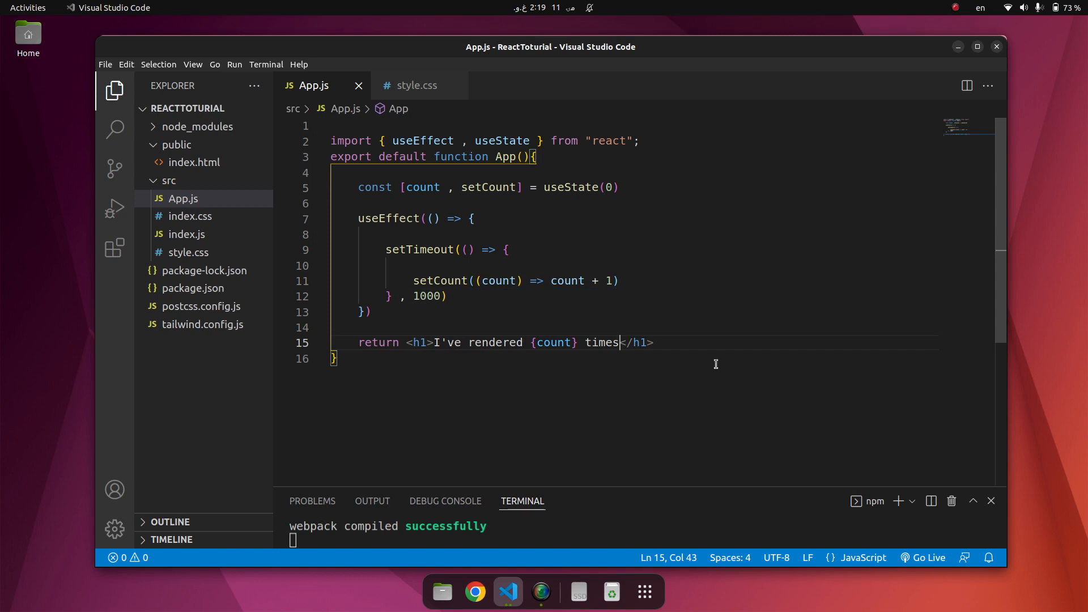
{"action": "double_click", "coordinate": [426, 296]}
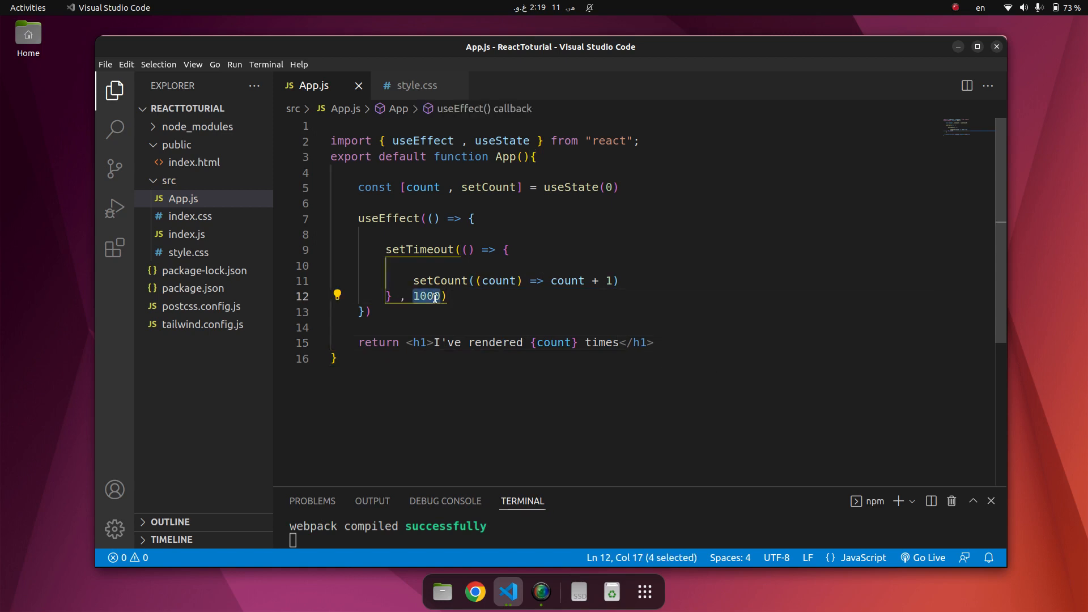
{"action": "type", "text": "[]"}
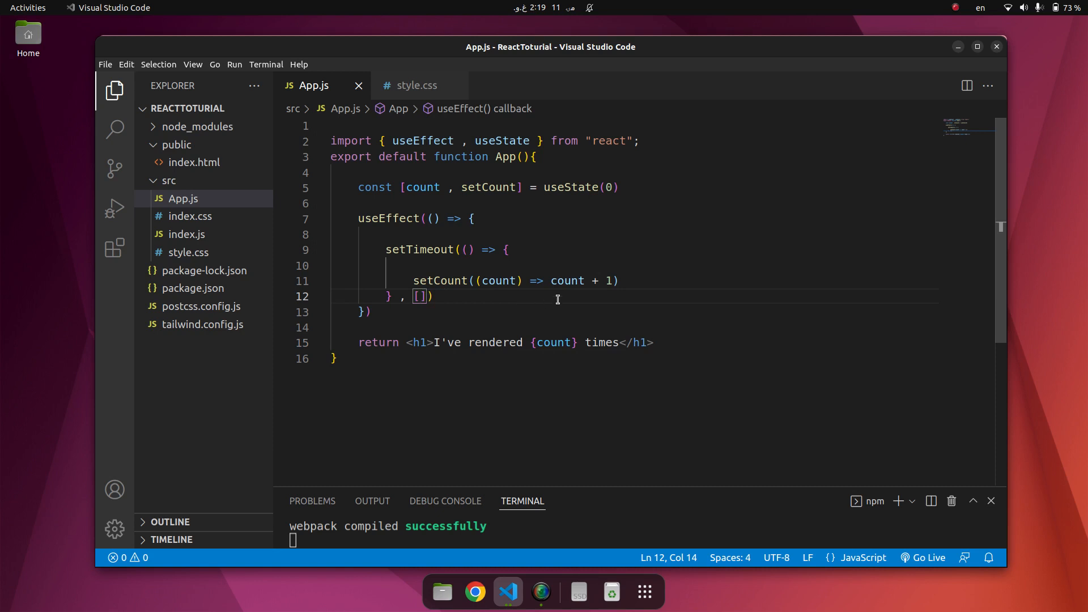
{"action": "mouse_move", "coordinate": [507, 298]}
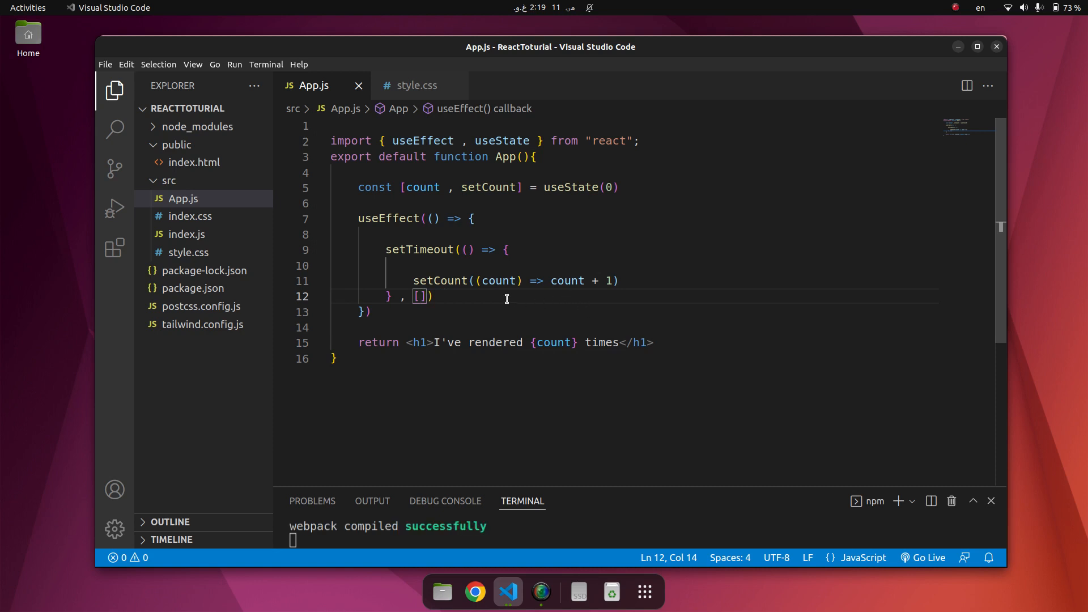
- Add the comment "// add empty brackets" after the dependency array
{"action": "type", "text": "//"}
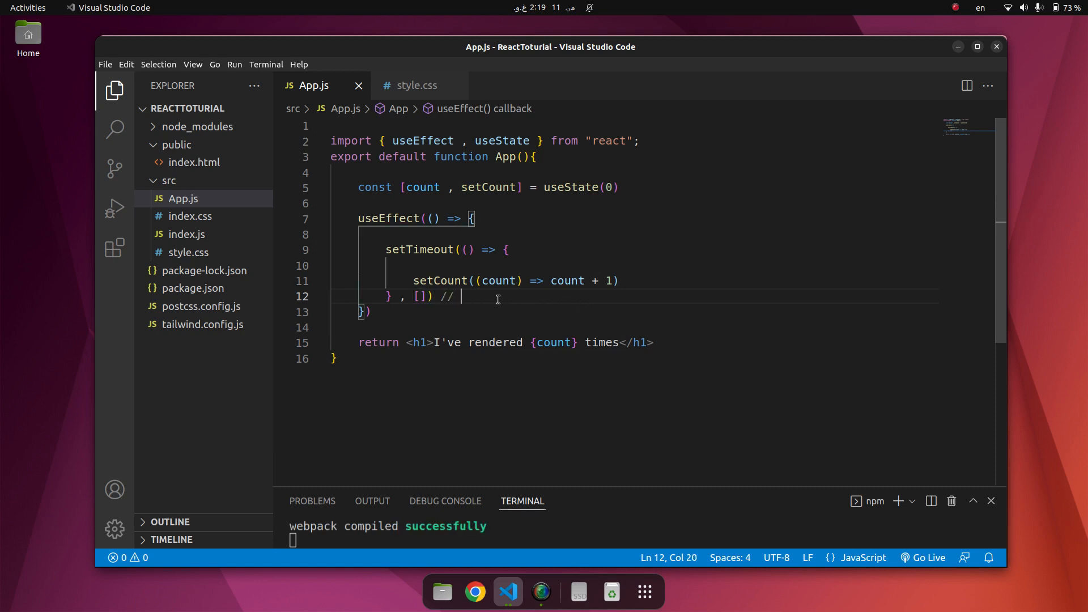
{"action": "type", "text": "add e"}
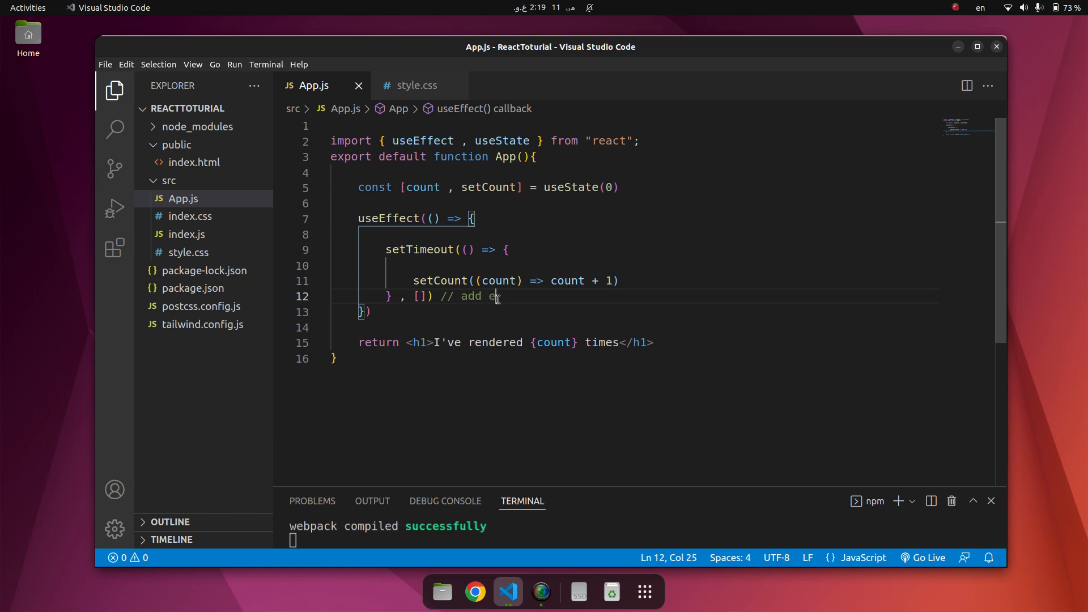
{"action": "type", "text": "mpty"}
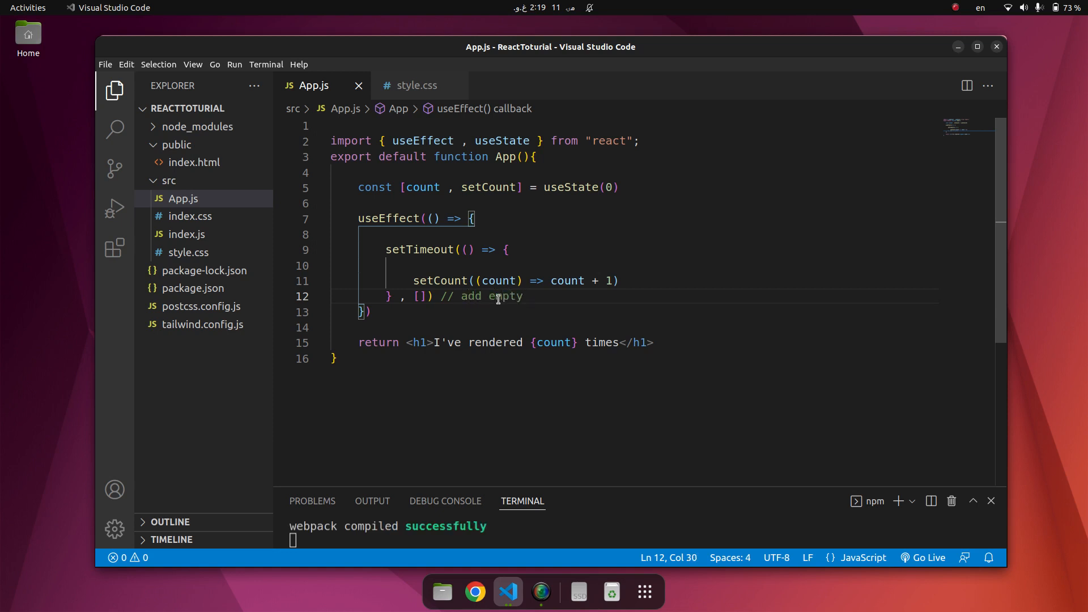
{"action": "type", "text": "brackets"}
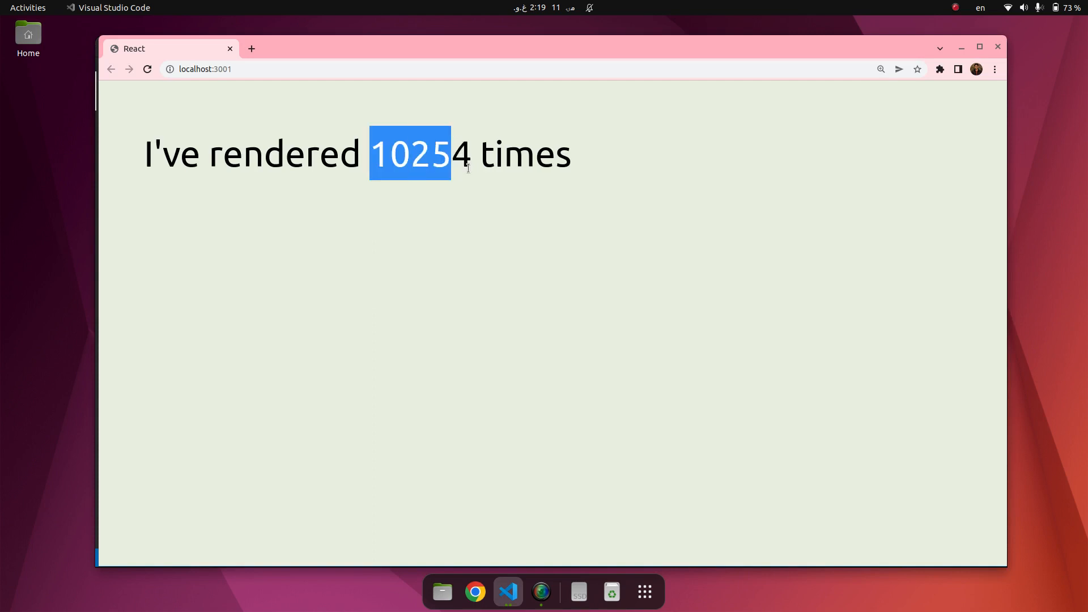
- Watch the render count climb in Chrome, then return to App.js in the editor
{"action": "left_click", "coordinate": [147, 69]}
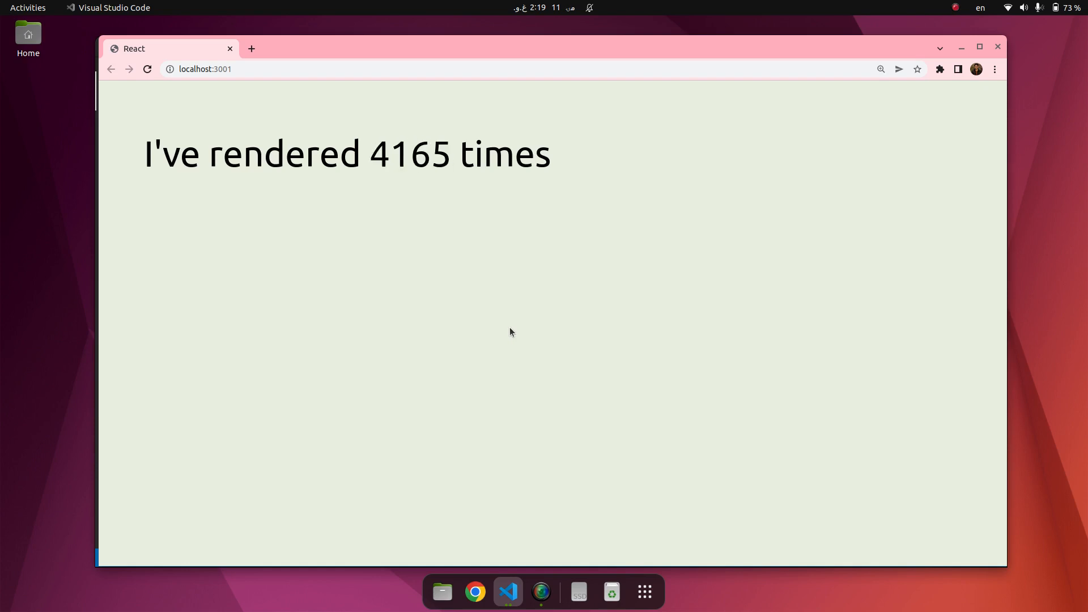
{"action": "left_click", "coordinate": [508, 592]}
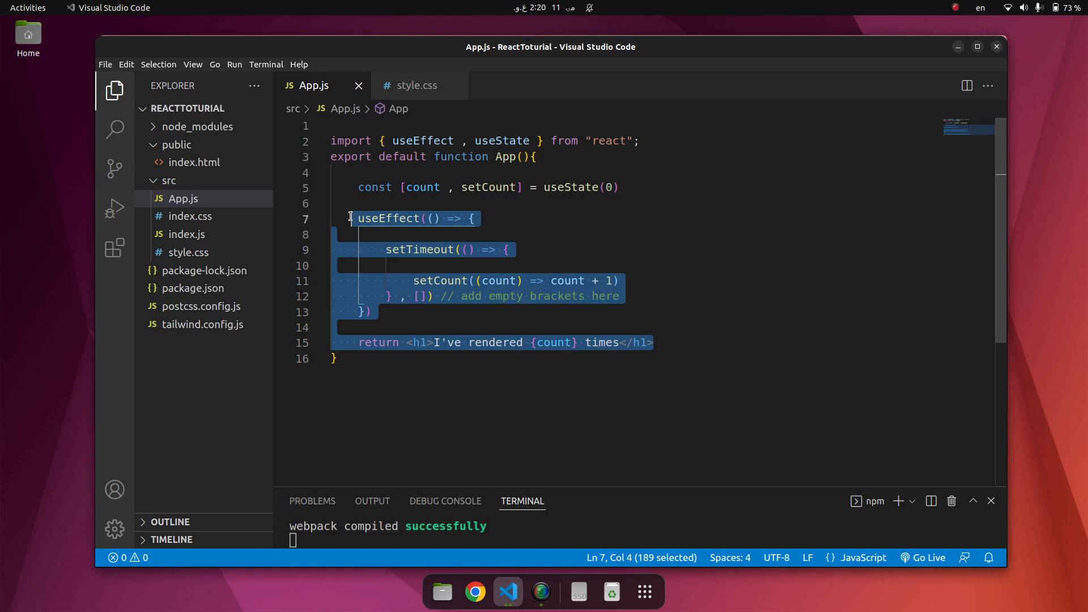
- Clear the old effect code and restore the count state declaration initialised to 0 with empty brackets
{"action": "key", "text": "Delete"}
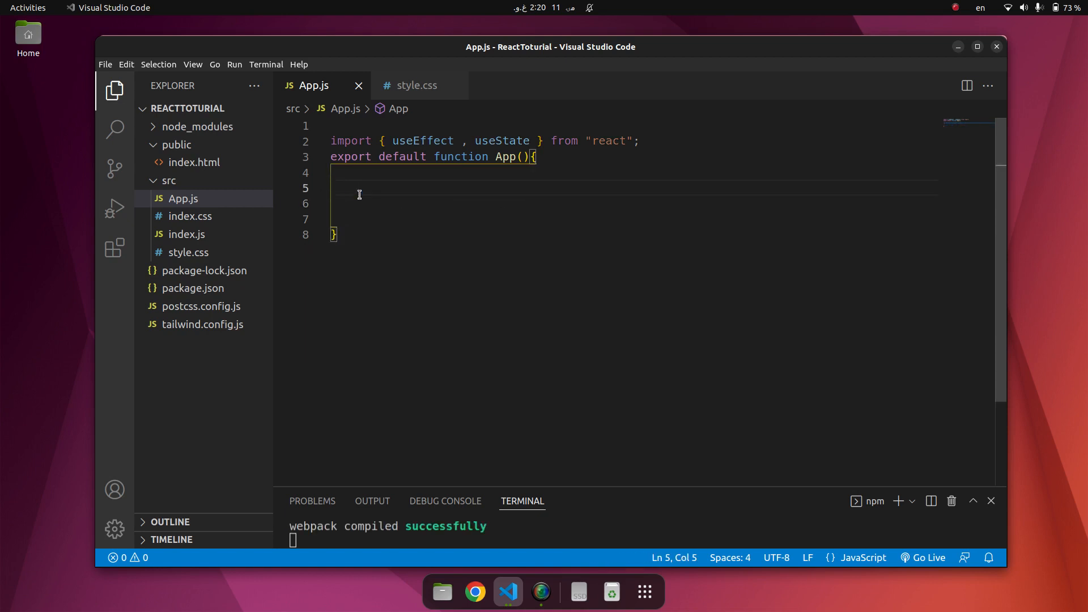
{"action": "type", "text": "ck"}
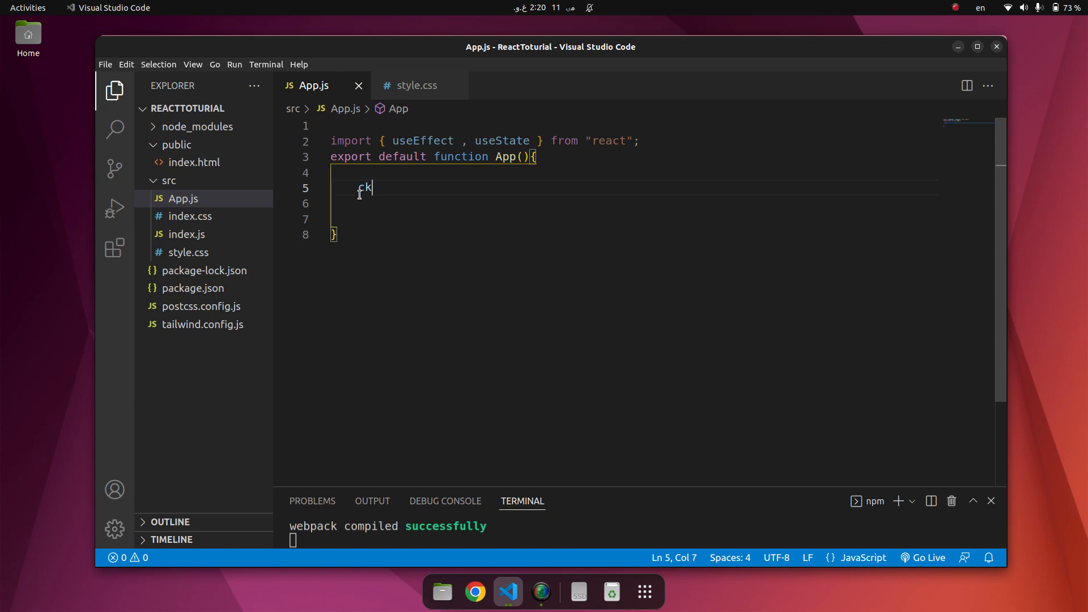
{"action": "key", "text": "BackSpace"}
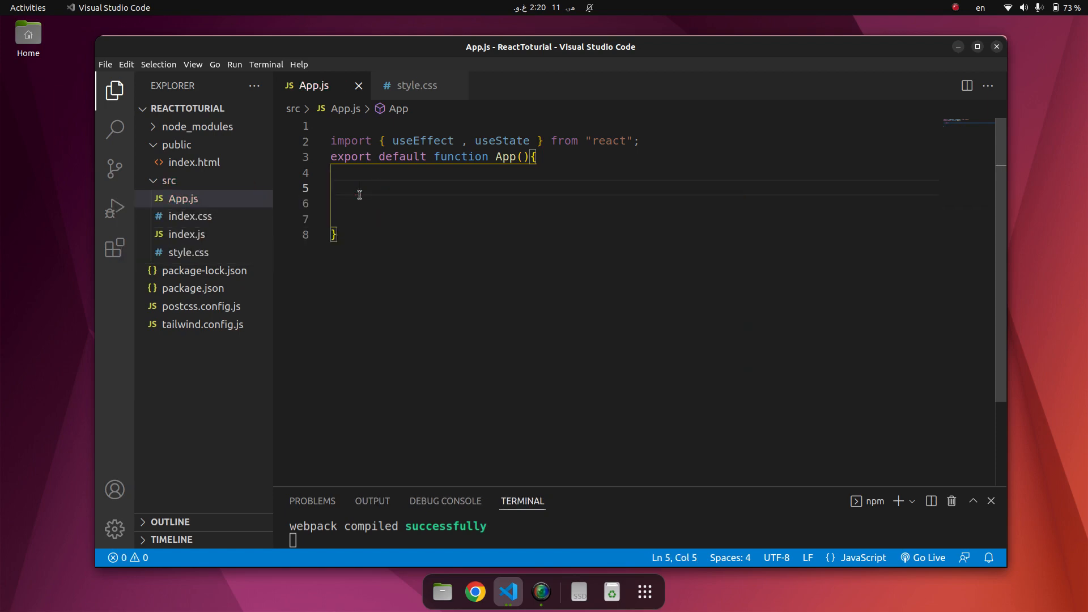
{"action": "type", "text": "co"}
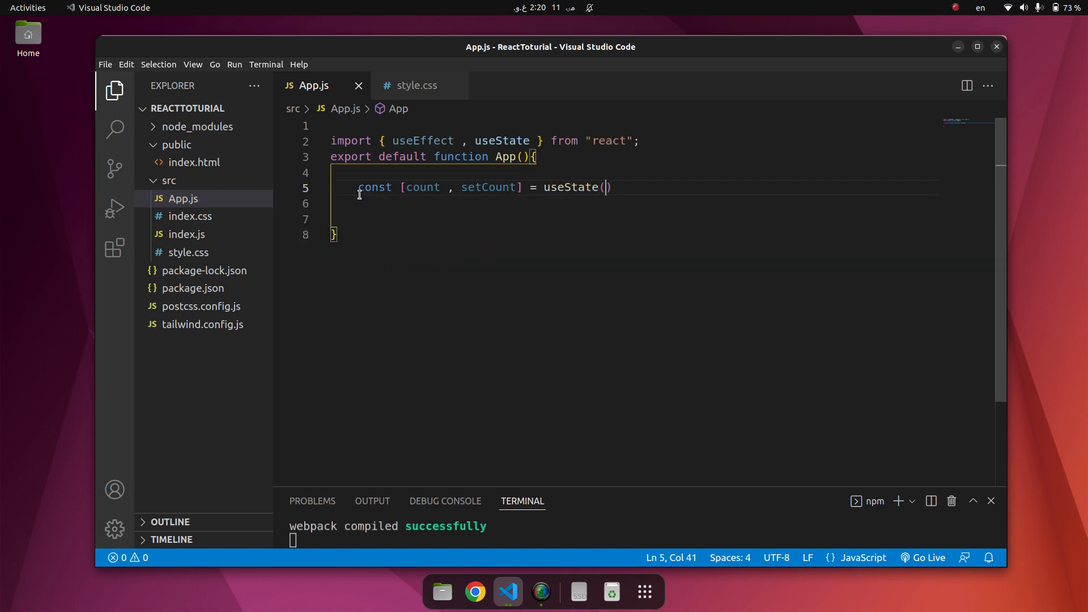
{"action": "type", "text": "0"}
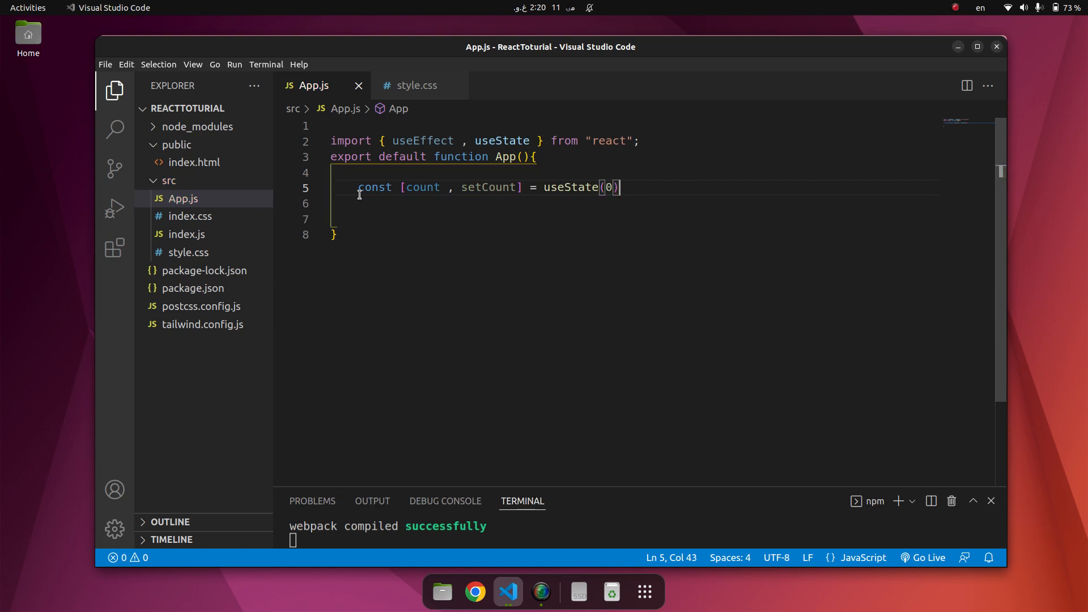
{"action": "type", "text": "co"}
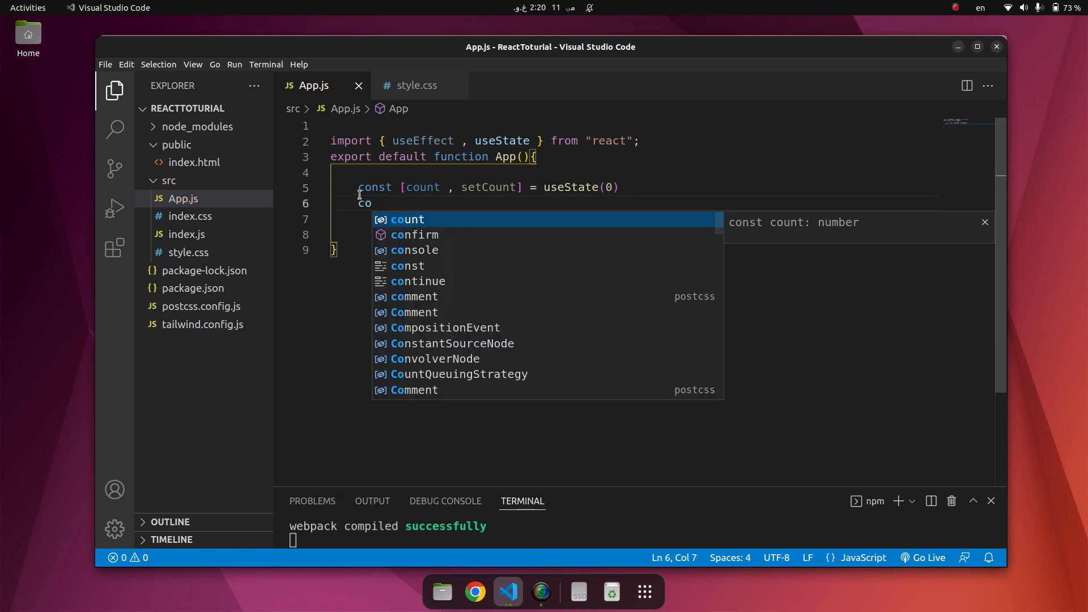
{"action": "type", "text": "unt []"}
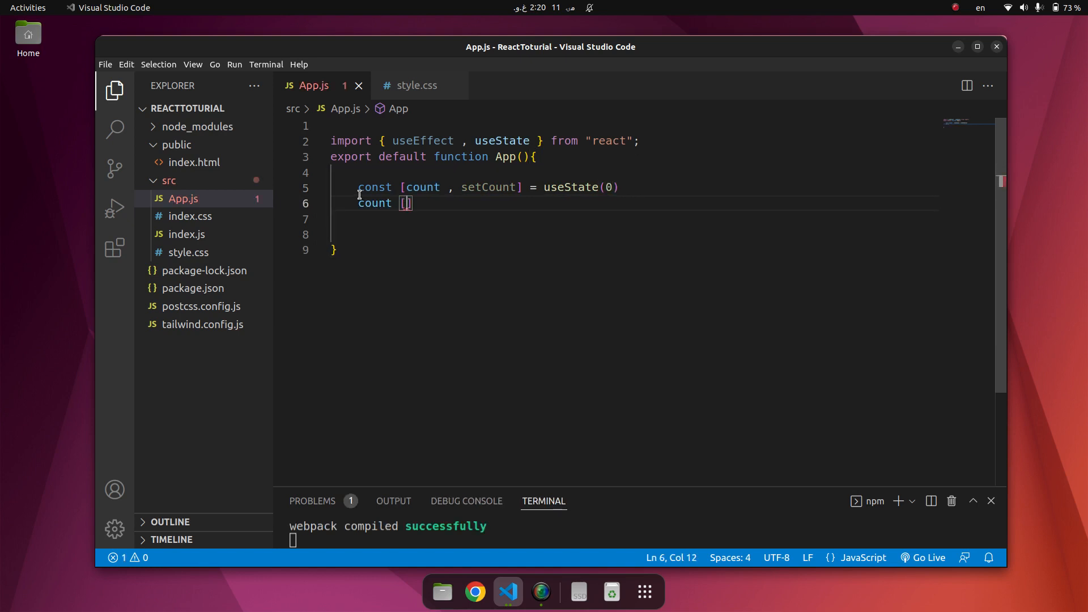
- Declare a second state pair [calculation, setCalculation] and begin a new useEffect call
{"action": "type", "text": "calc"}
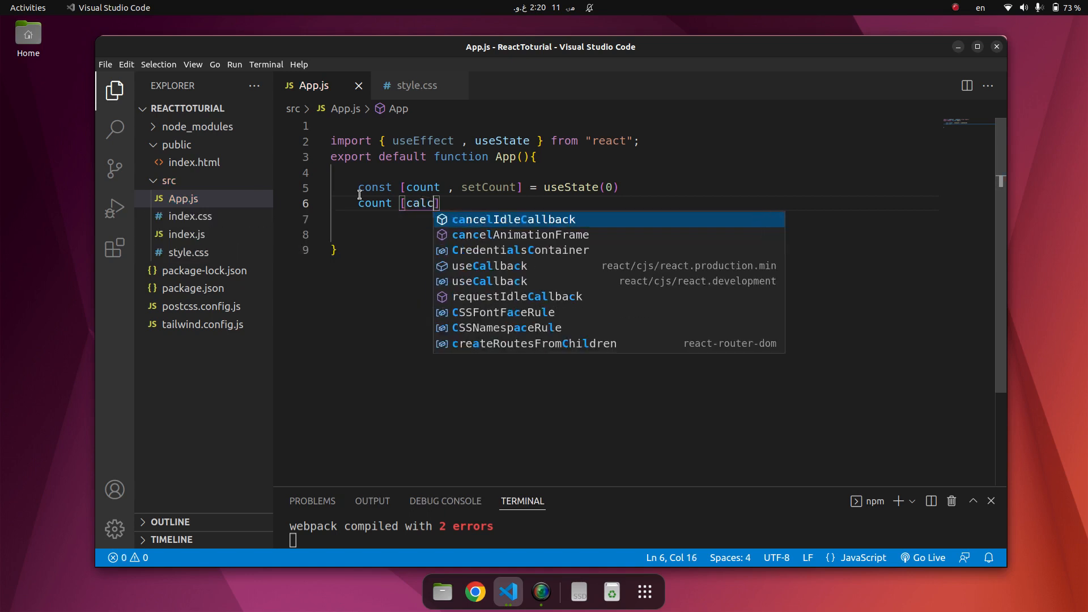
{"action": "type", "text": "ulation , se"}
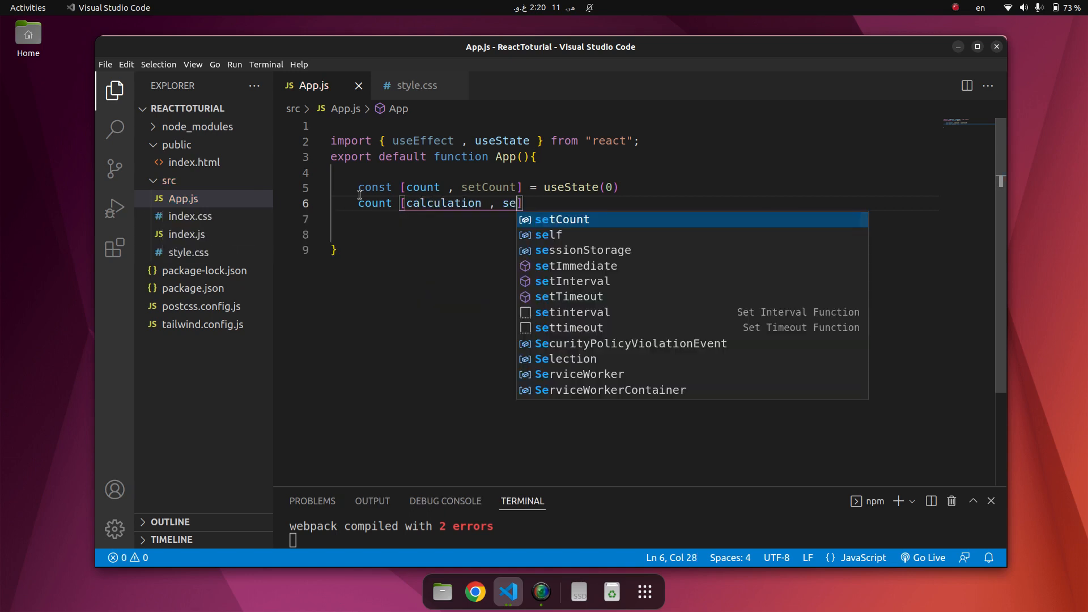
{"action": "type", "text": "tCalcu"}
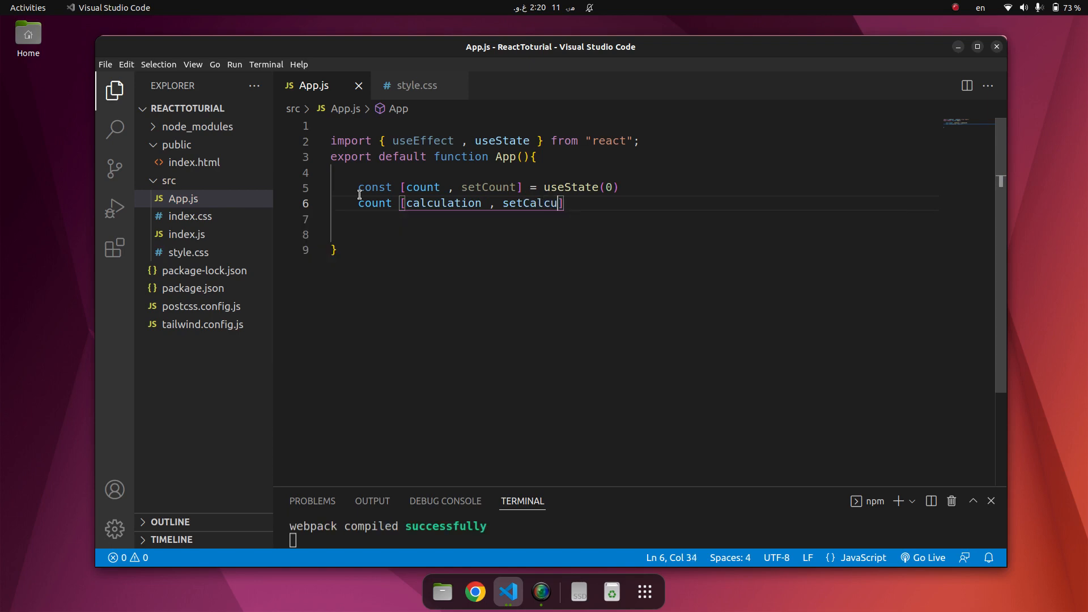
{"action": "type", "text": "lation]"}
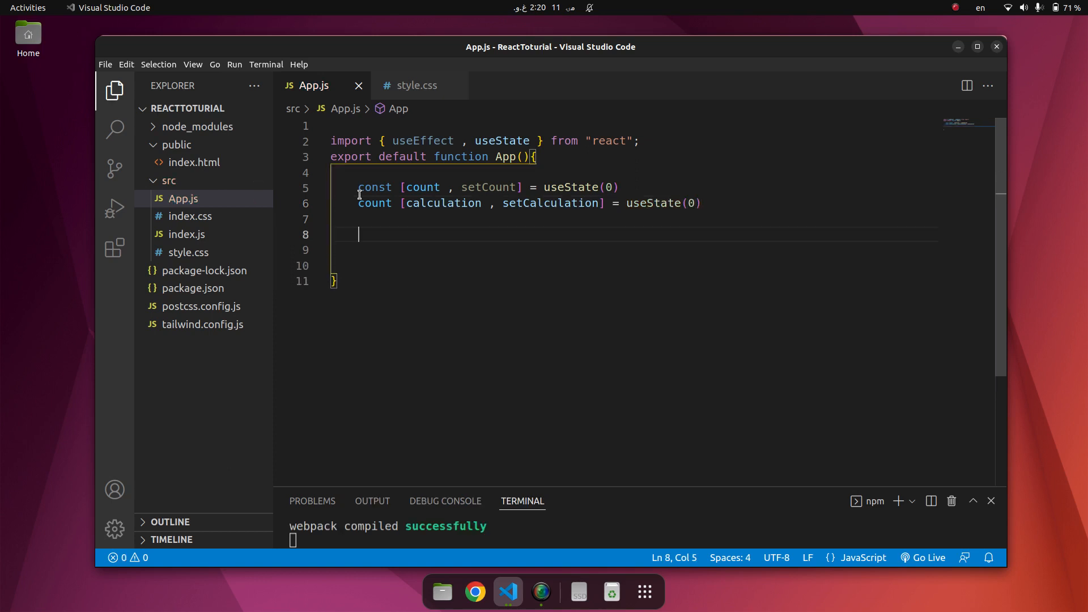
{"action": "type", "text": "useEffect"}
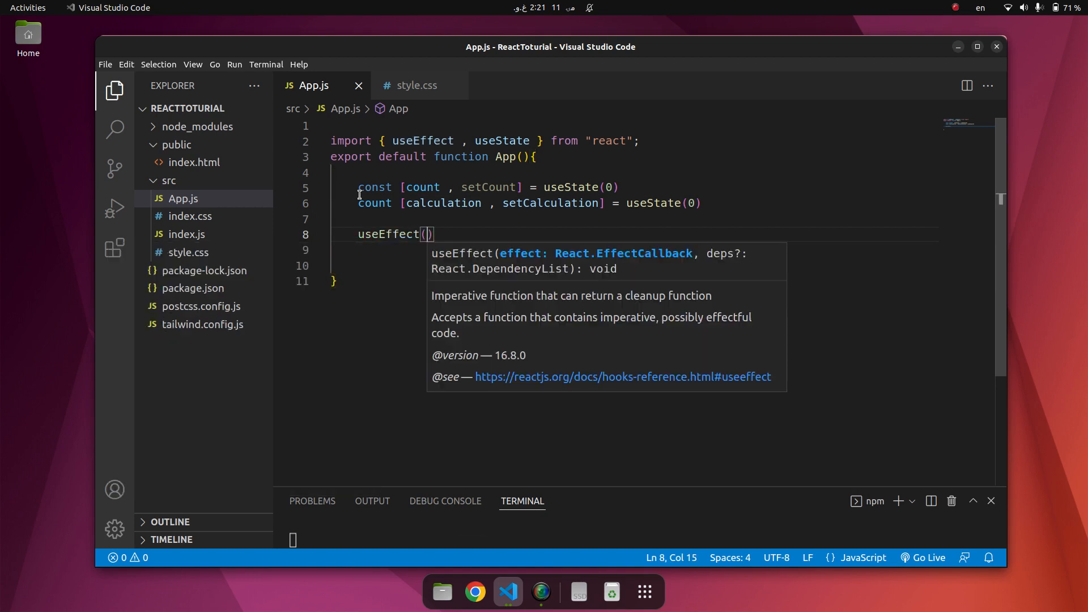
- Write the useEffect body calling setCalculation(() => count * 2)
{"action": "type", "text": "() =)"}
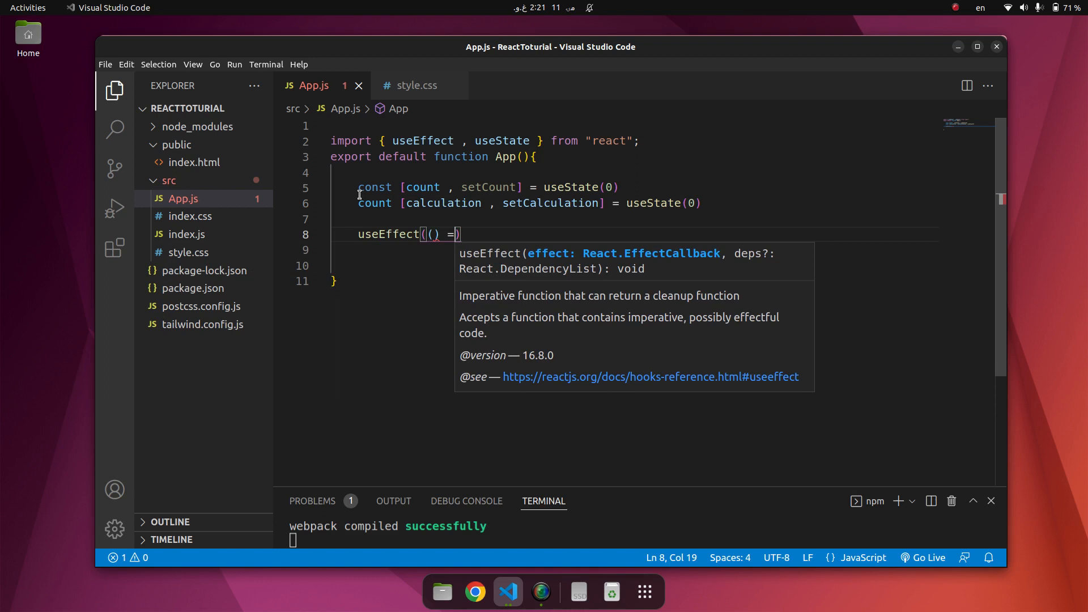
{"action": "type", "text": ">{}"}
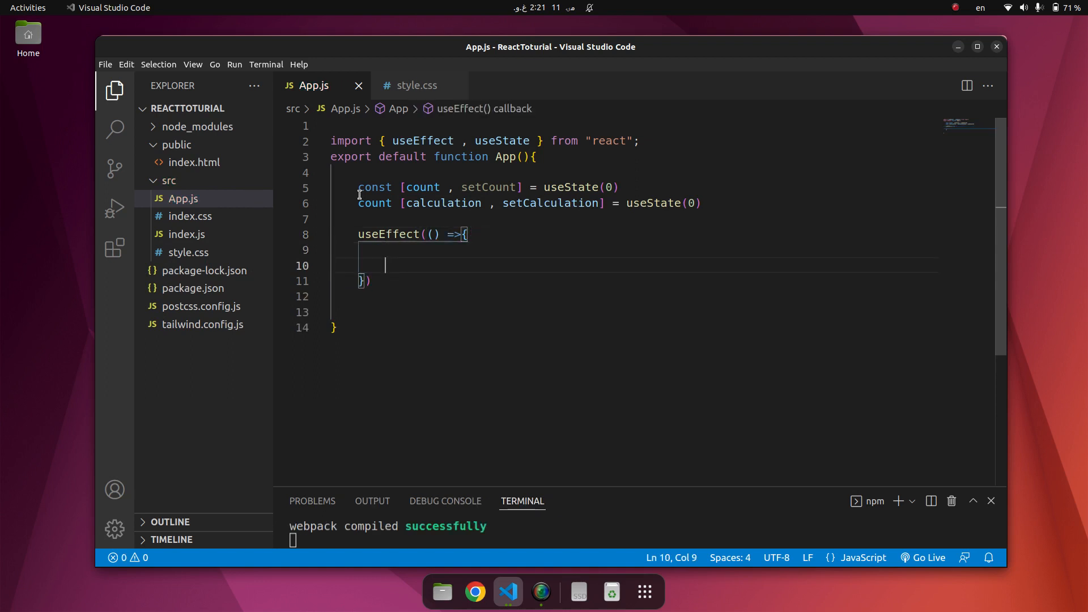
{"action": "type", "text": "set"}
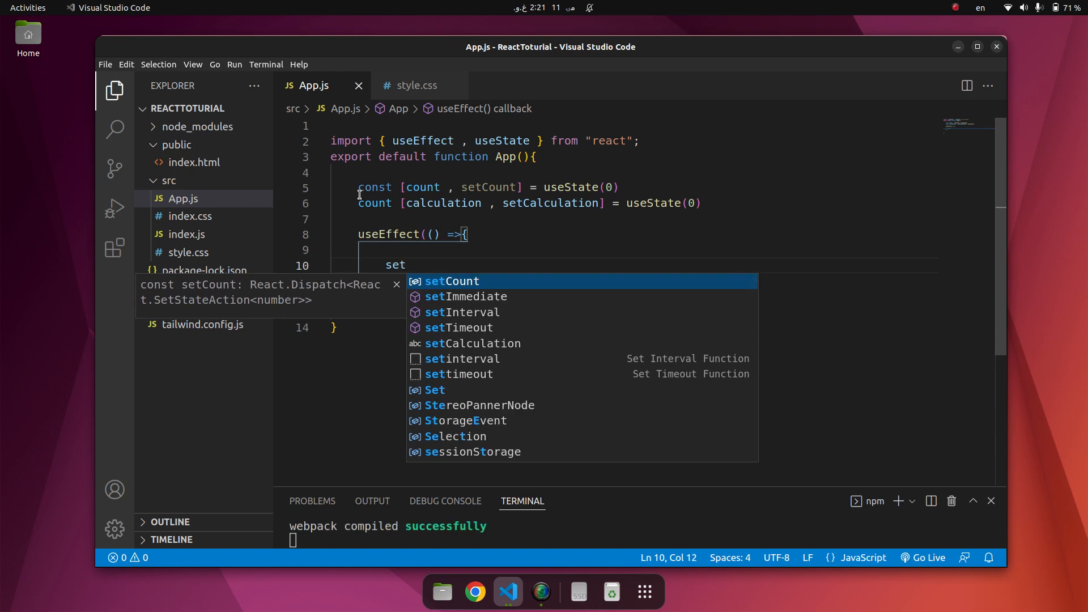
{"action": "type", "text": "Calculation"}
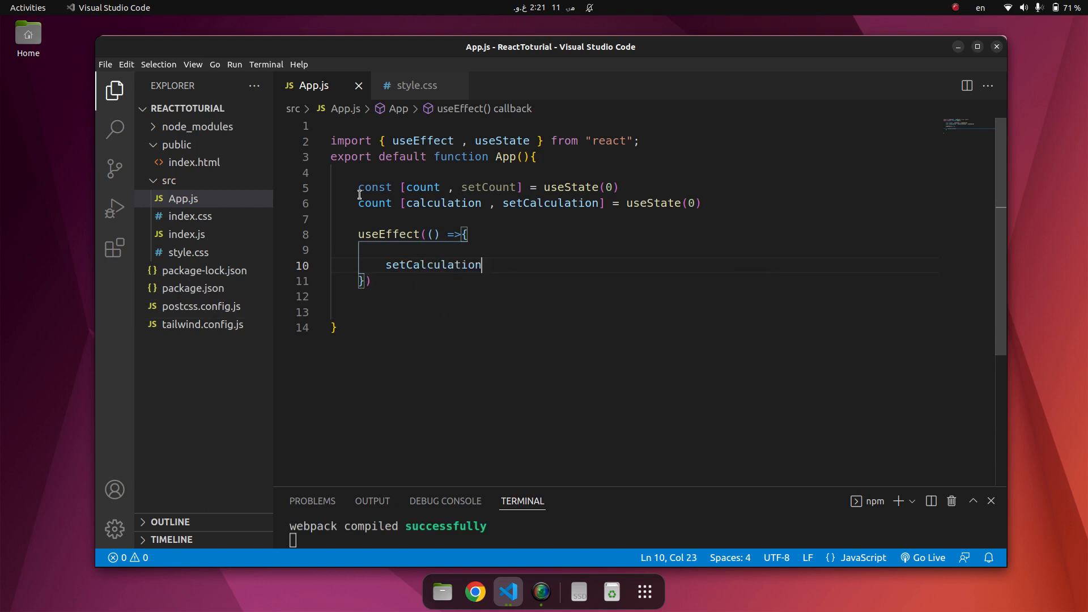
{"action": "type", "text": "\" \""}
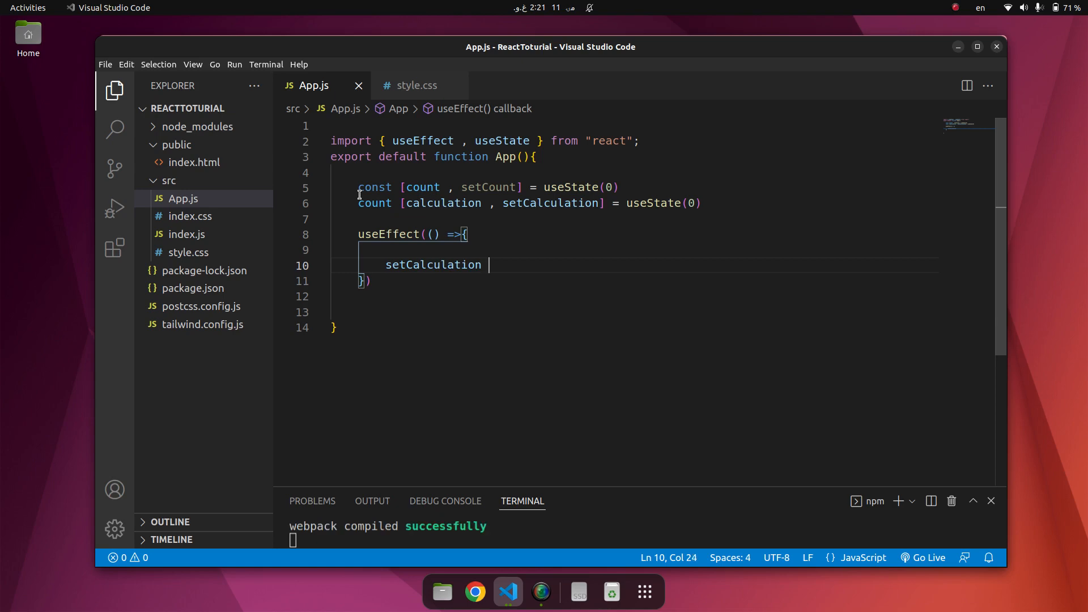
{"action": "type", "text": "() = )"}
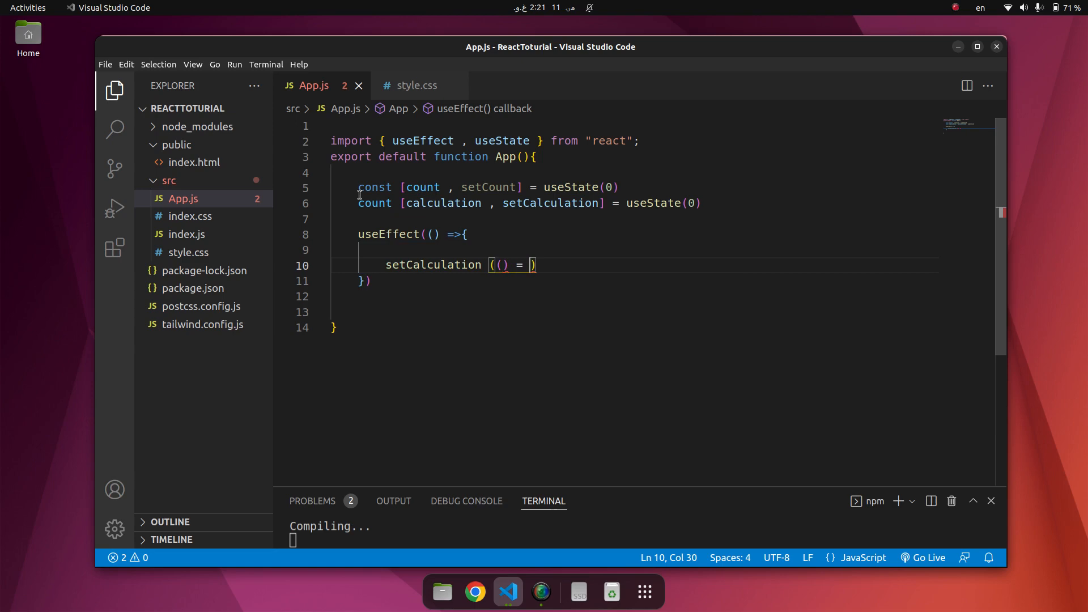
{"action": "type", "text": "count"}
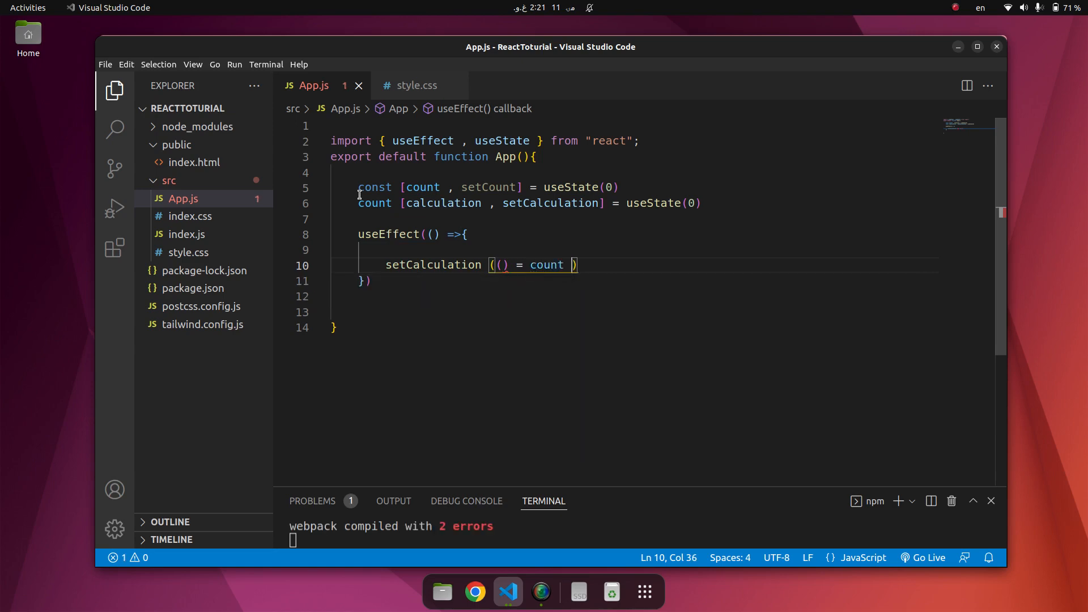
{"action": "type", "text": "*"}
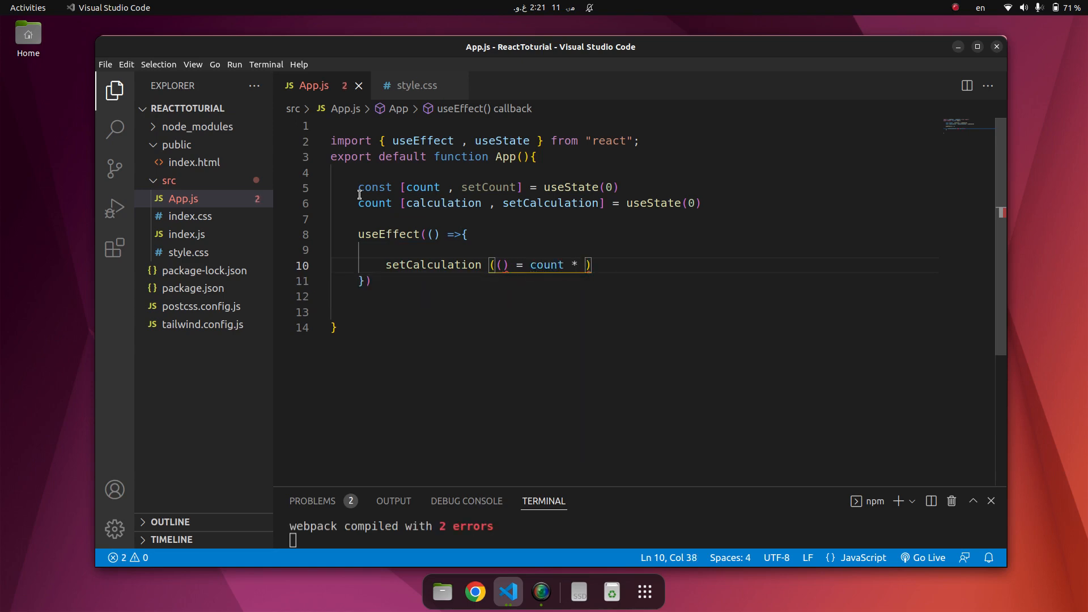
{"action": "type", "text": "2"}
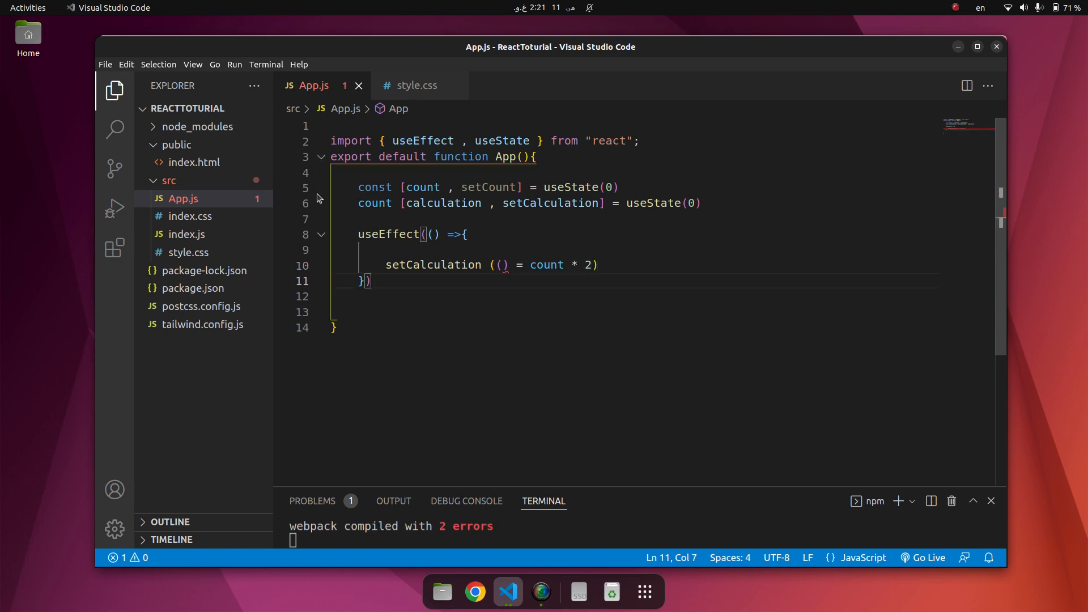
- Add the [count] dependency array with the comment "add the count variable here"
{"action": "key", "text": "Left"}
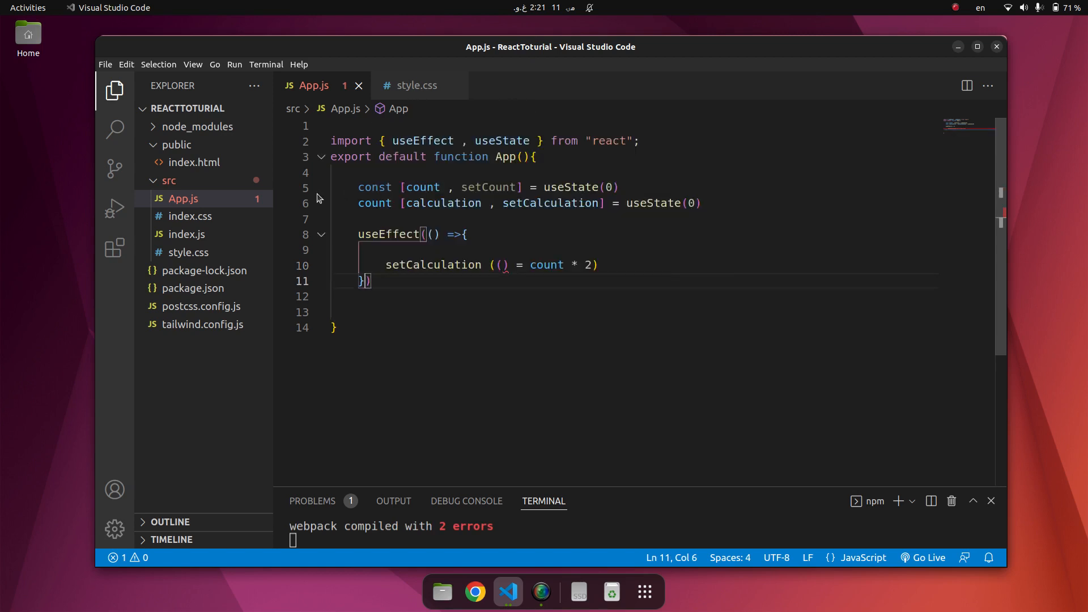
{"action": "type", "text": ","}
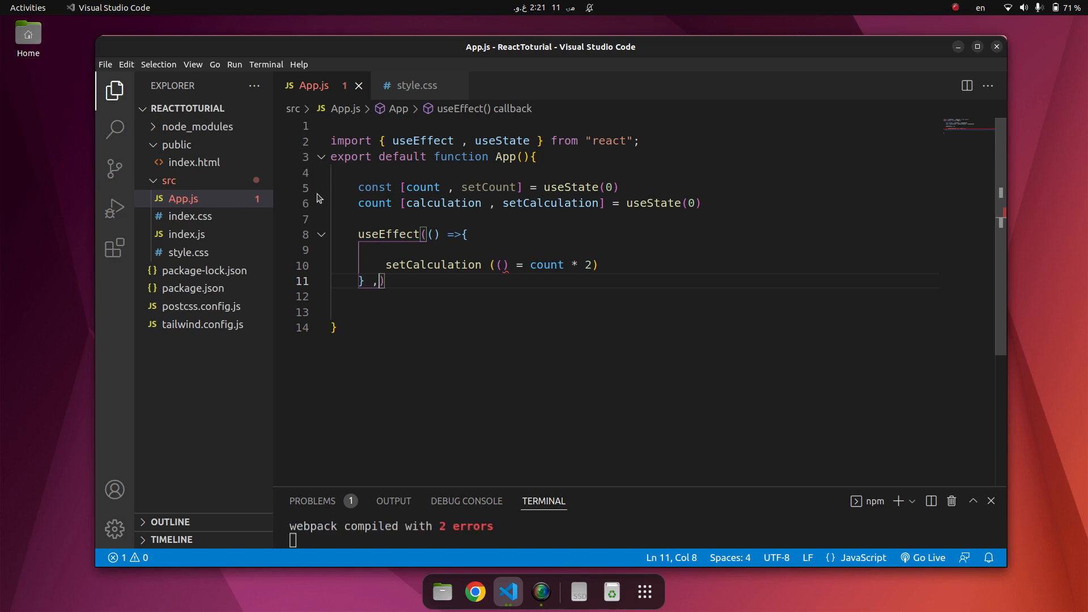
{"action": "type", "text": "[count"}
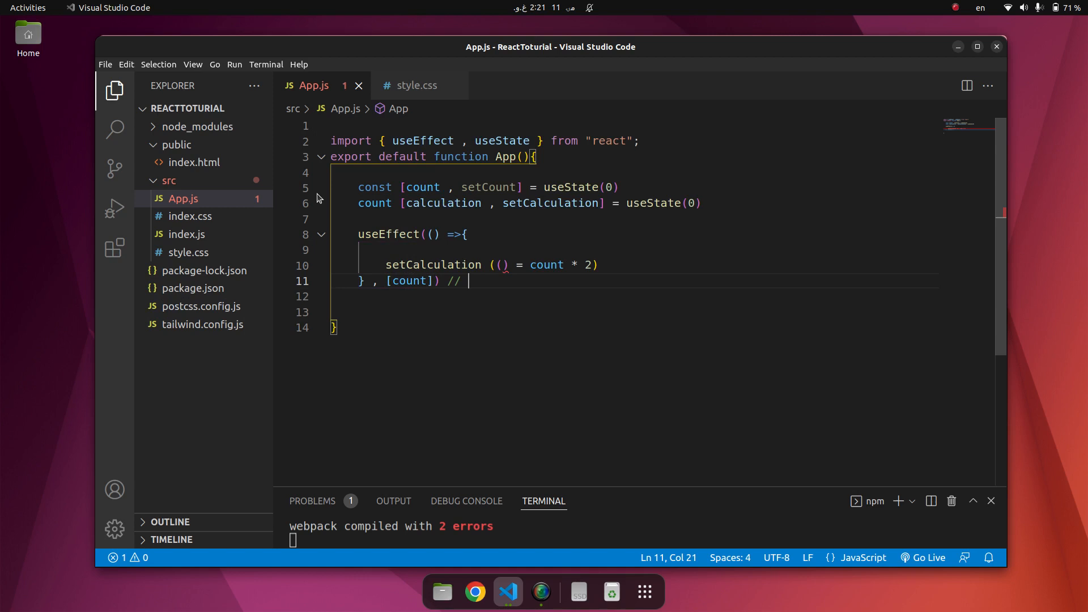
{"action": "type", "text": "add the c"}
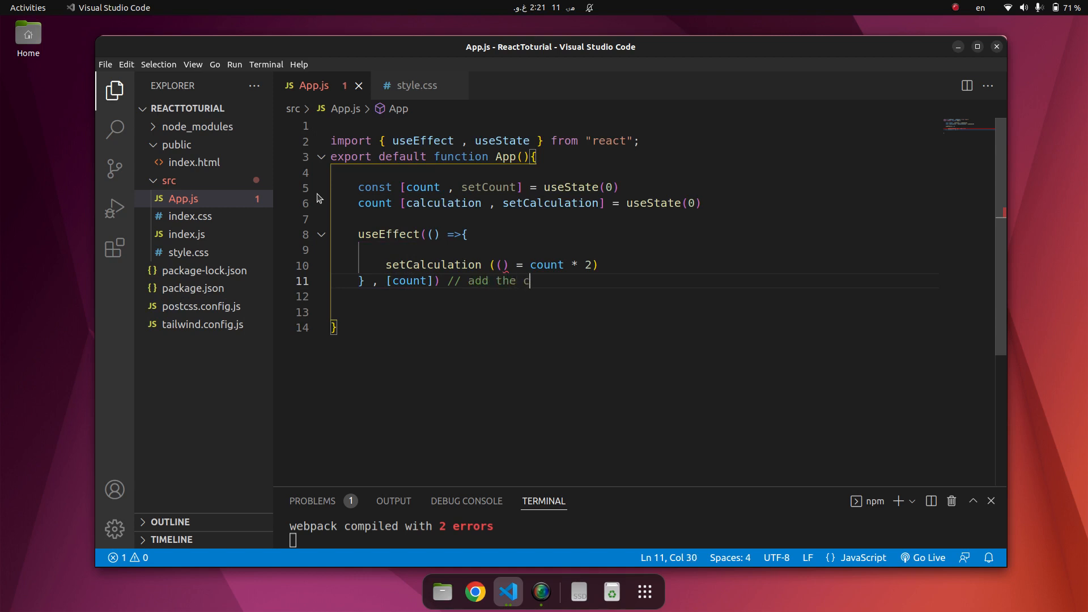
{"action": "type", "text": "ount"}
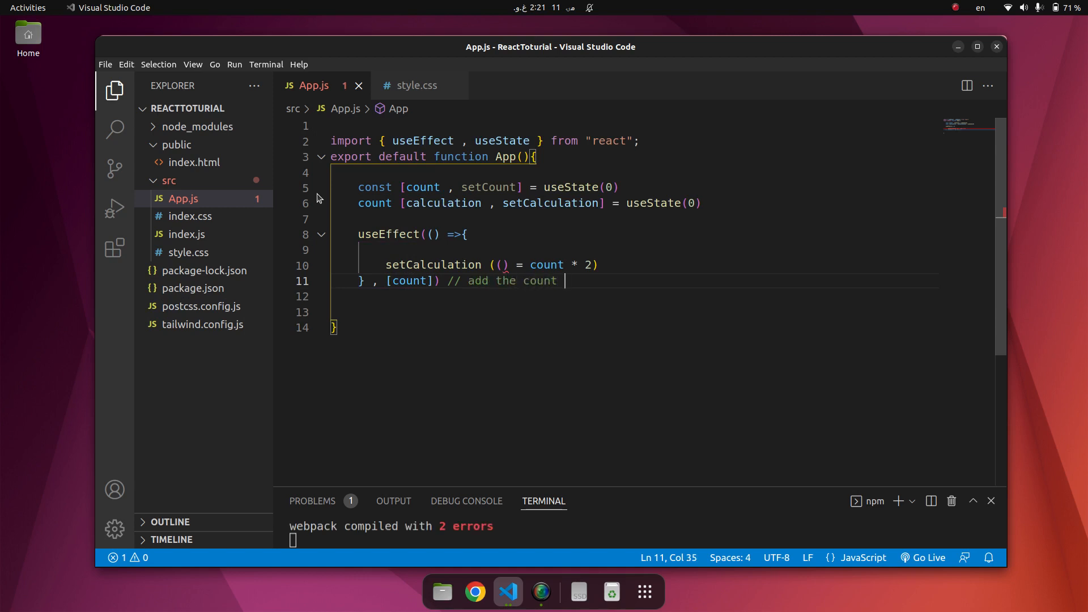
{"action": "type", "text": "variable h"}
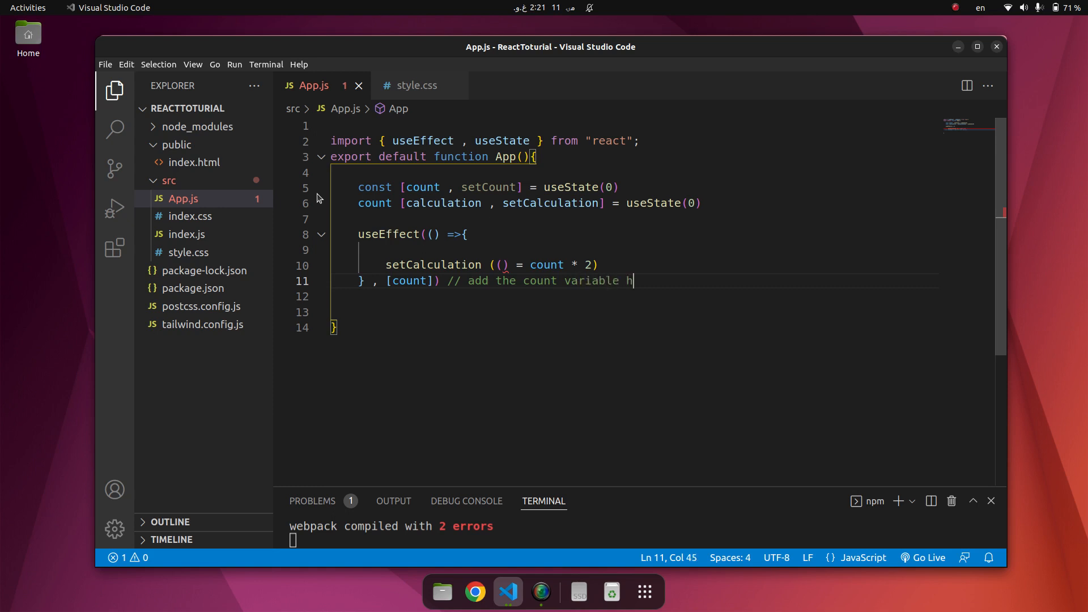
{"action": "type", "text": "ere"}
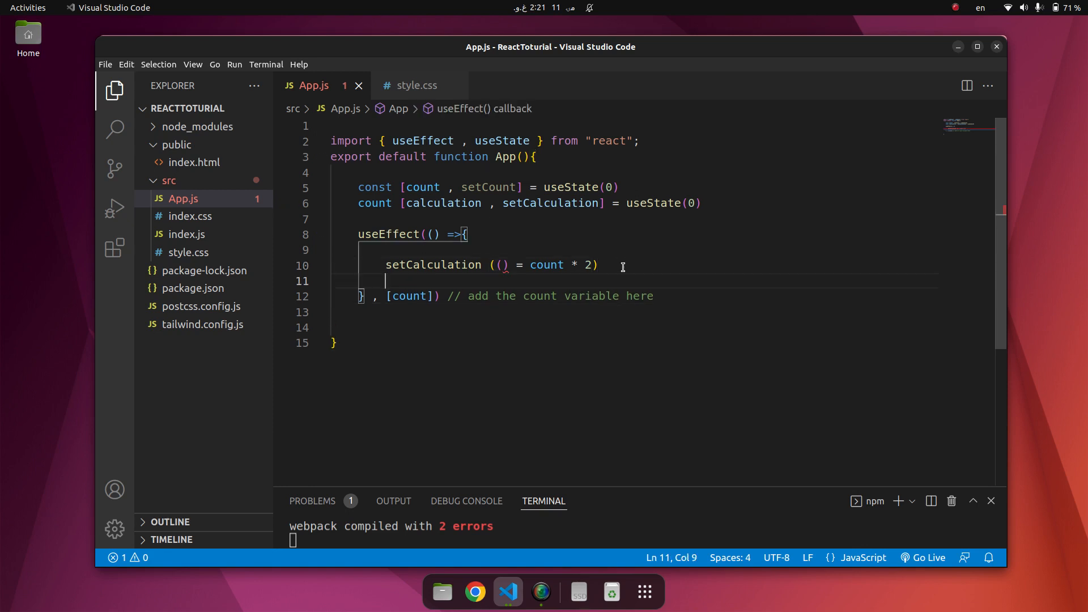
{"action": "mouse_move", "coordinate": [507, 265]}
{"action": "type", "text": ">"}
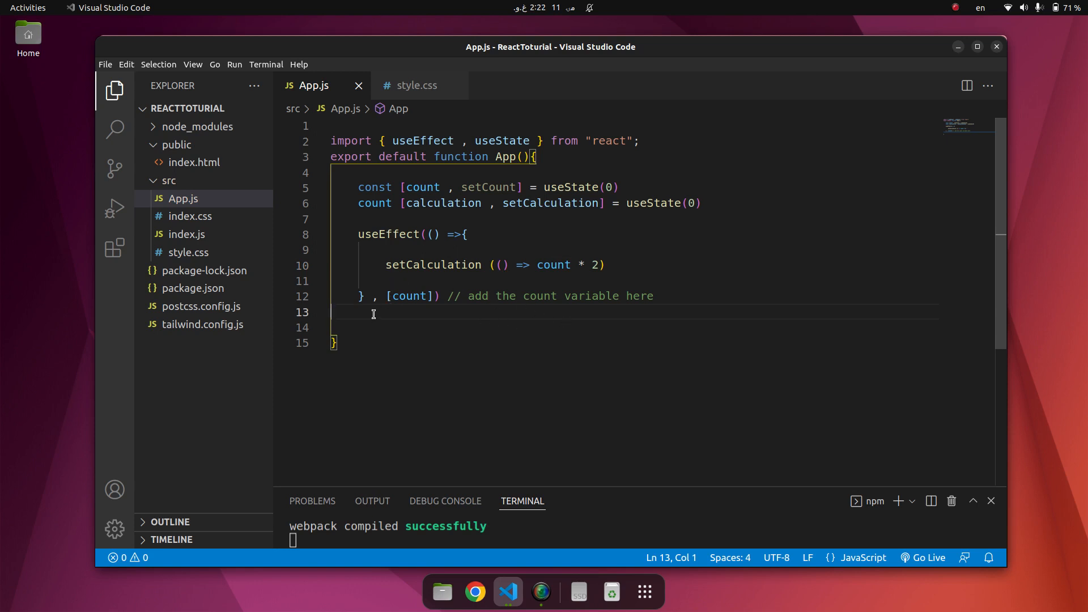
- Return a fragment containing <p>Count: {count}</p> and open a new line beneath it
{"action": "type", "text": "rtu"}
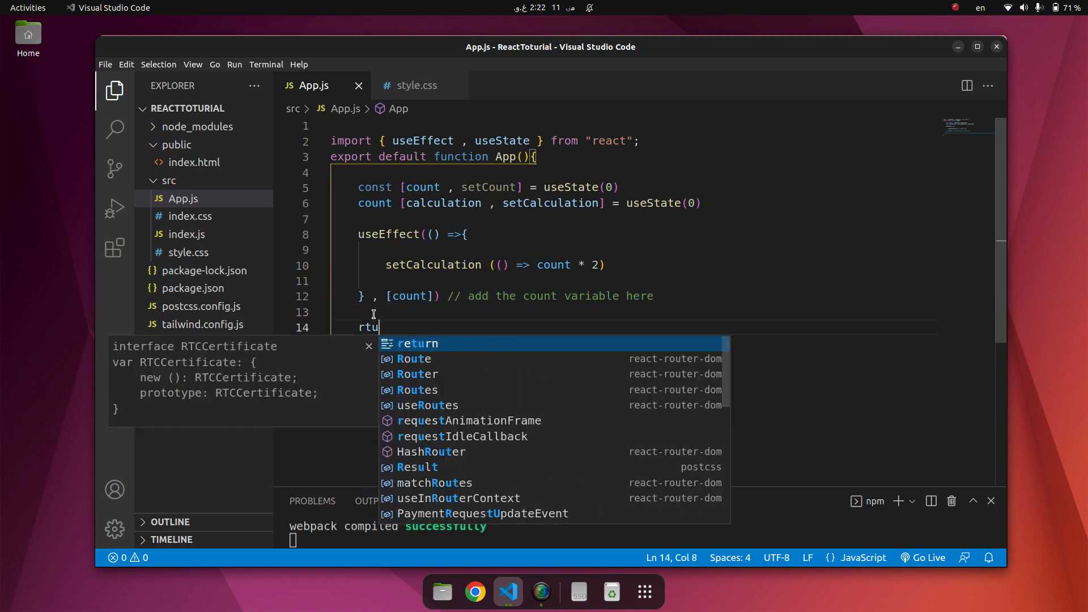
{"action": "key", "text": "Tab"}
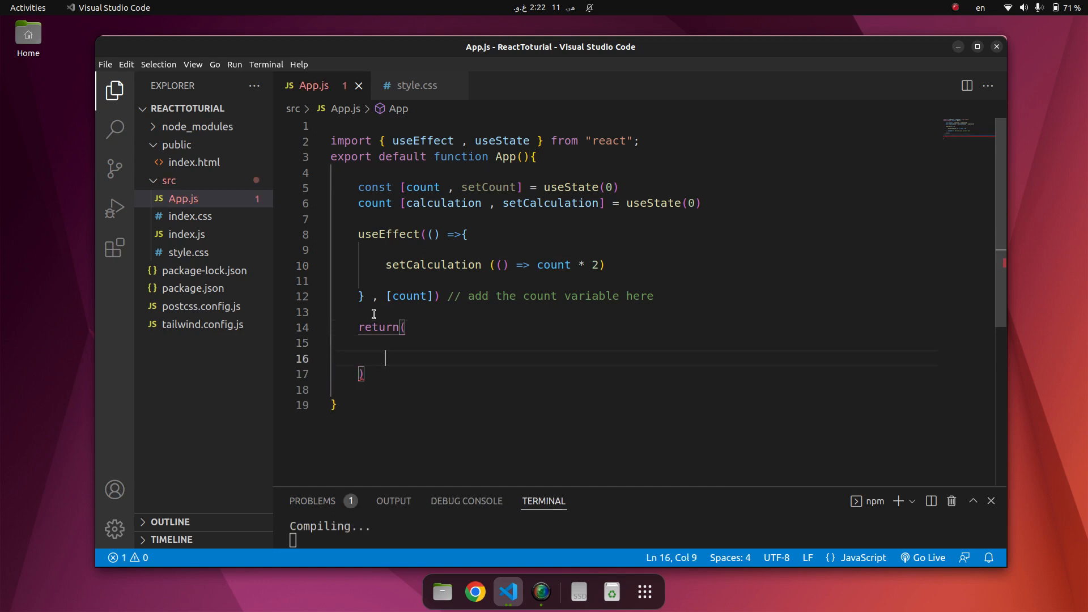
{"action": "type", "text": "<></>"}
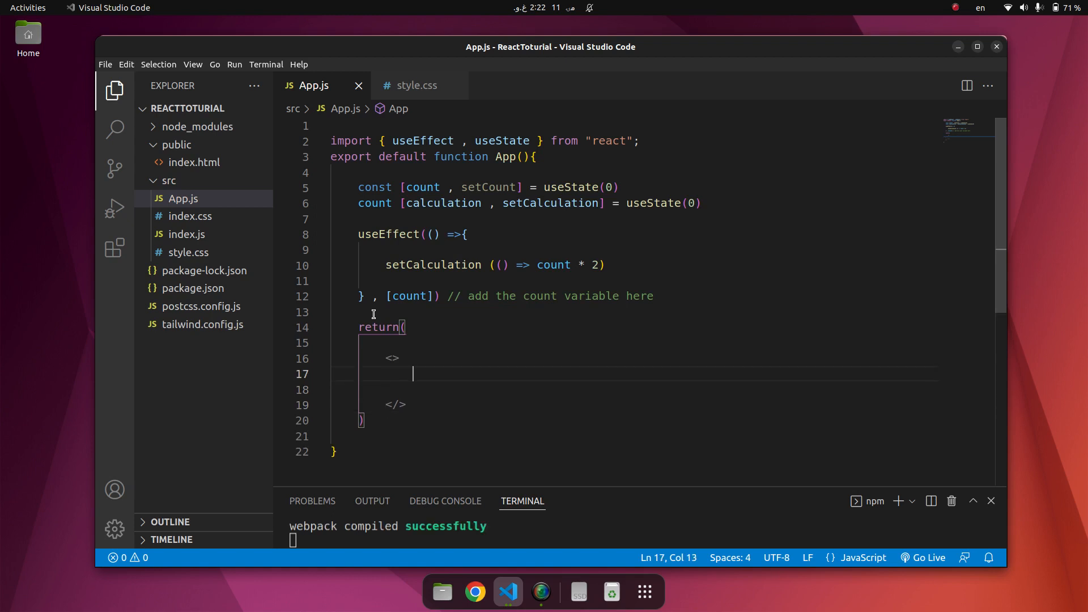
{"action": "type", "text": "<p></p>"}
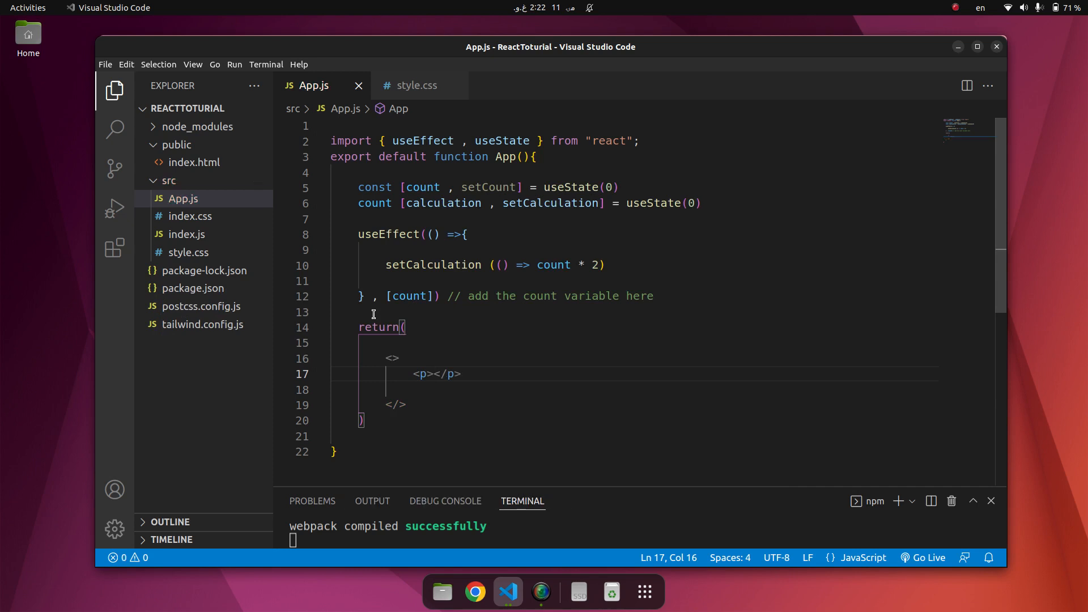
{"action": "type", "text": "Count"}
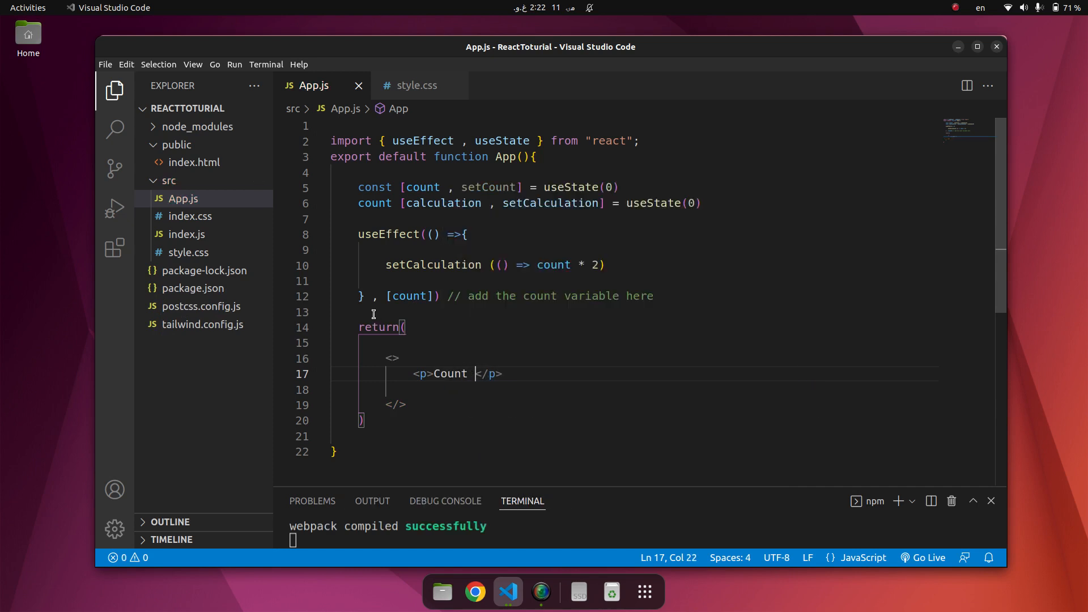
{"action": "type", "text": ":"}
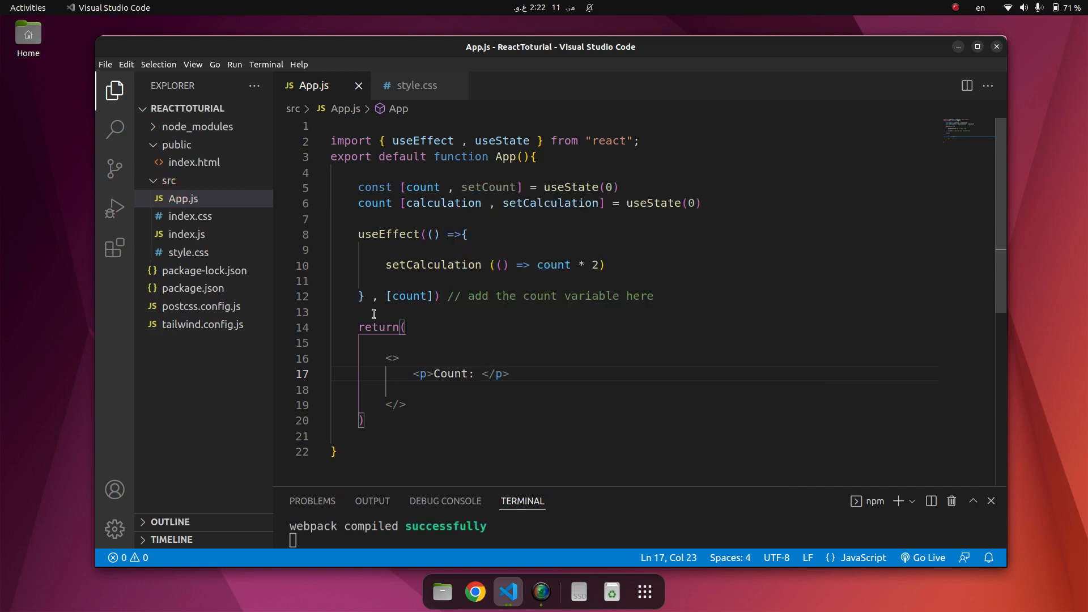
{"action": "type", "text": "{count"}
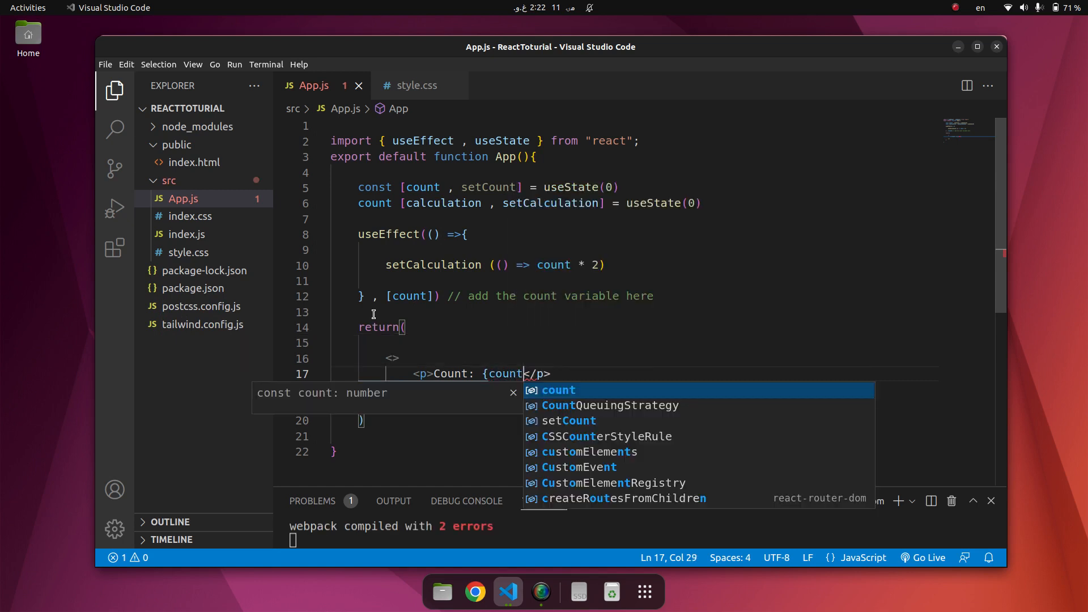
{"action": "key", "text": "Tab"}
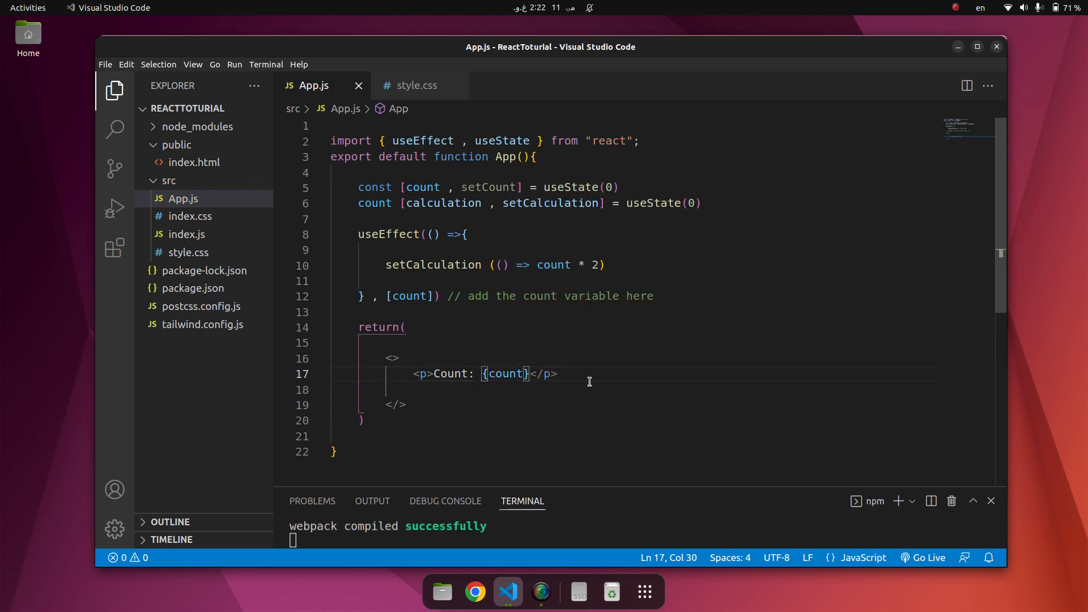
{"action": "key", "text": "Enter"}
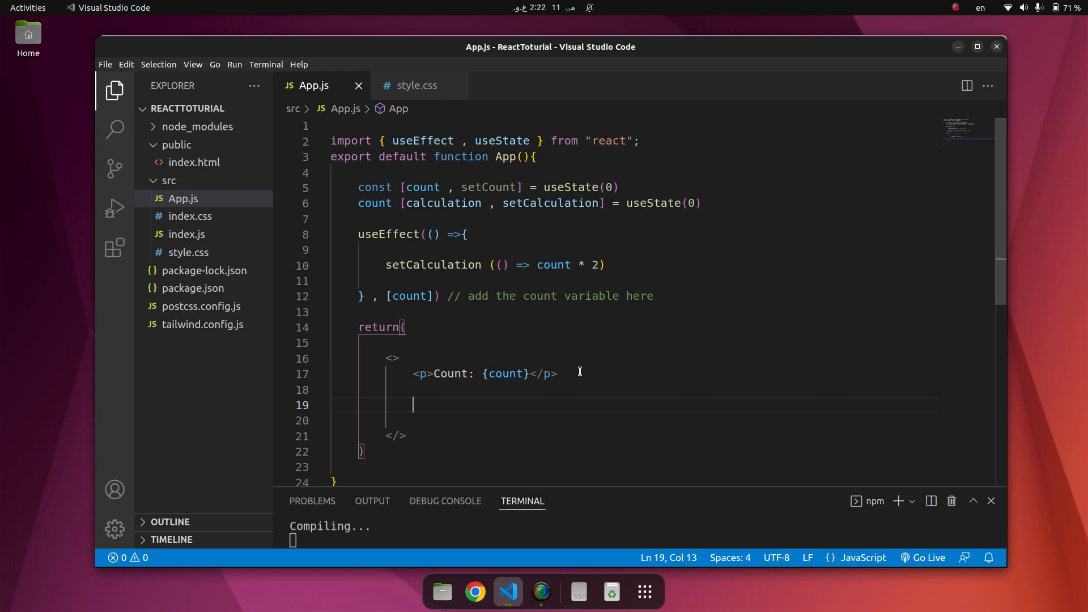
- Add a <button> labelled + with an onClick attribute under the Count paragraph
{"action": "type", "text": "bu"}
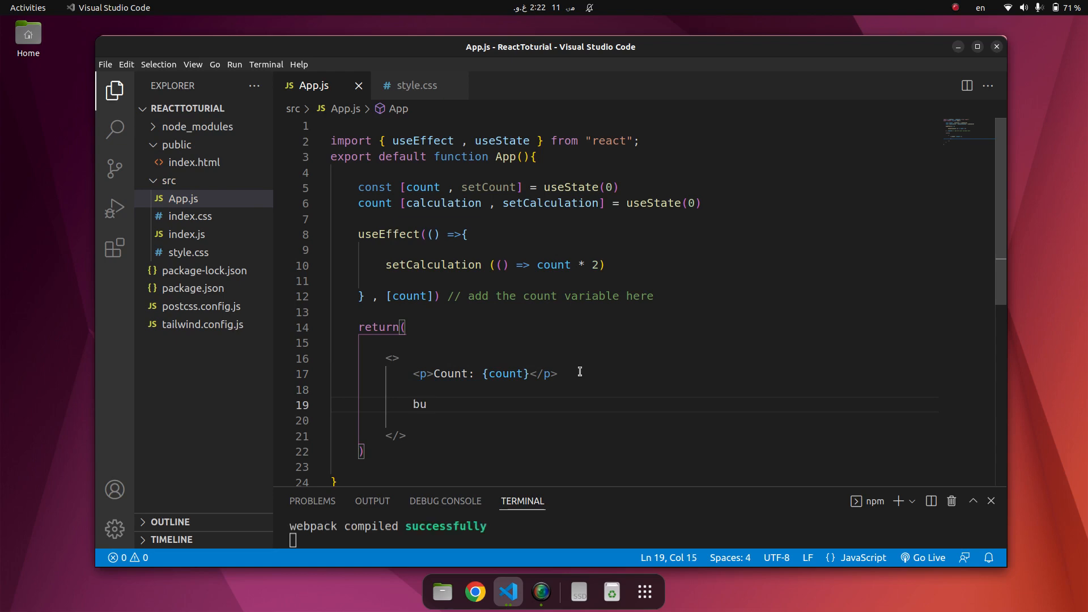
{"action": "type", "text": "tton></button>"}
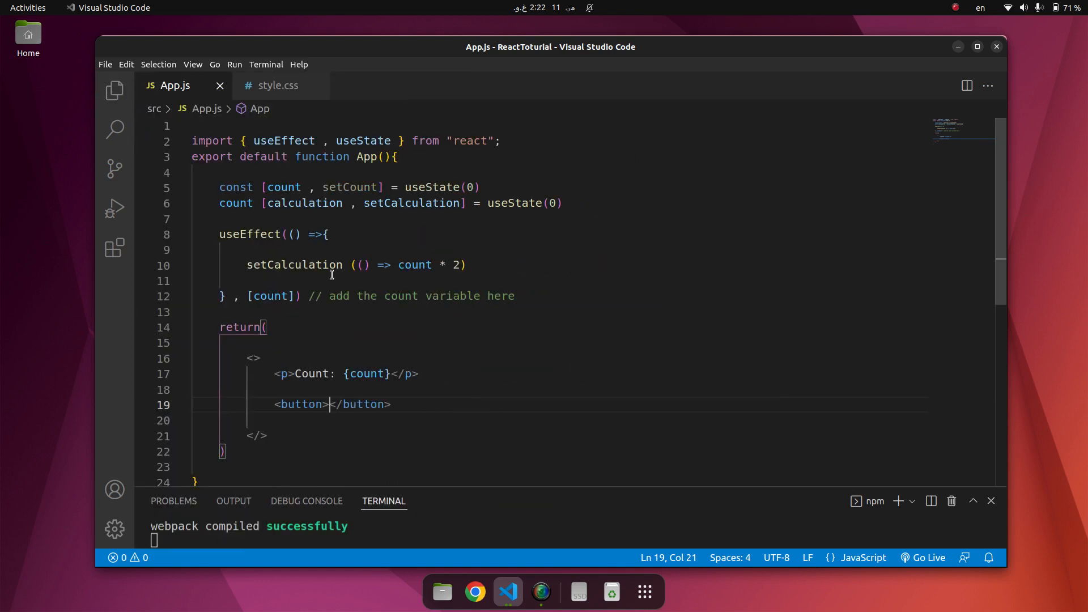
{"action": "scroll", "scroll_direction": "down", "scroll_amount": 3}
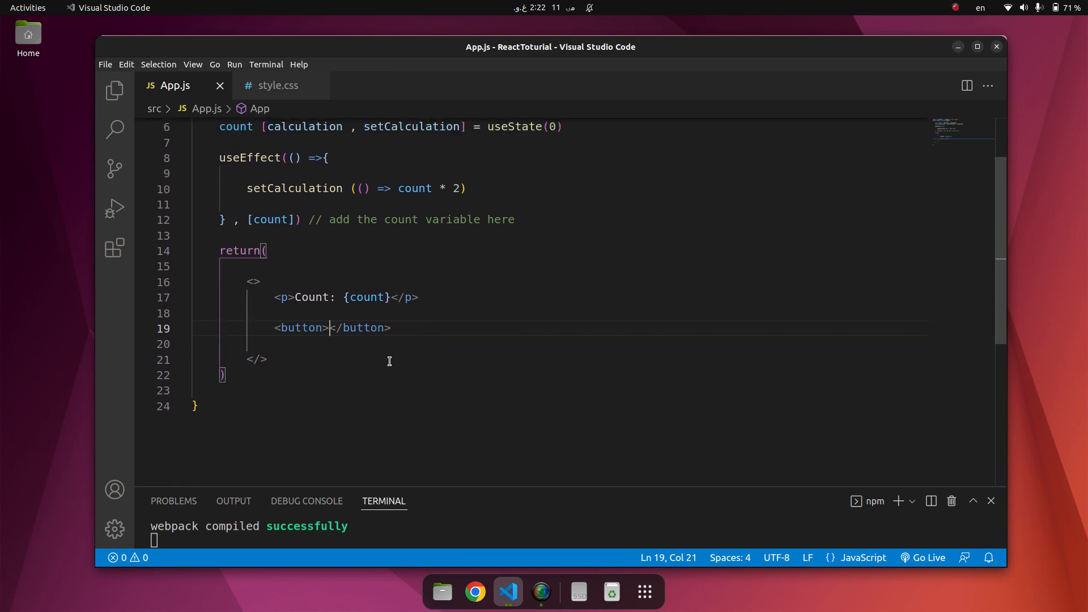
{"action": "type", "text": "+"}
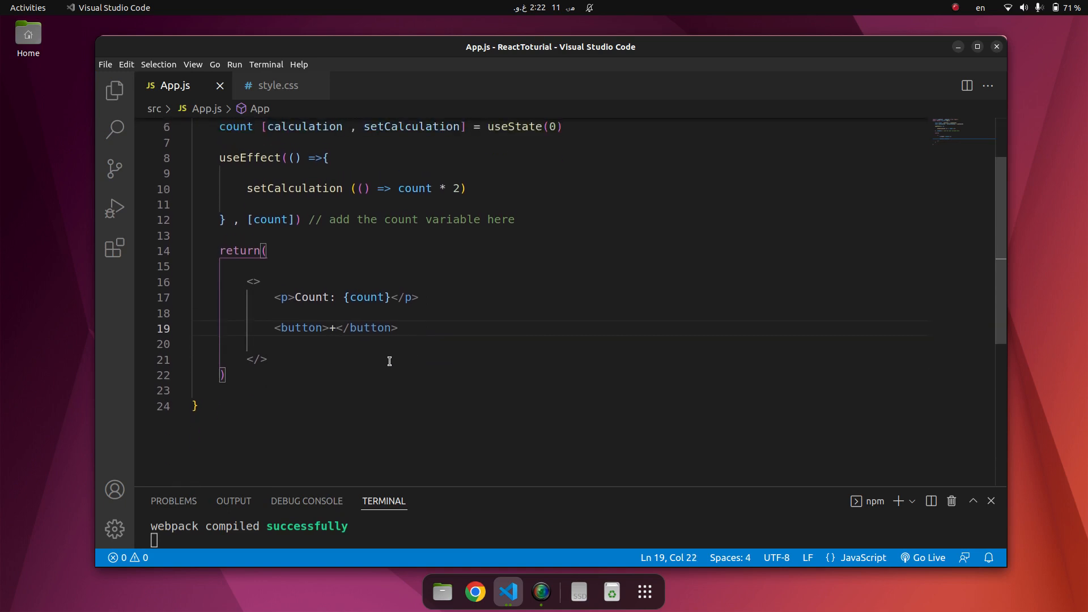
{"action": "type", "text": "type=\"\""}
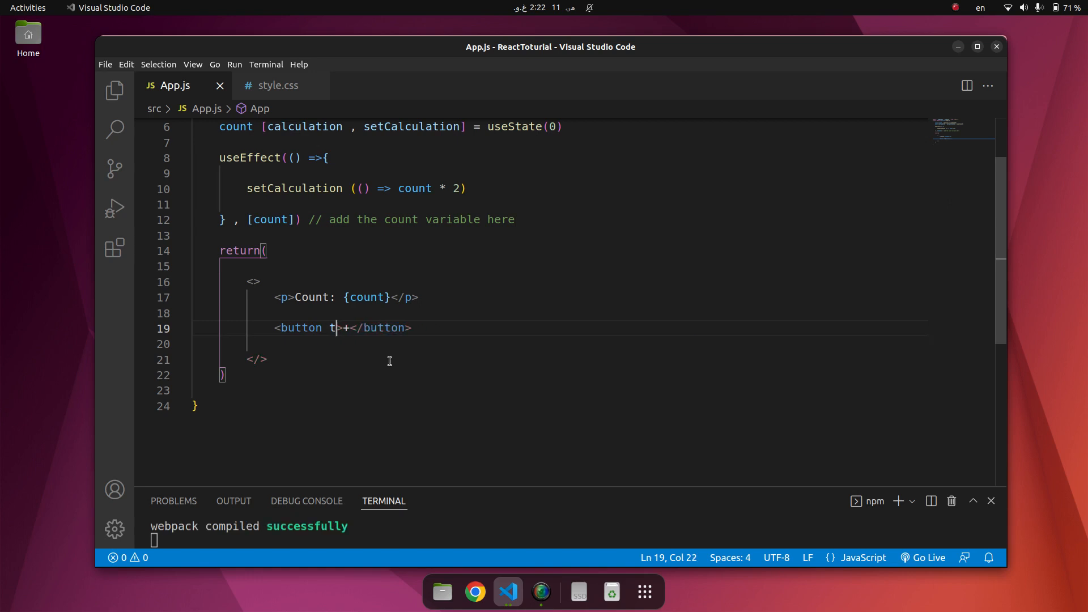
{"action": "type", "text": "onC"}
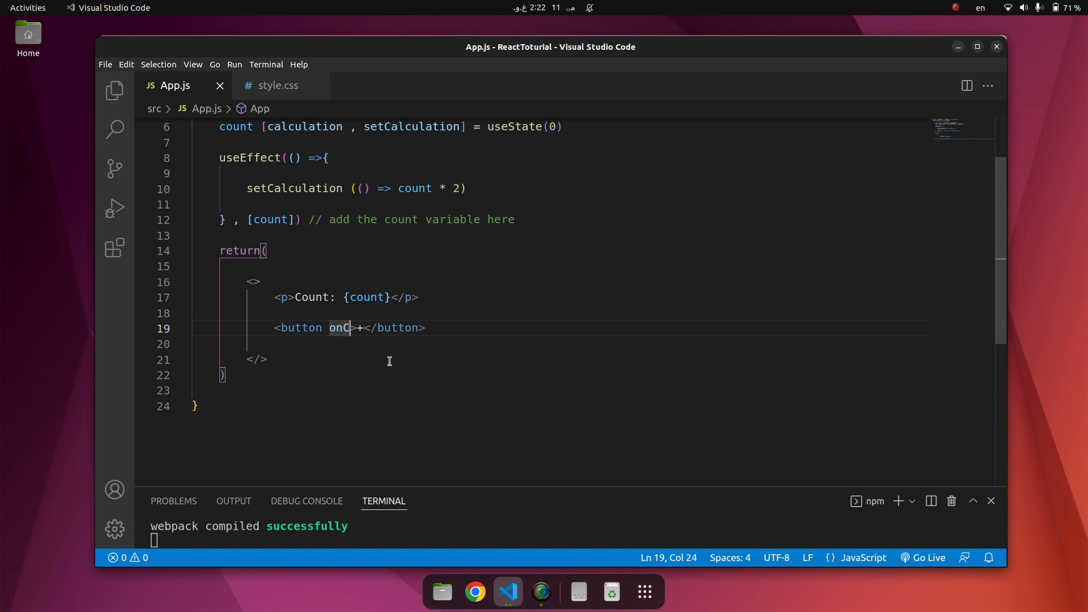
{"action": "type", "text": "l"}
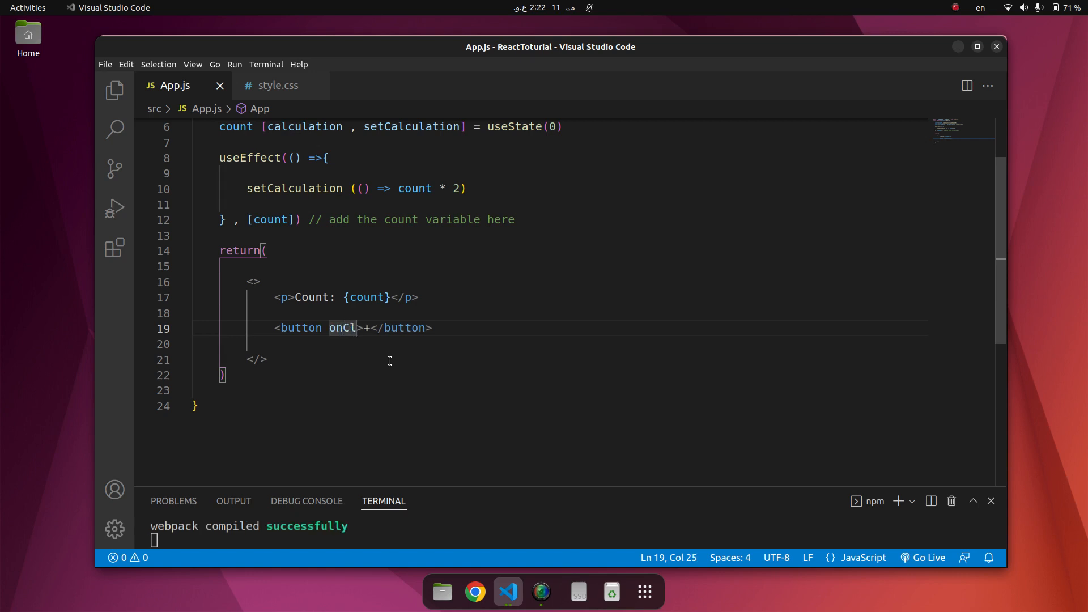
{"action": "type", "text": "ick={}"}
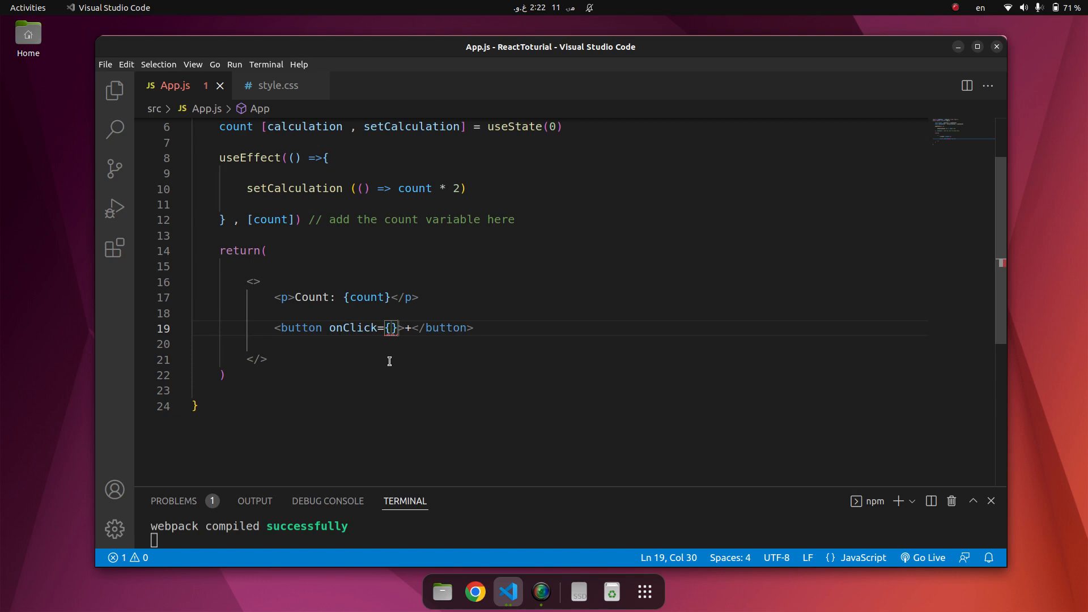
- Fill the onClick handler with () => setCount((c) => c + 1)
{"action": "type", "text": "()"}
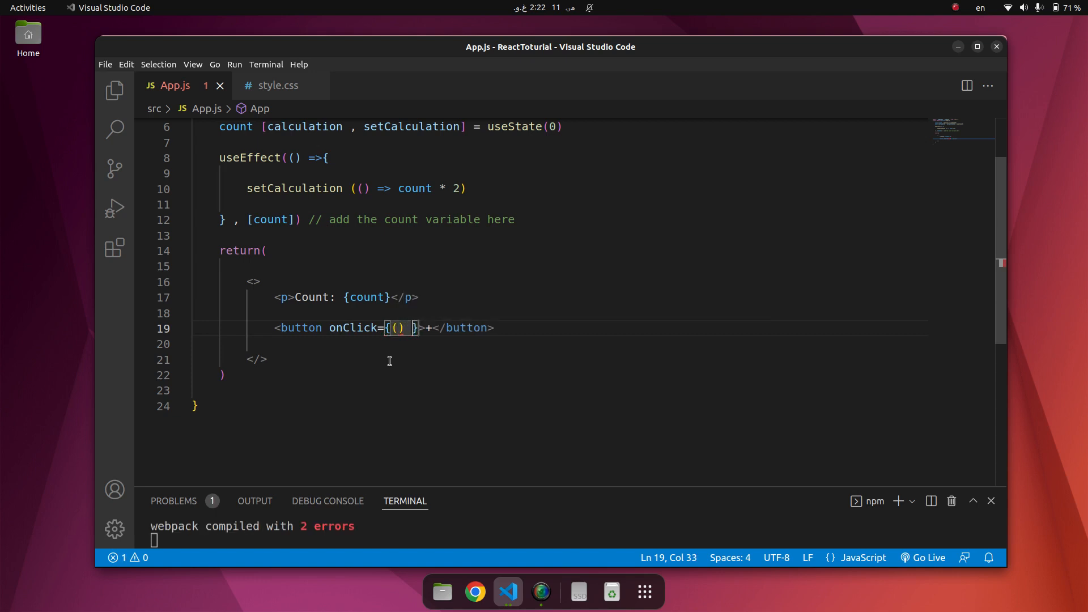
{"action": "type", "text": "=> se"}
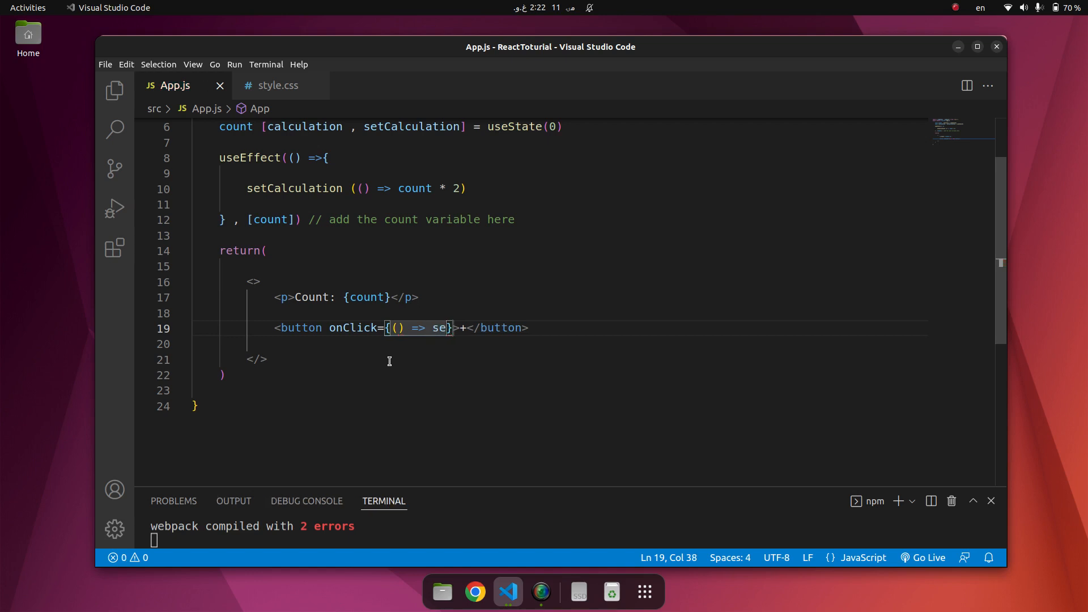
{"action": "type", "text": "tCount"}
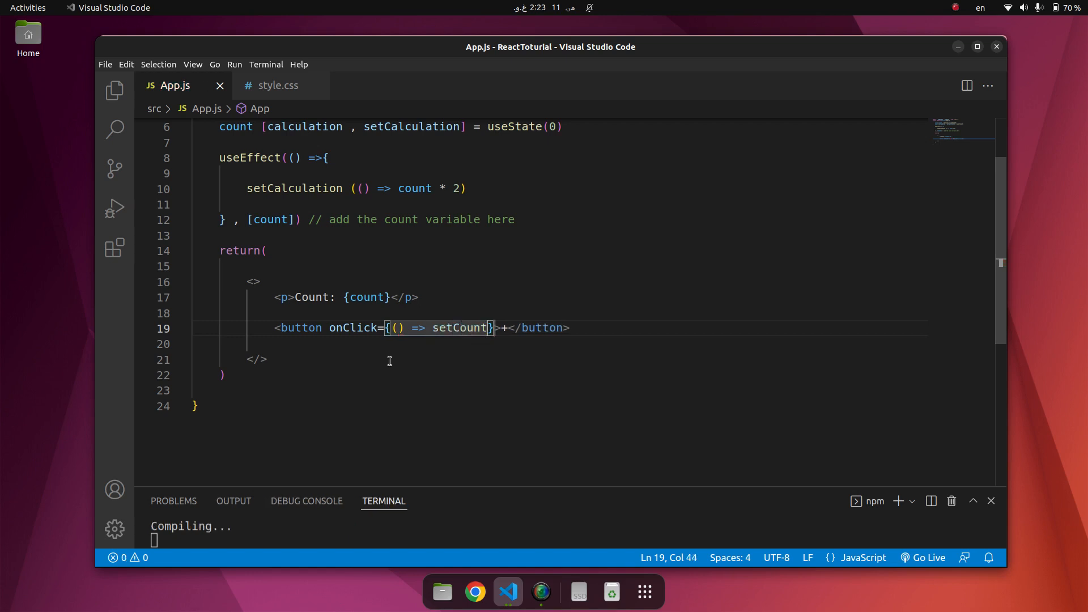
{"action": "type", "text": "()"}
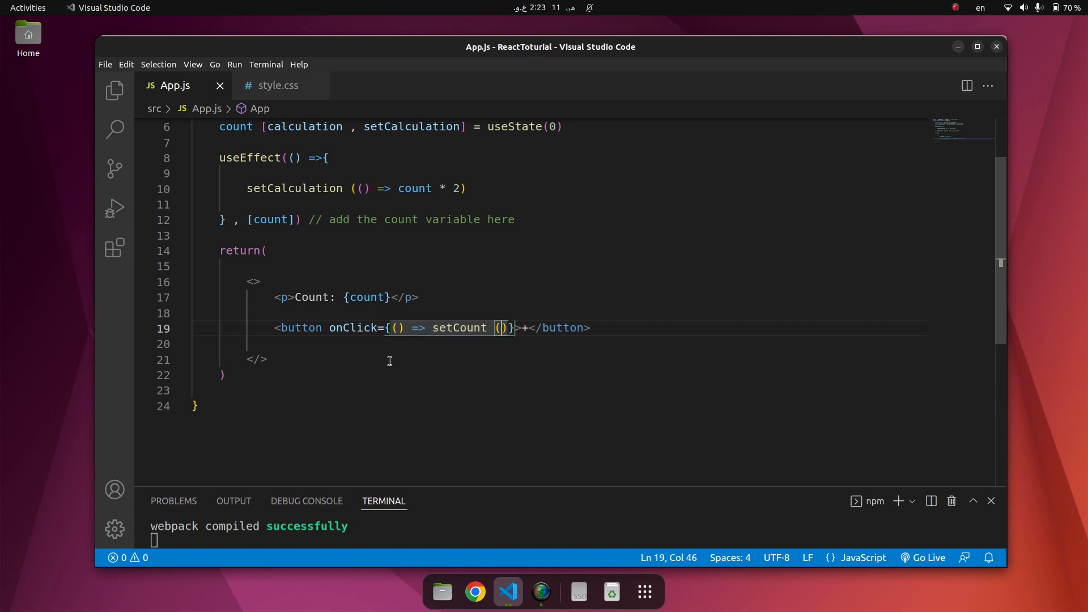
{"action": "type", "text": "c)"}
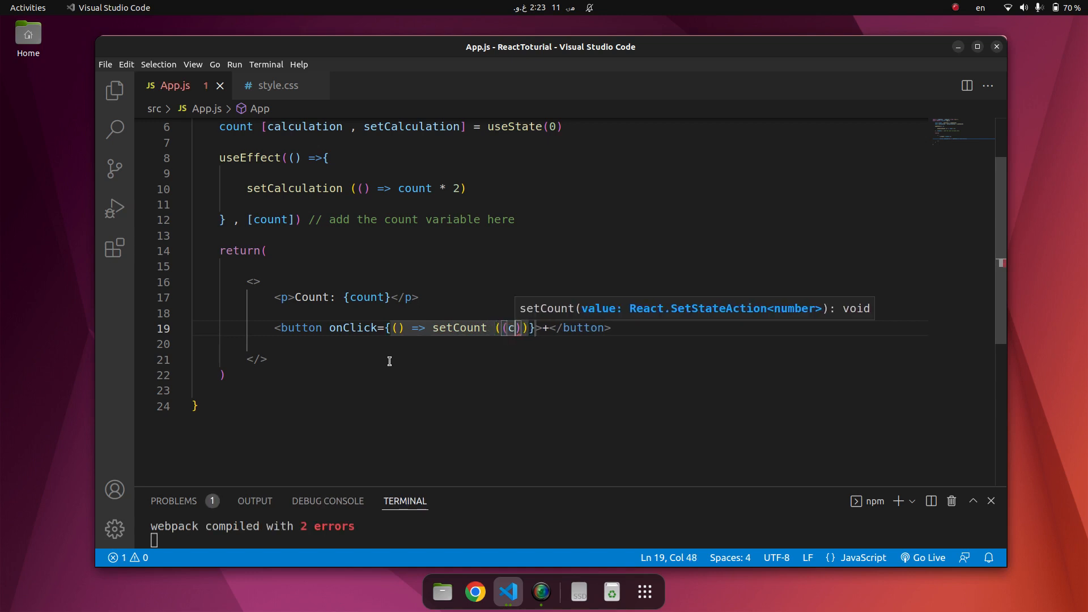
{"action": "type", "text": "=>"}
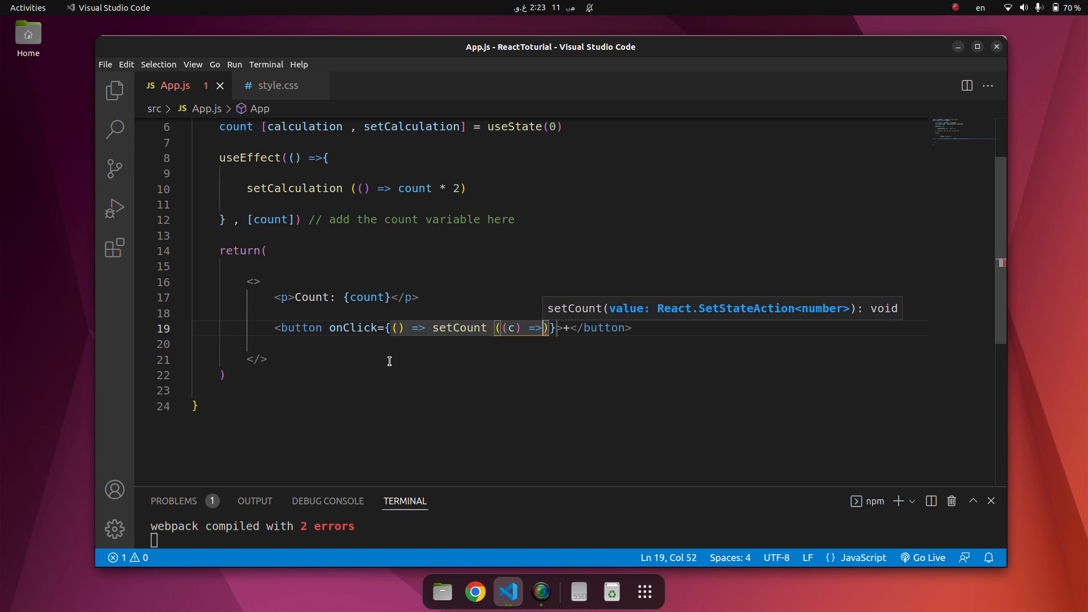
{"action": "type", "text": "c"}
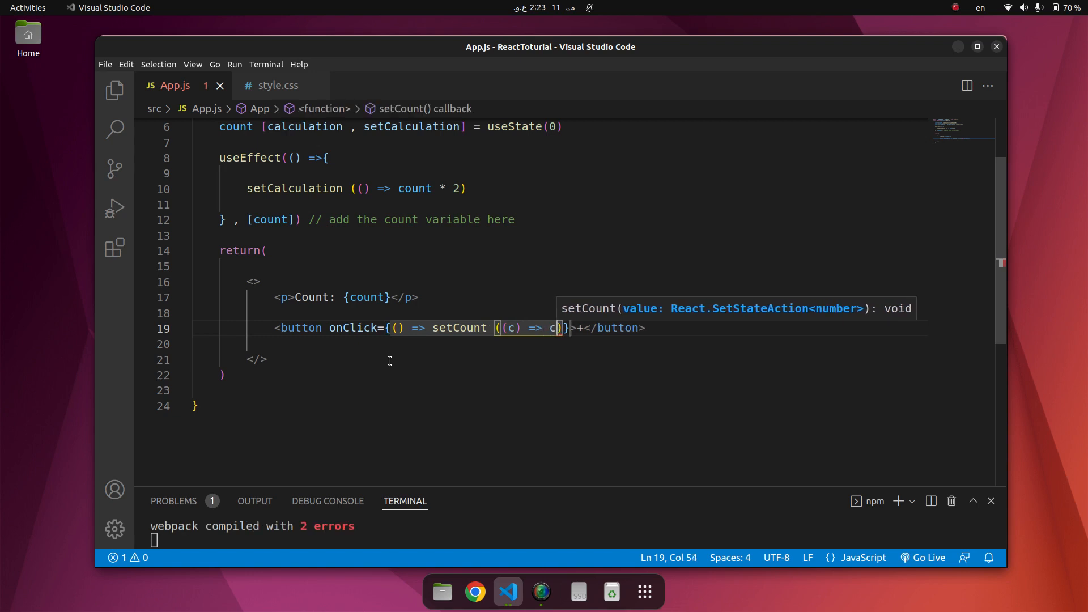
{"action": "type", "text": "+1"}
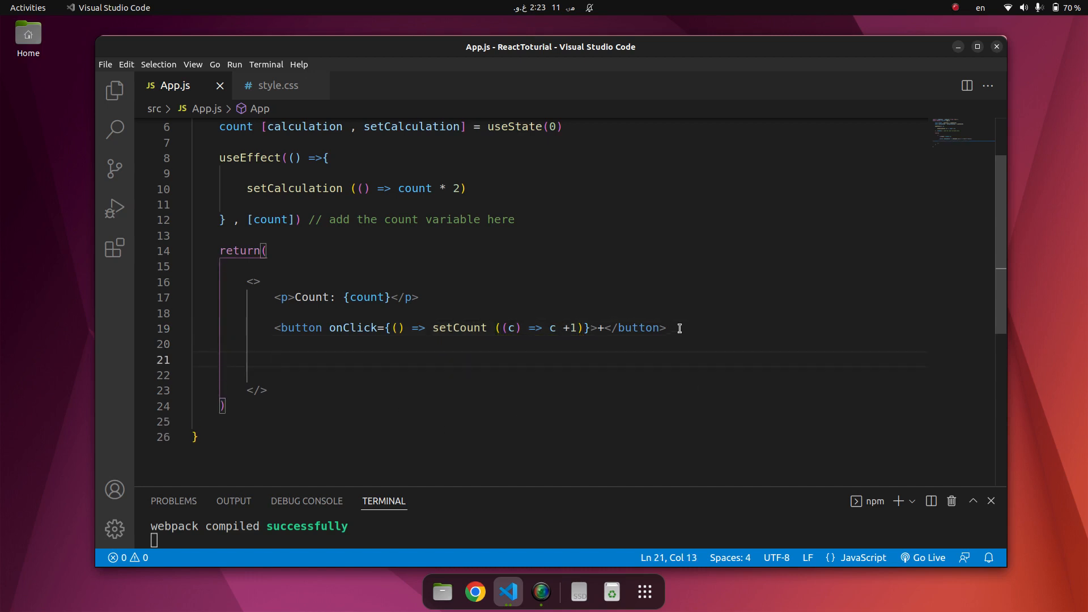
- Add <p>calculation: {calculation}</p> below the button and move to capitalise the label
{"action": "type", "text": "<p></p>"}
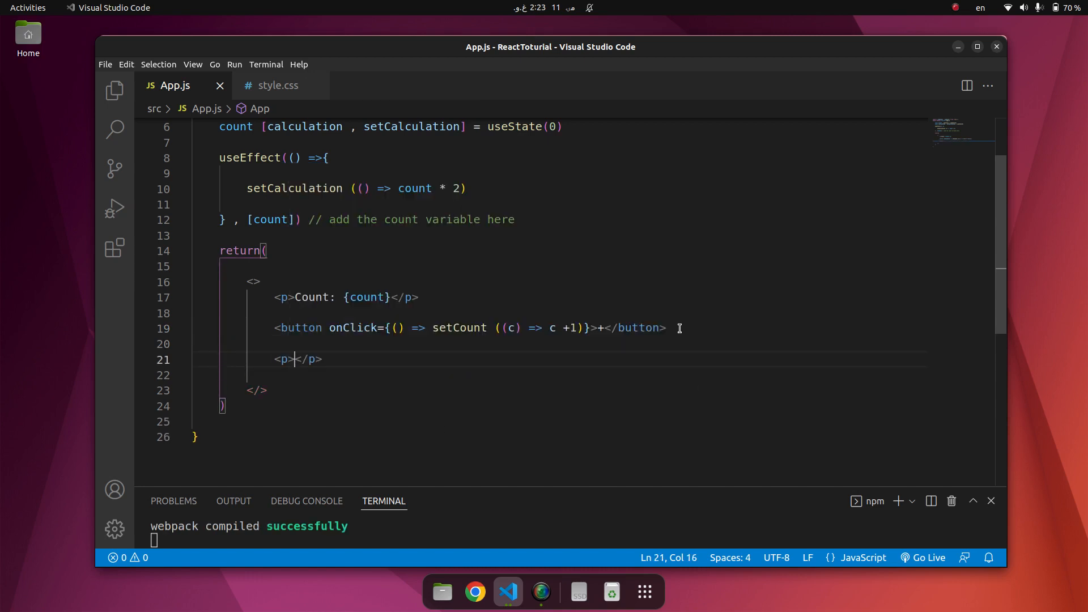
{"action": "type", "text": "Ca"}
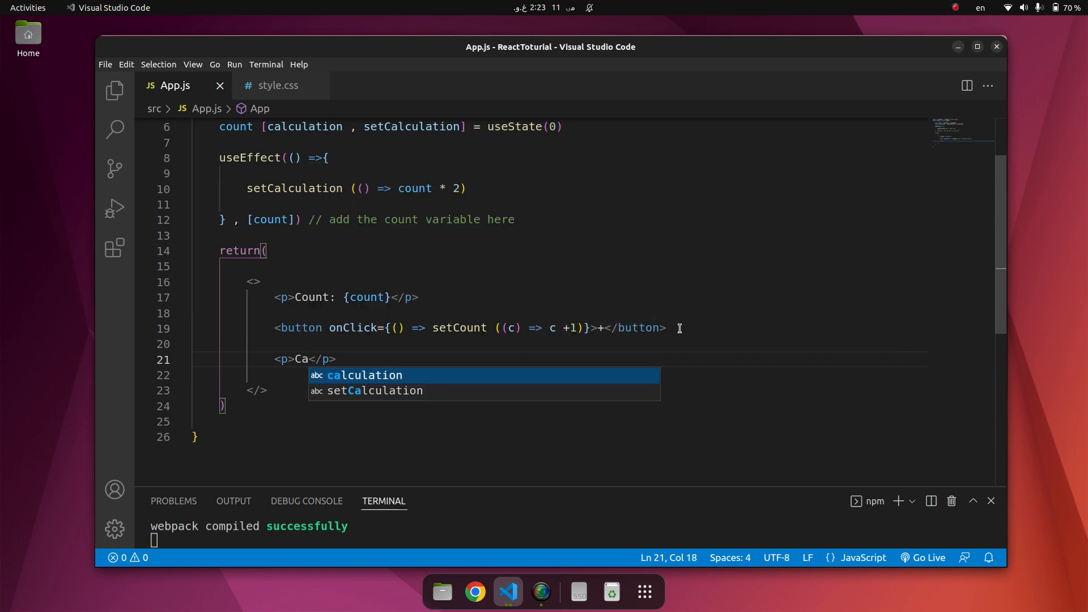
{"action": "key", "text": "Tab"}
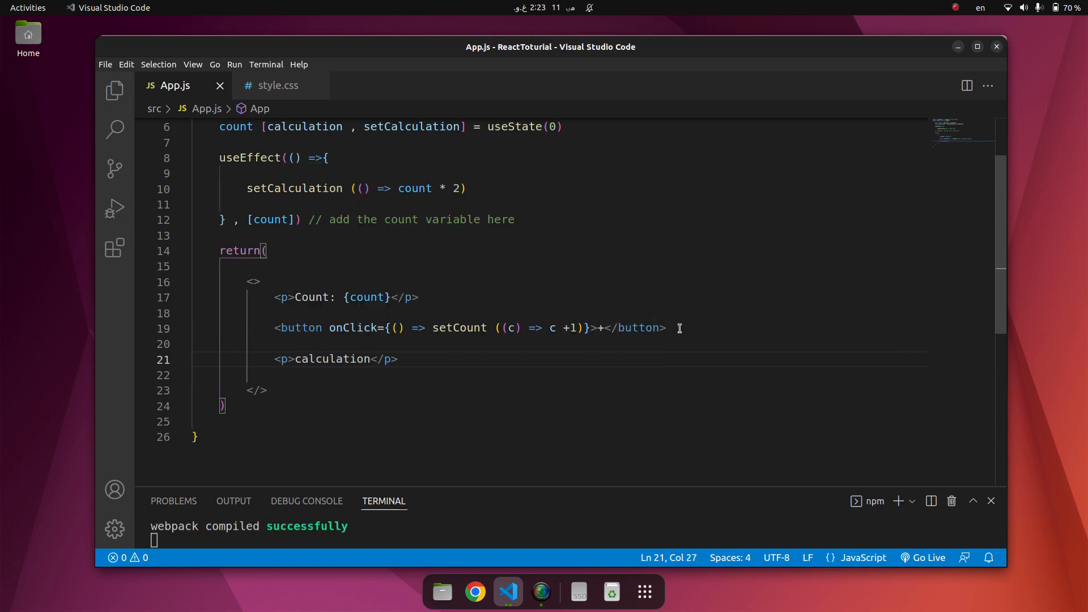
{"action": "type", "text": ":"}
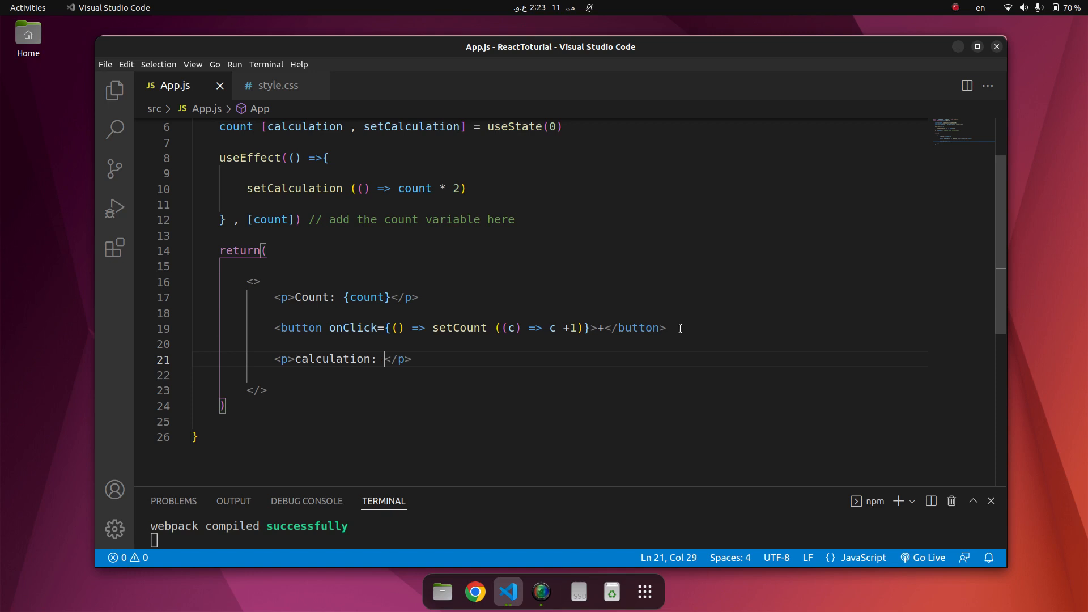
{"action": "type", "text": "{"}
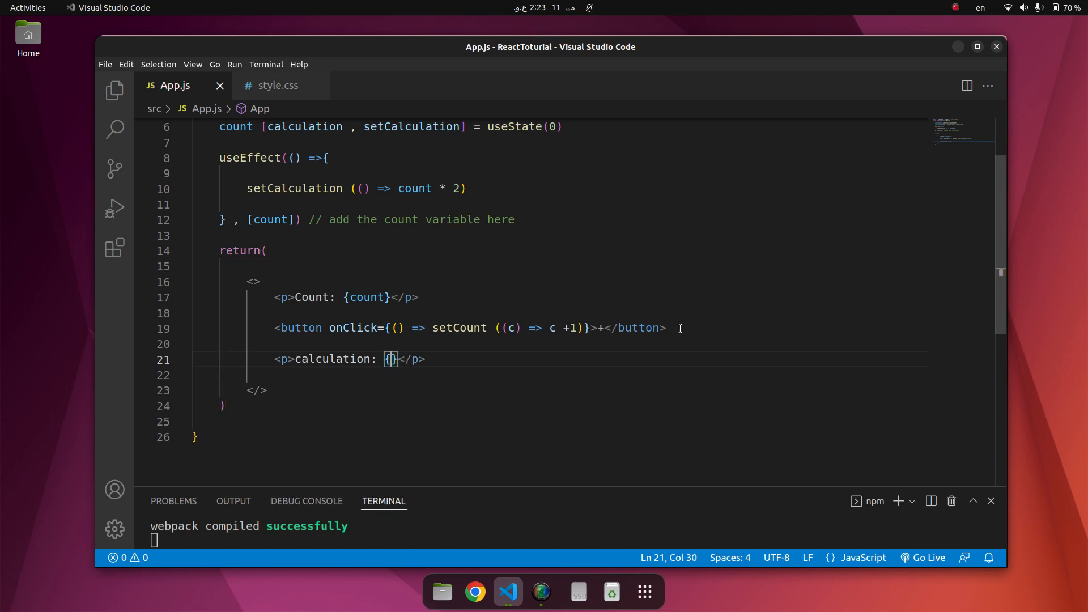
{"action": "type", "text": "calculation"}
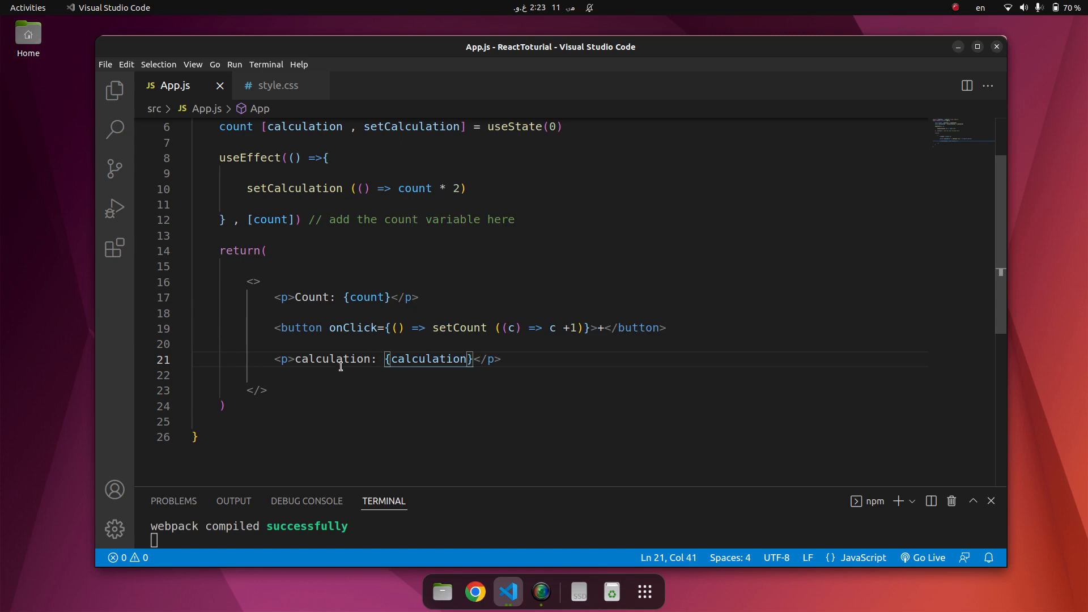
{"action": "left_click", "coordinate": [299, 359]}
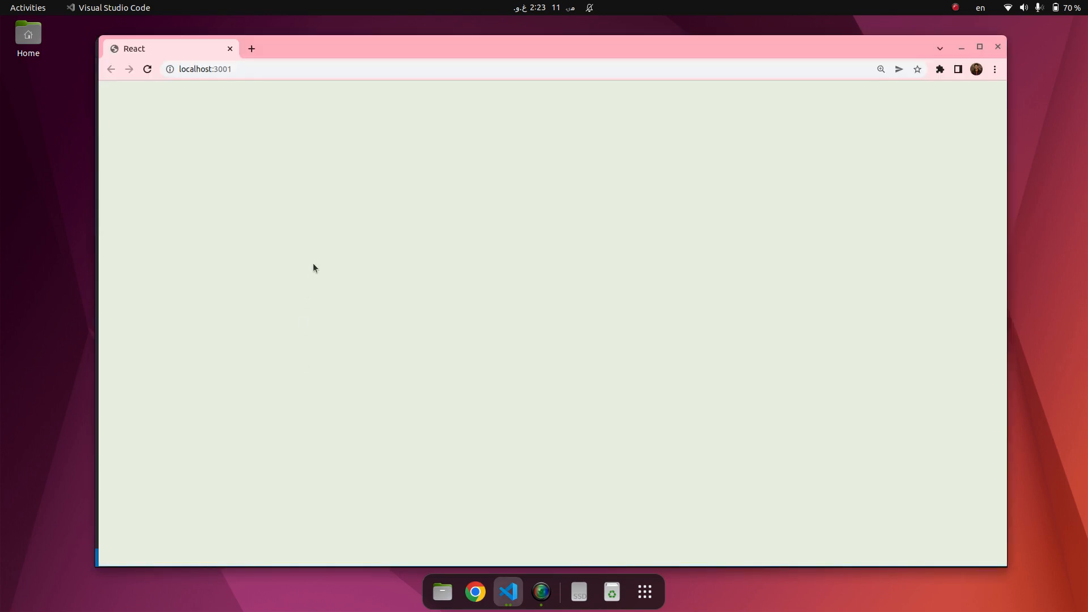
- Reload the localhost:3001 page in Chrome, which still shows blank
{"action": "left_click", "coordinate": [147, 69]}
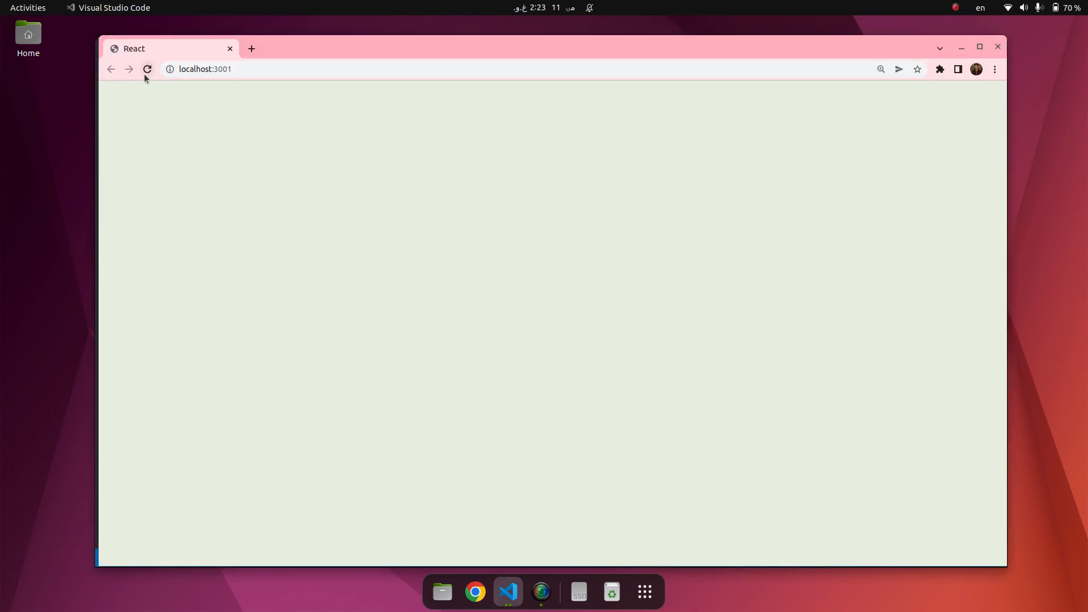
{"action": "left_click", "coordinate": [508, 592]}
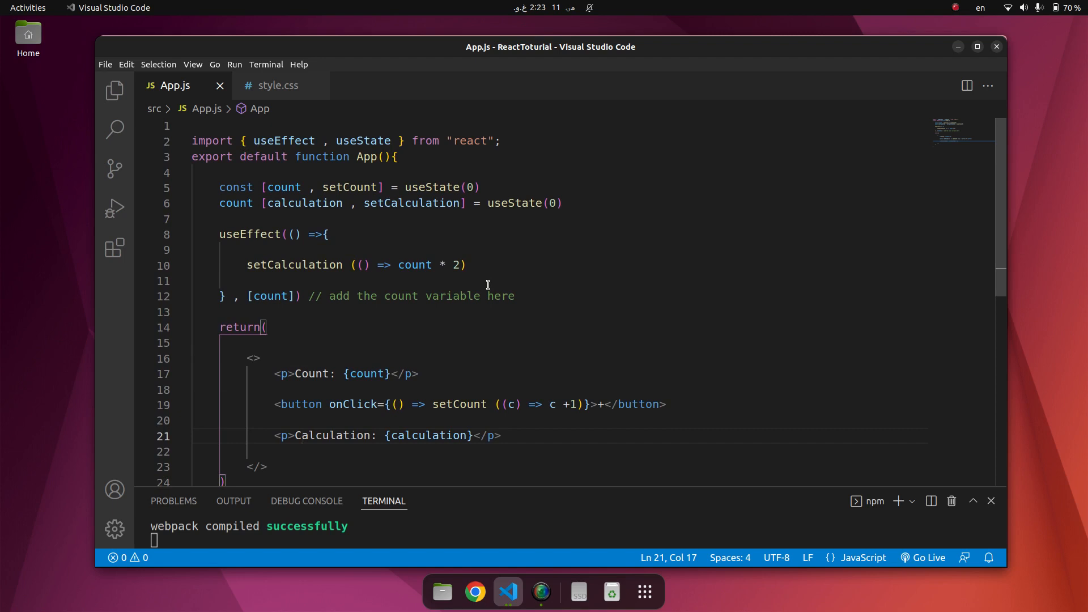
{"action": "mouse_move", "coordinate": [437, 250]}
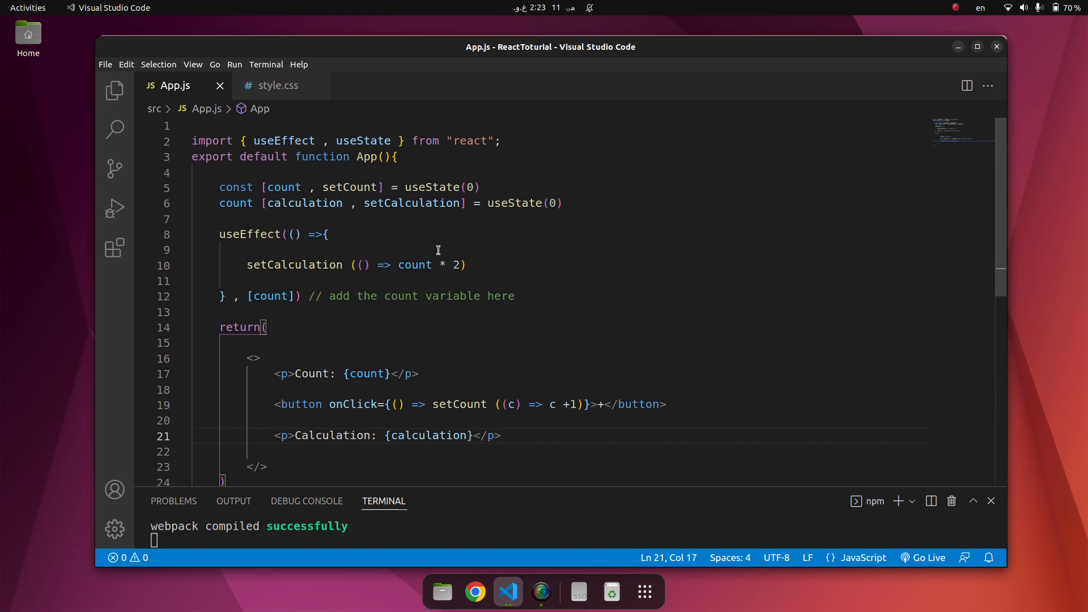
{"action": "scroll", "scroll_direction": "down", "scroll_amount": 3}
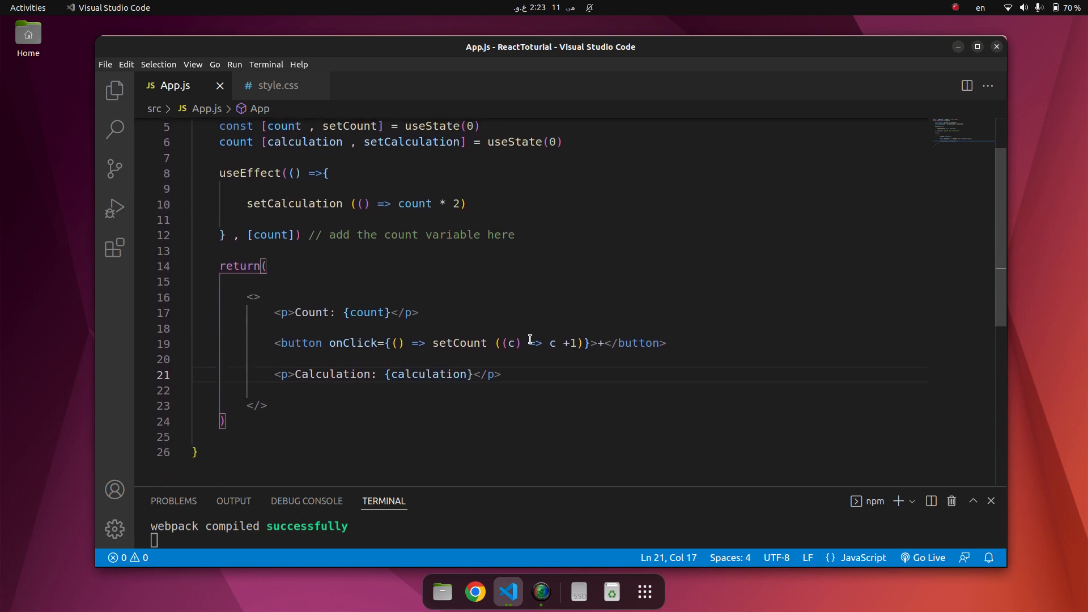
{"action": "mouse_move", "coordinate": [551, 304]}
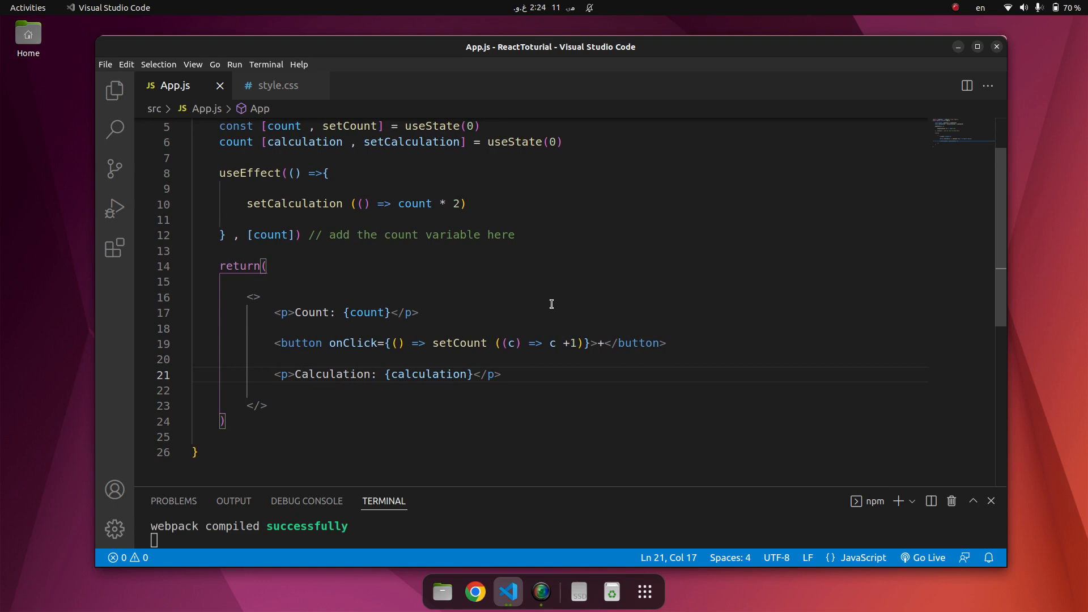
{"action": "mouse_move", "coordinate": [441, 342]}
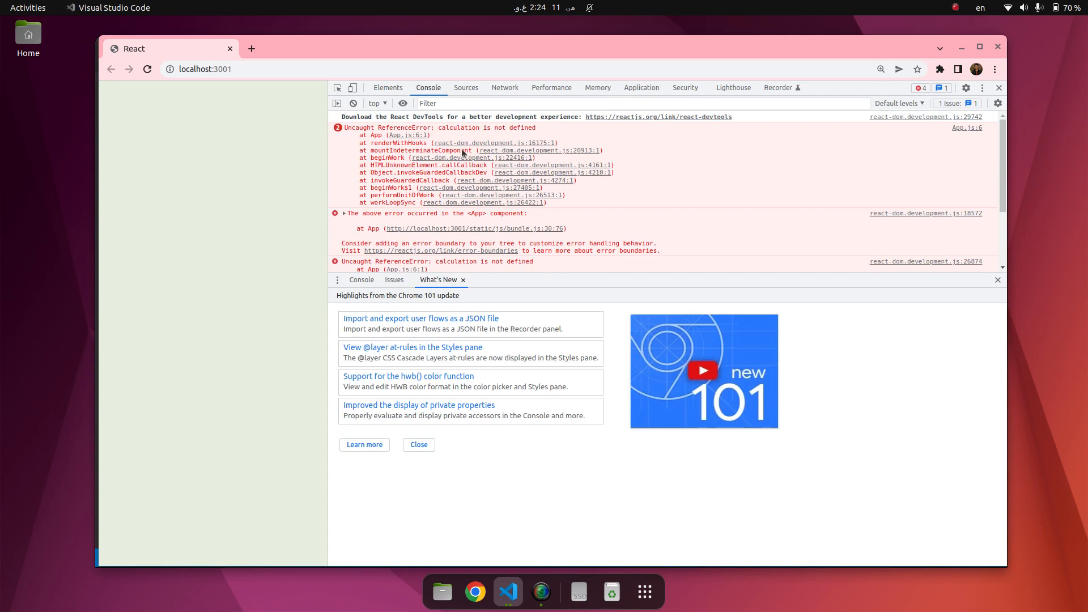
{"action": "mouse_move", "coordinate": [561, 137]}
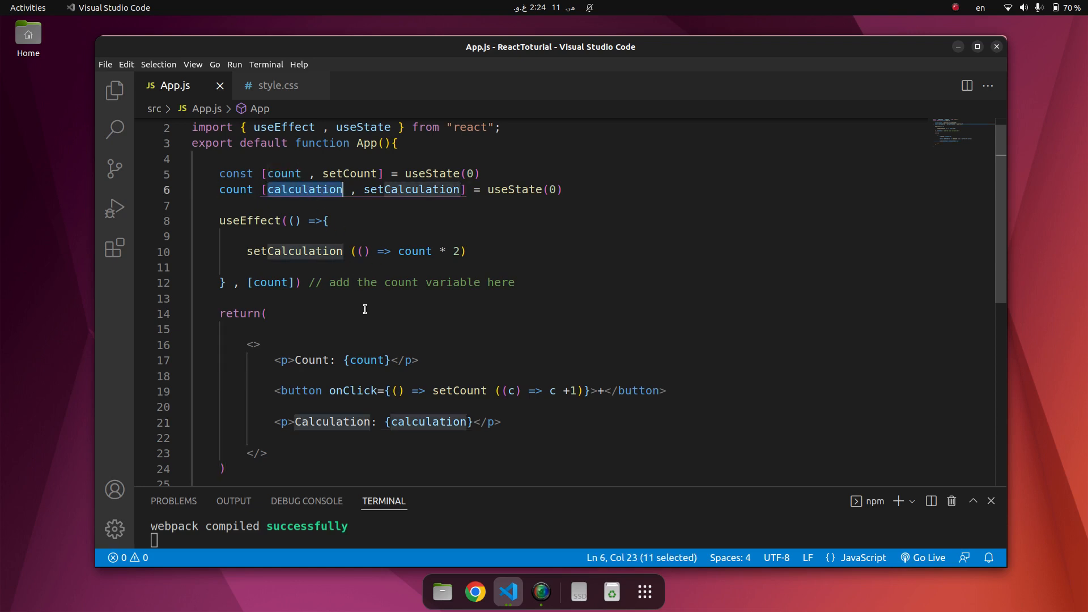
- Select the calculation name flagged by the 'calculation is not defined' error and return to App.js
{"action": "double_click", "coordinate": [428, 422]}
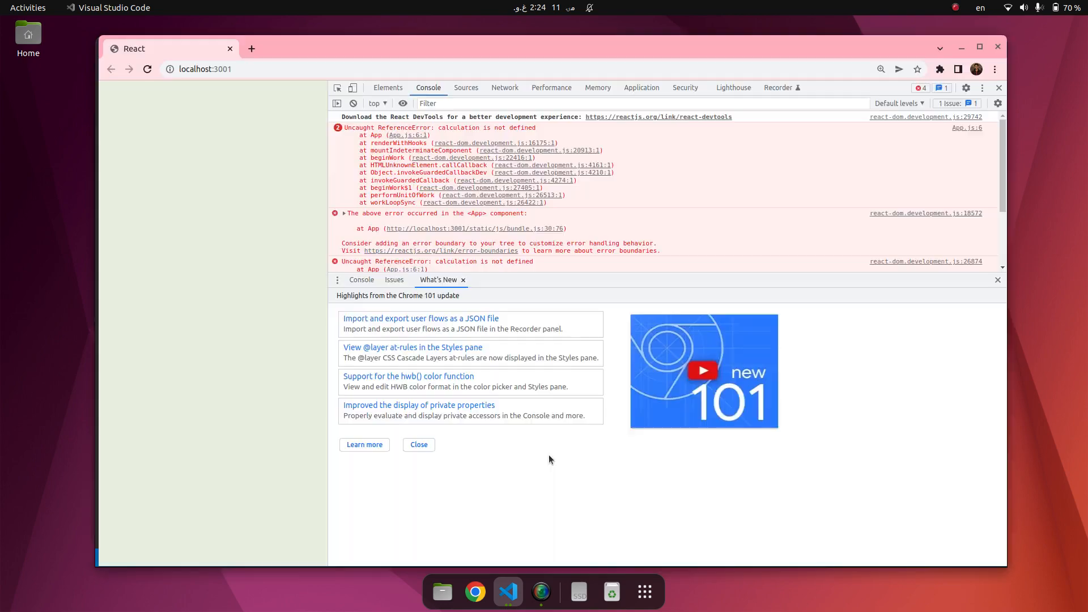
{"action": "left_click", "coordinate": [146, 69]}
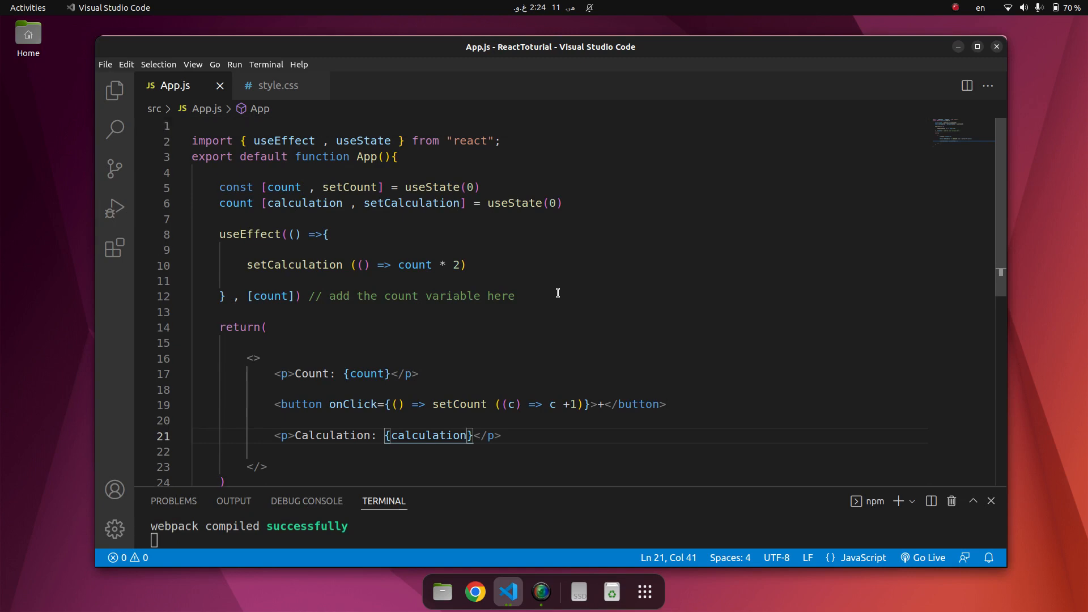
{"action": "mouse_move", "coordinate": [505, 305]}
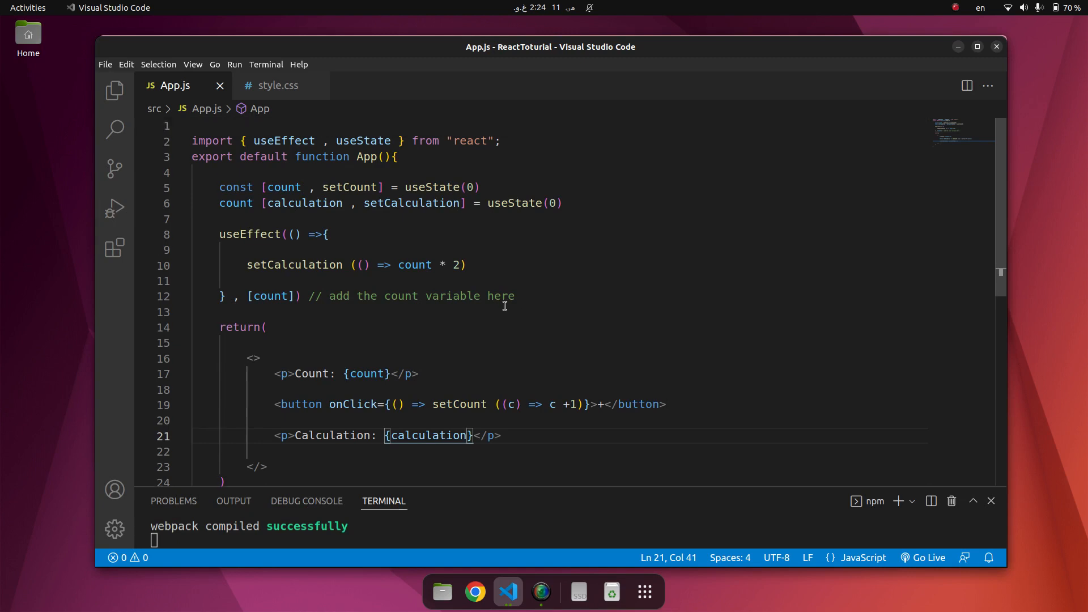
{"action": "mouse_move", "coordinate": [388, 212]}
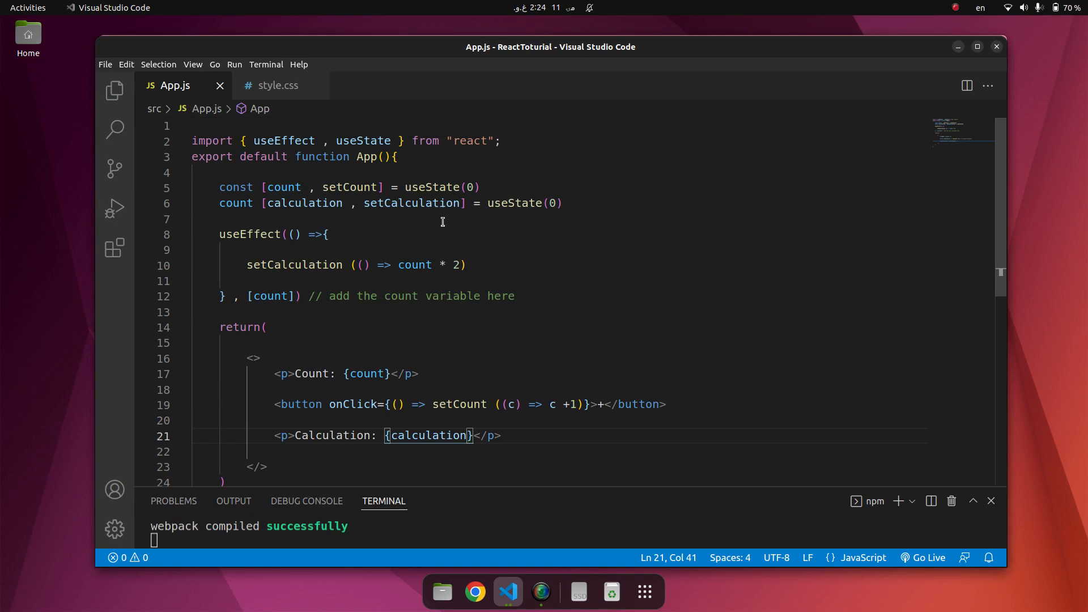
{"action": "mouse_move", "coordinate": [620, 179]}
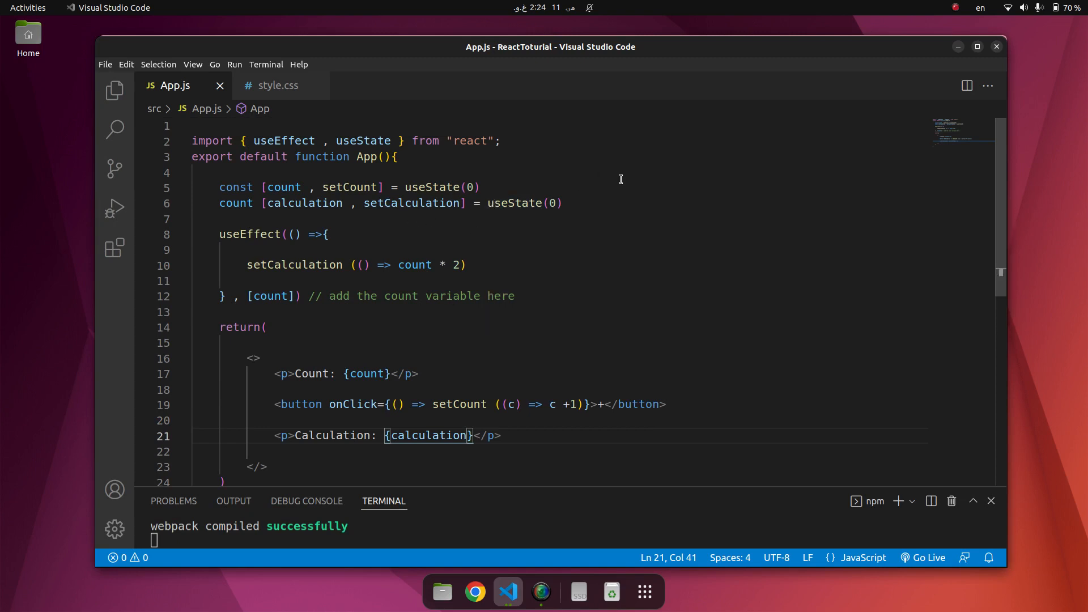
{"action": "mouse_move", "coordinate": [957, 7]}
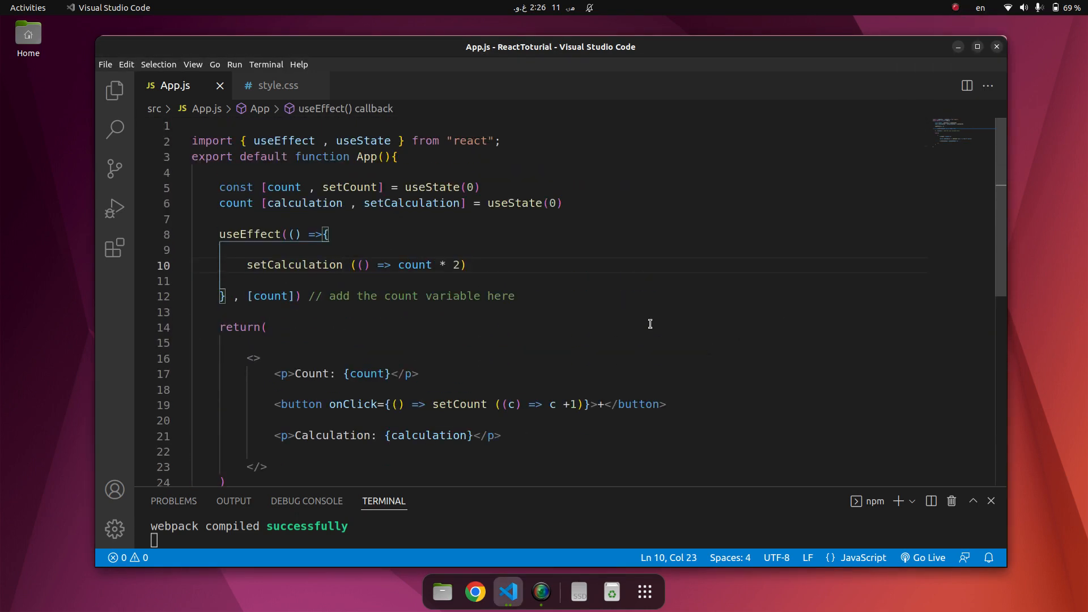
- Select the mistyped count keyword on line 6 to replace it with const
{"action": "double_click", "coordinate": [236, 203]}
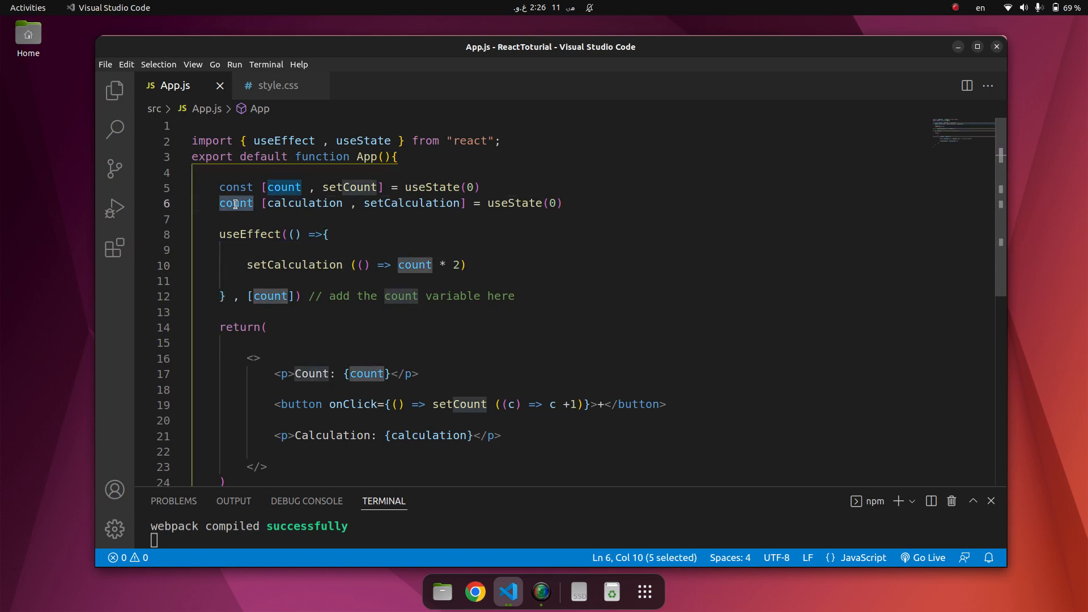
{"action": "mouse_move", "coordinate": [283, 187]}
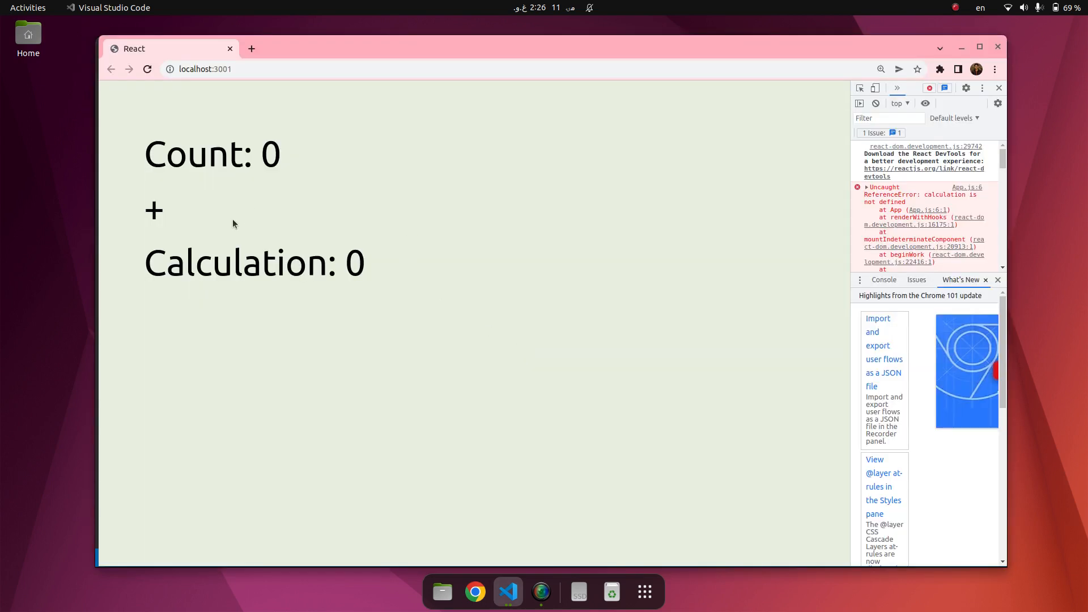
- Increment the counter to Count 3 so Calculation reads 6, then return to App.js
{"action": "left_click", "coordinate": [153, 211]}
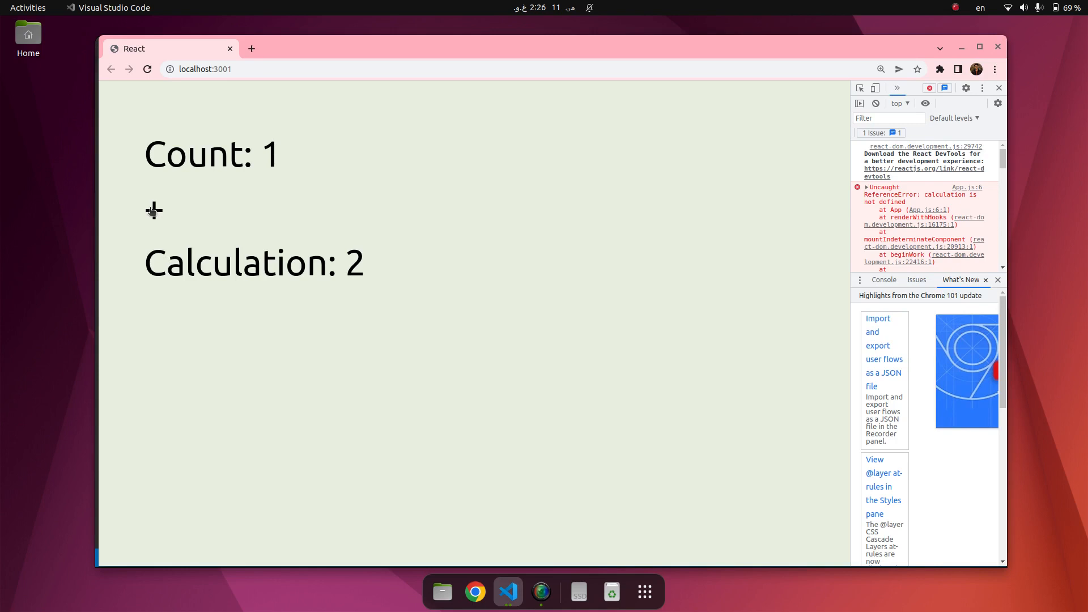
{"action": "left_click", "coordinate": [154, 211]}
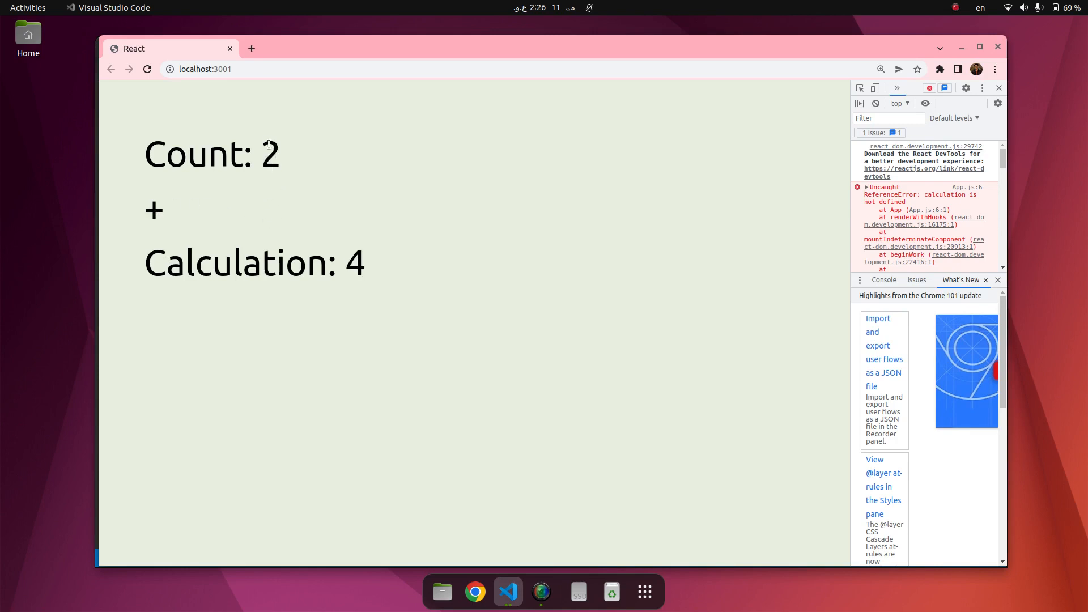
{"action": "double_click", "coordinate": [354, 262]}
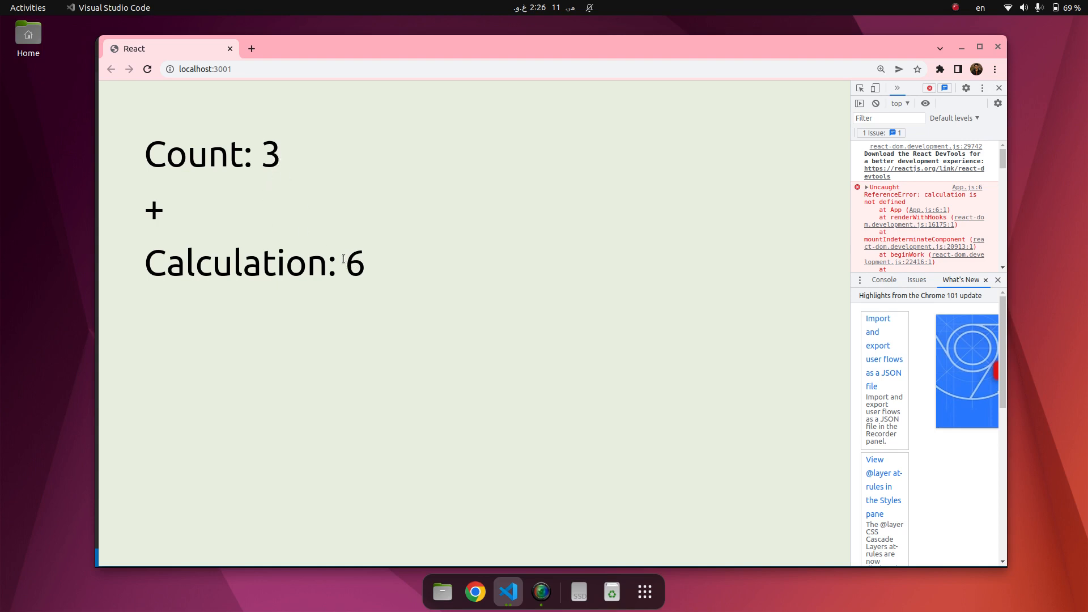
{"action": "left_click", "coordinate": [508, 592]}
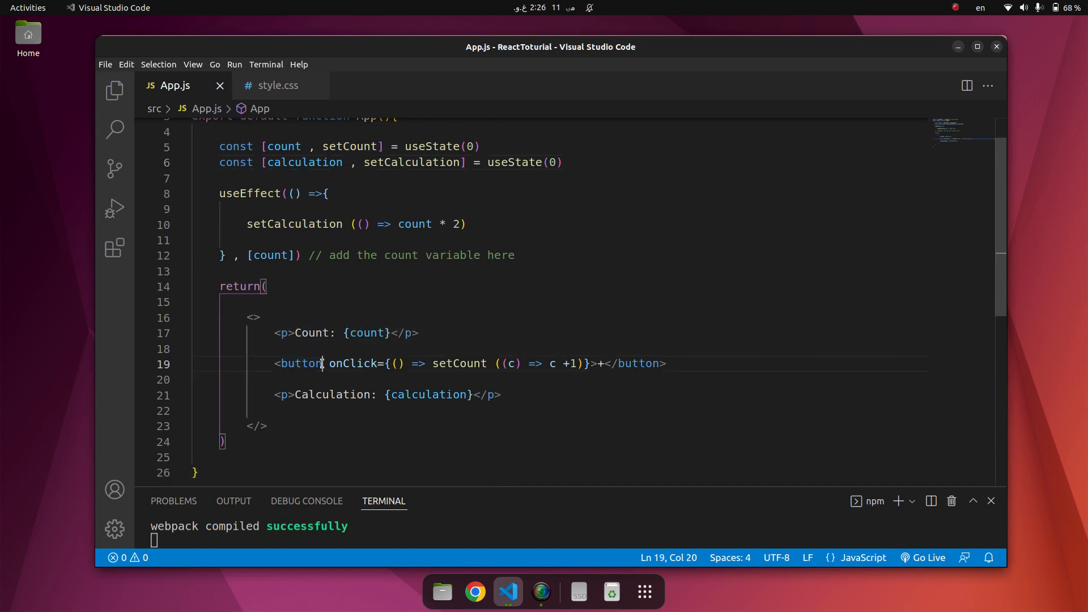
- Add class="bg-red-500 rounded-xl" to the + button on line 19 via Tailwind autocomplete
{"action": "type", "text": "class"}
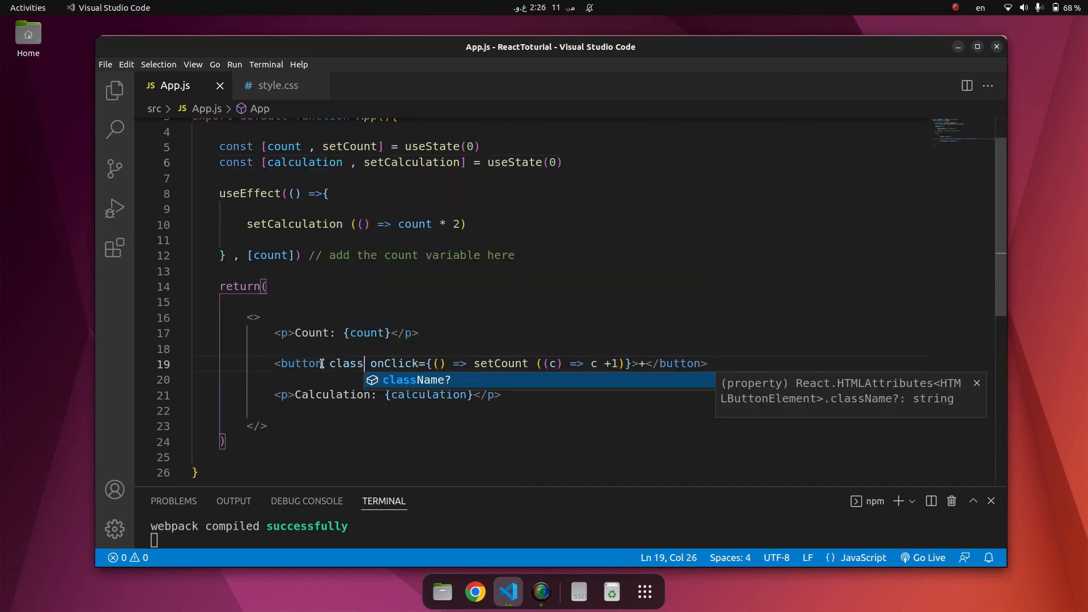
{"action": "type", "text": "=\"bg-"}
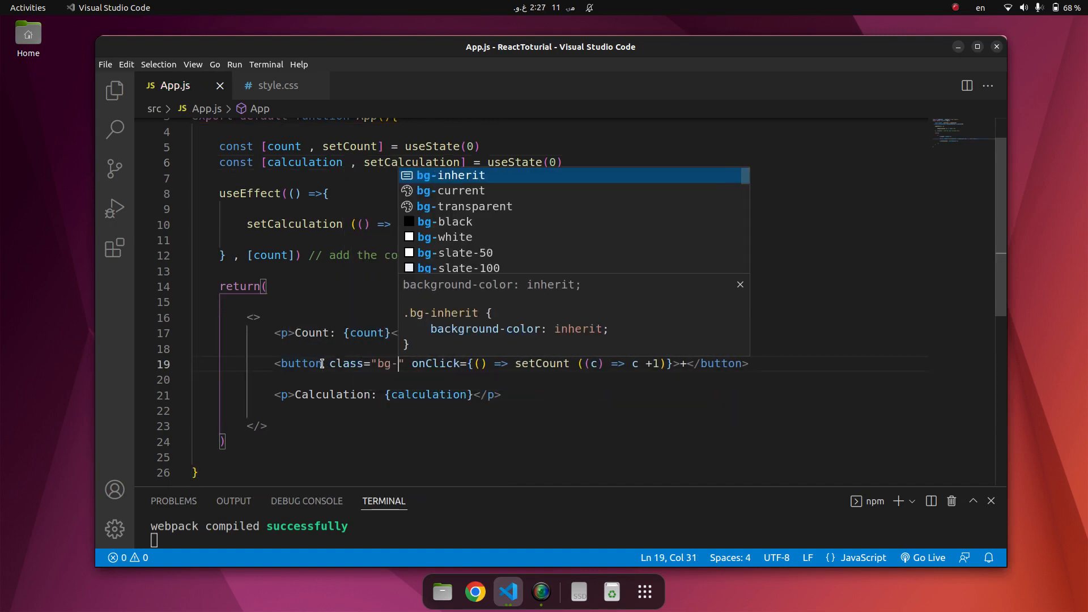
{"action": "type", "text": "red-500 rounded-xl"}
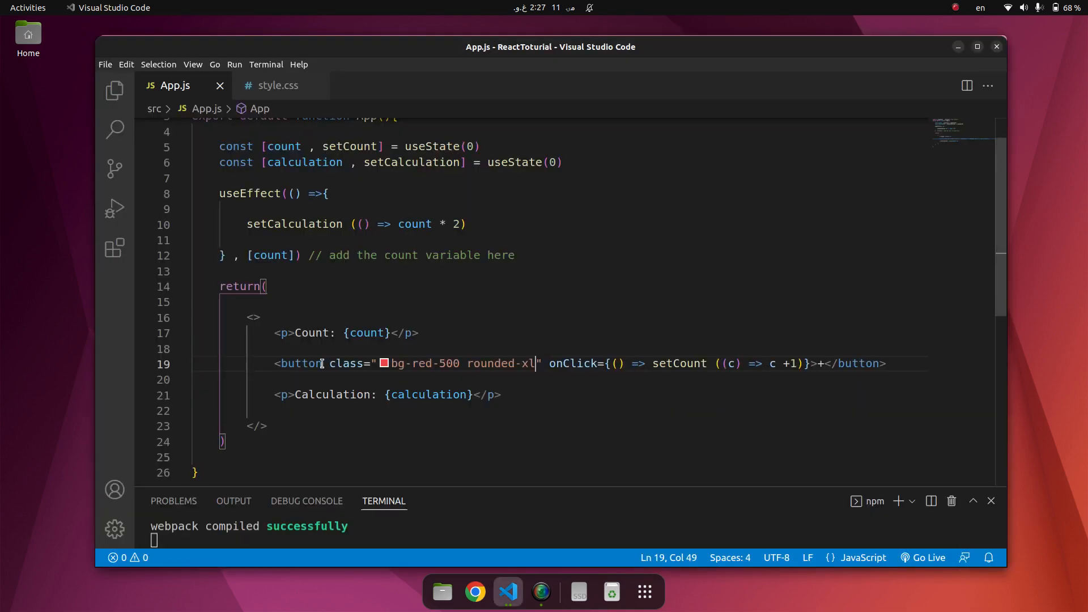
{"action": "type", "text": "\" \""}
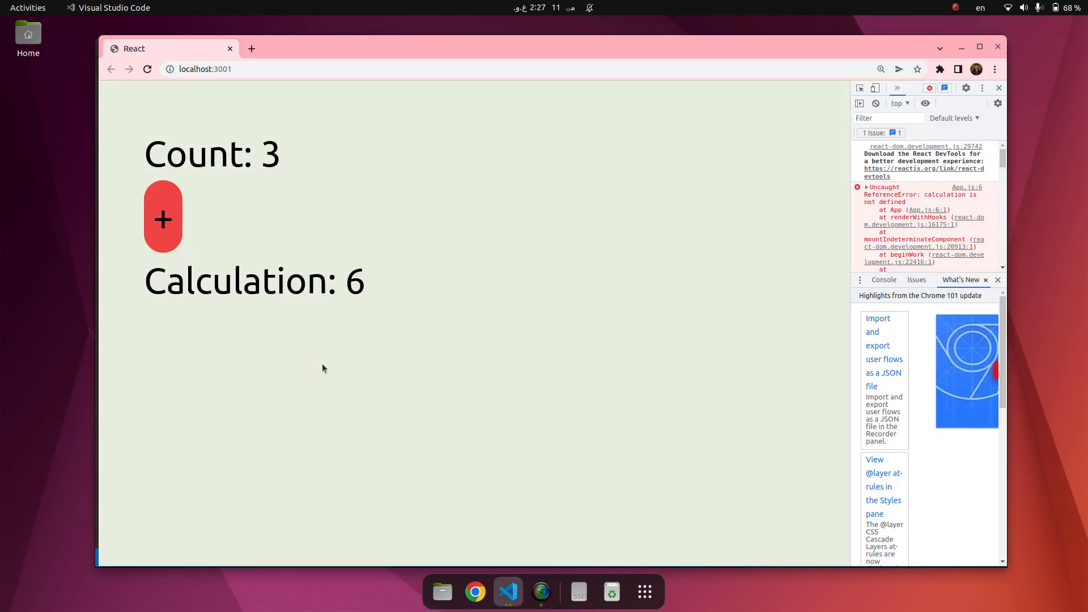
- Increment the red + button until Count reads 5 and Calculation shows 10
{"action": "left_click", "coordinate": [508, 592]}
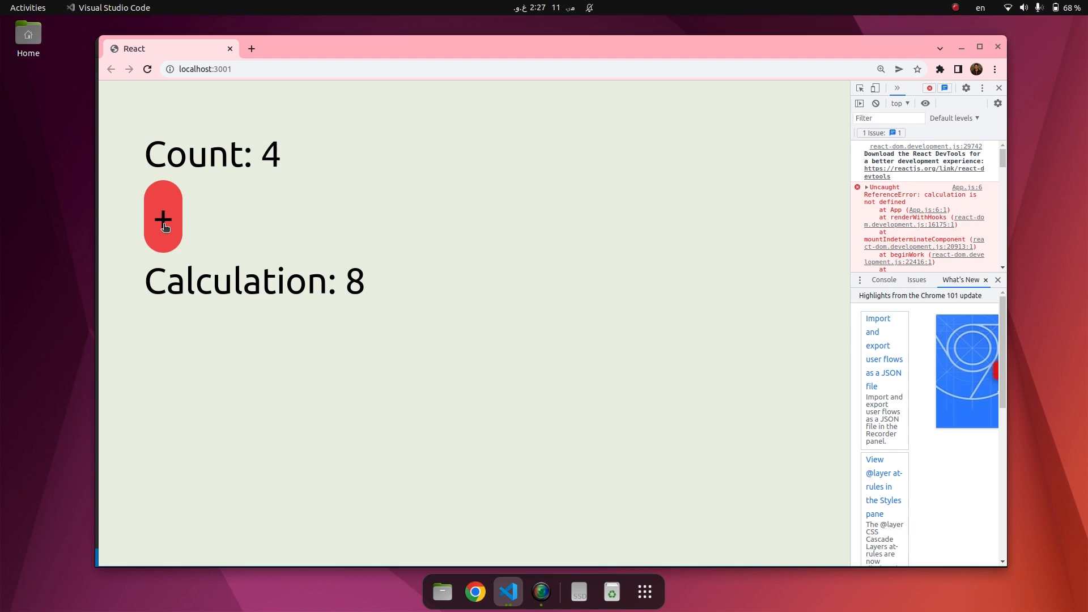
{"action": "left_click", "coordinate": [162, 217]}
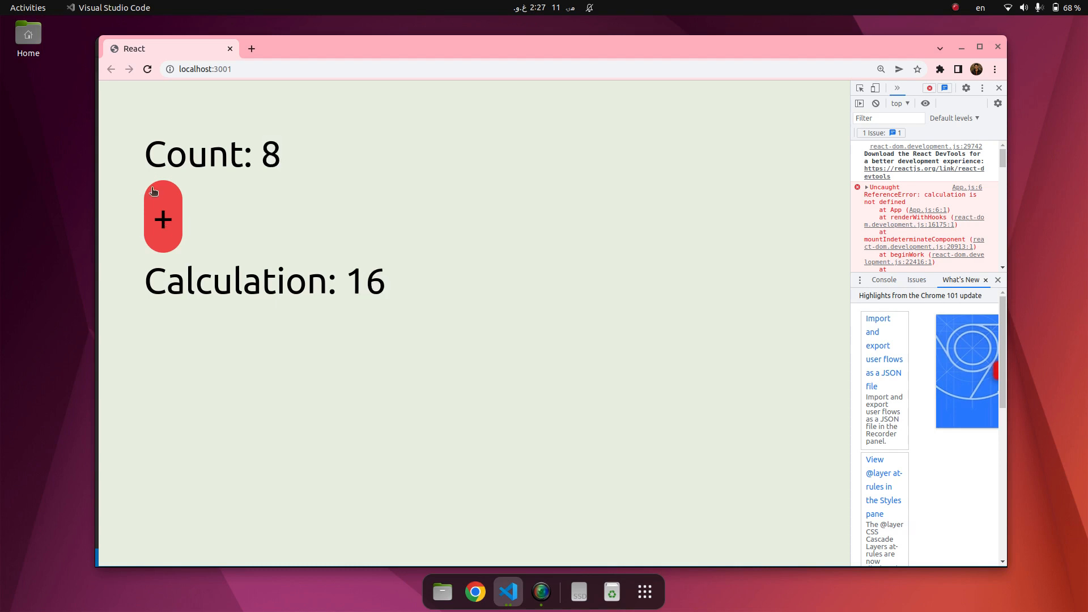
{"action": "left_click", "coordinate": [163, 216]}
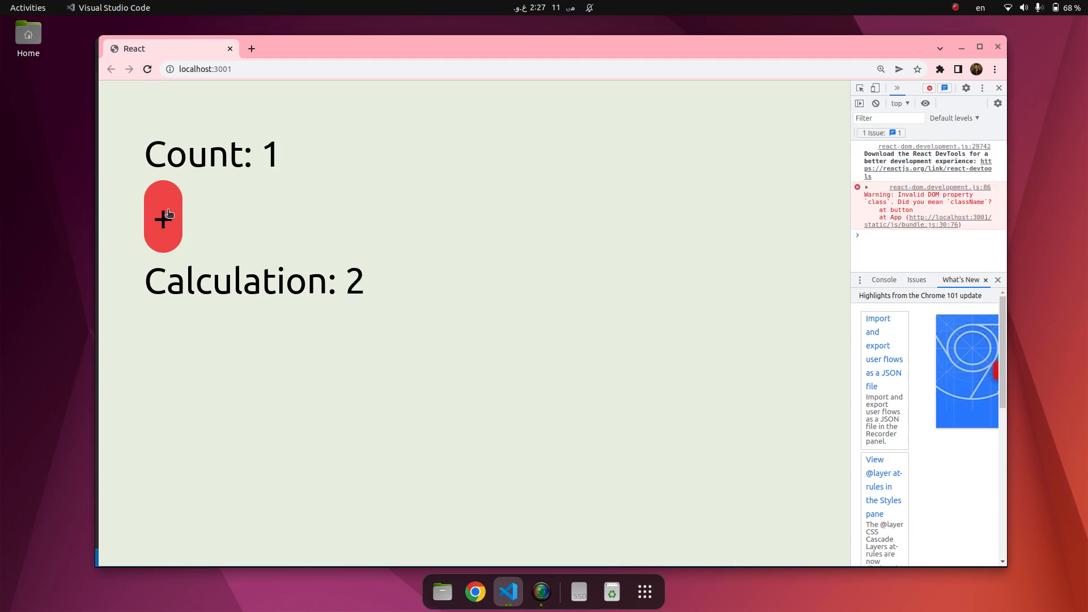
{"action": "left_click", "coordinate": [163, 216]}
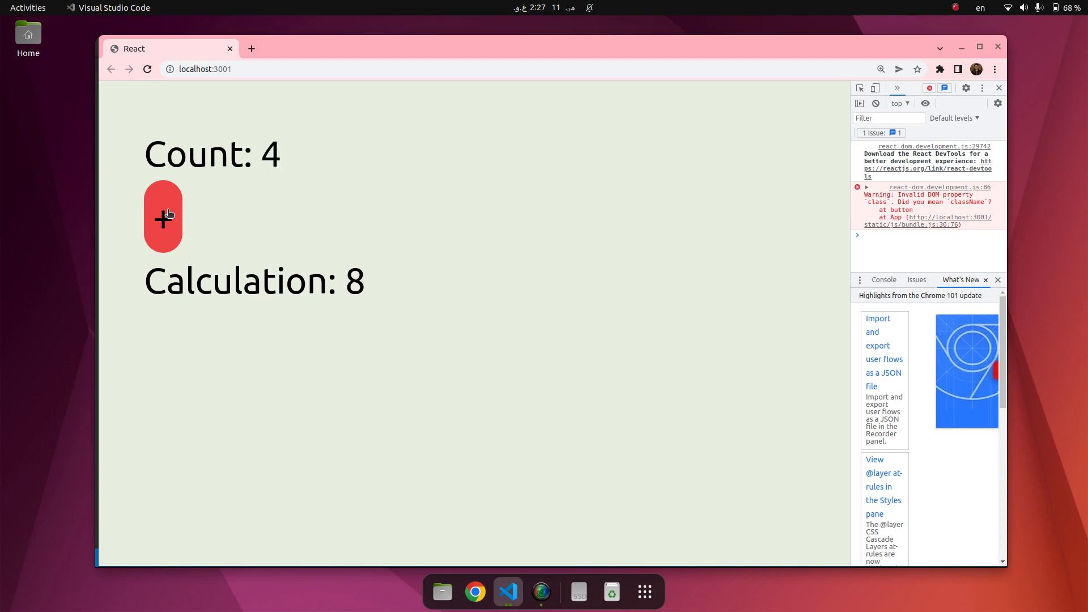
{"action": "left_click", "coordinate": [163, 218]}
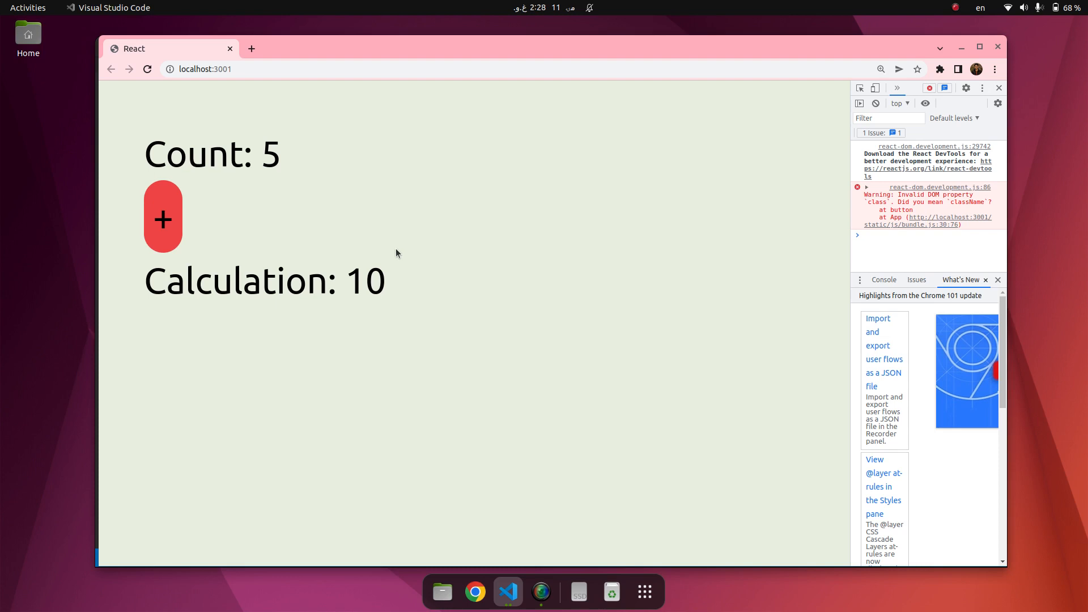
{"action": "mouse_move", "coordinate": [501, 264]}
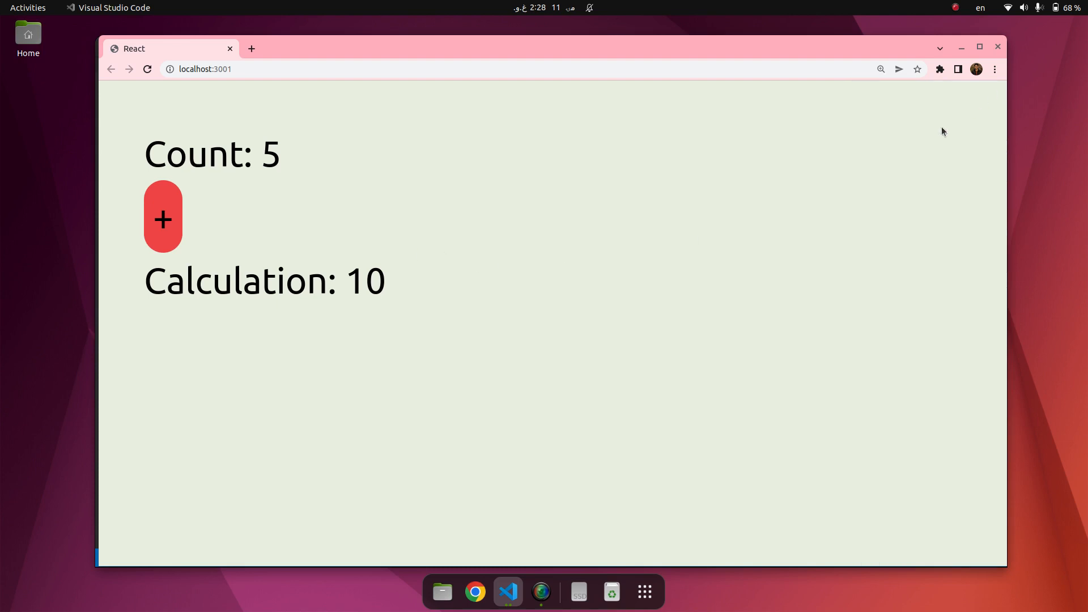
{"action": "mouse_move", "coordinate": [660, 282]}
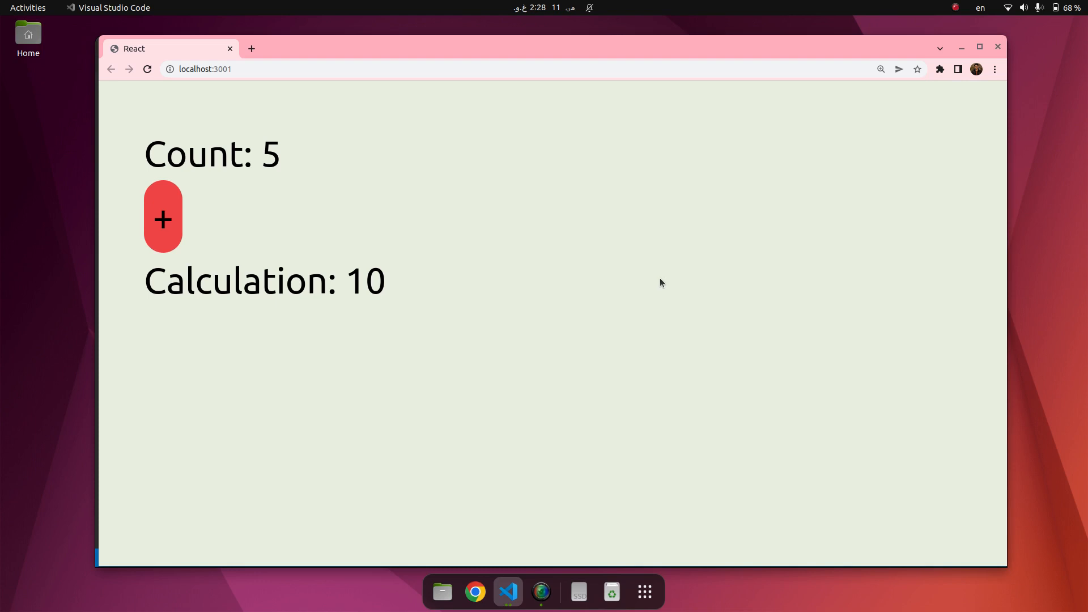
{"action": "mouse_move", "coordinate": [676, 270]}
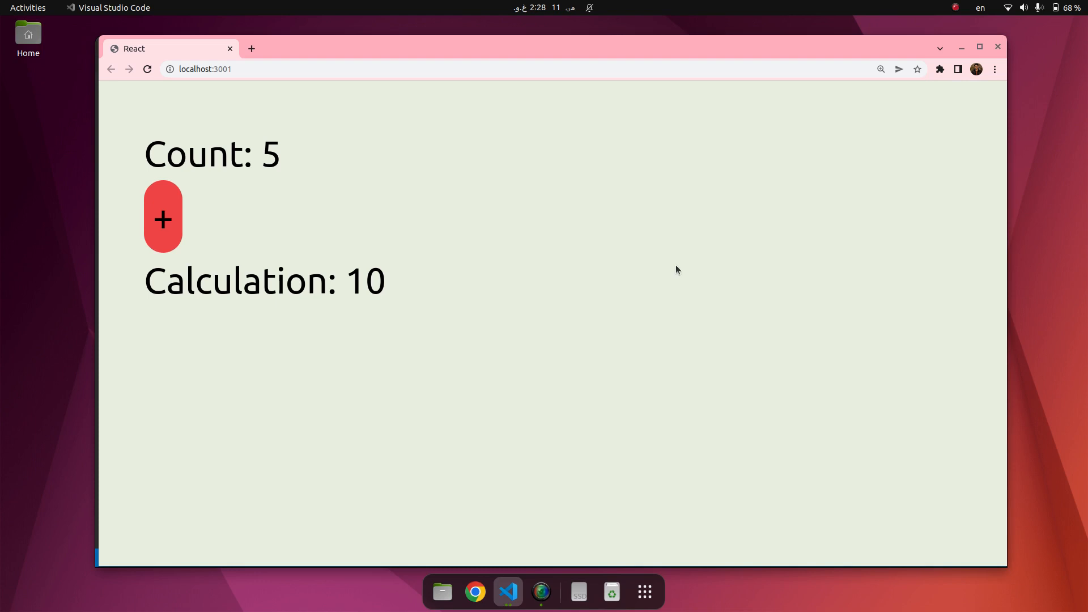